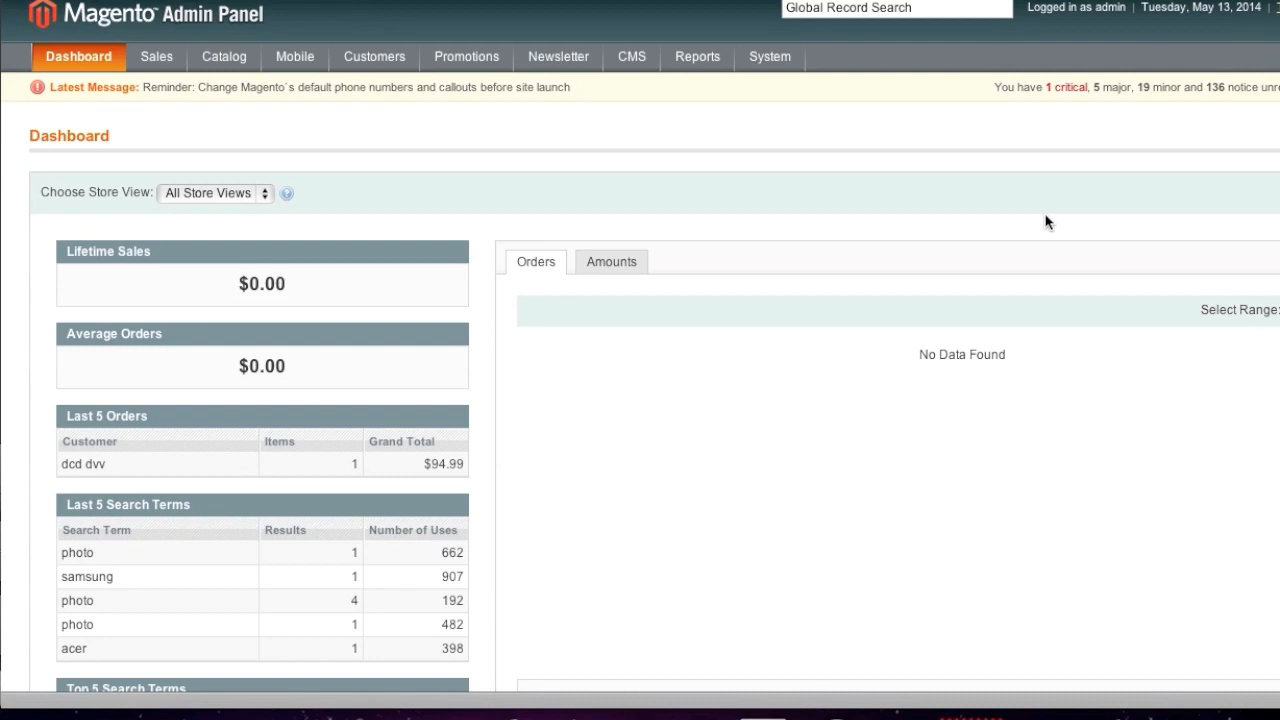
mouse_move(878, 134)
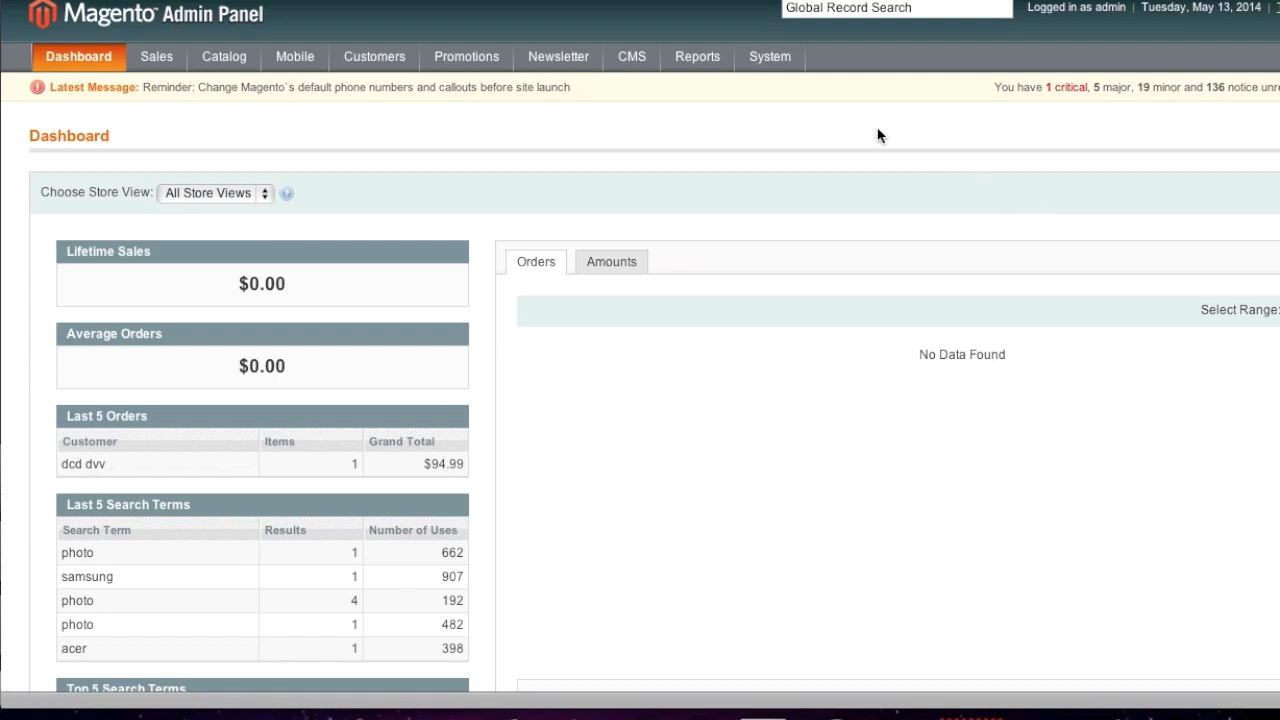
Step: Show the Catalog configuration page with Downloadable Product Options expanded under System > Configuration
left_click(770, 56)
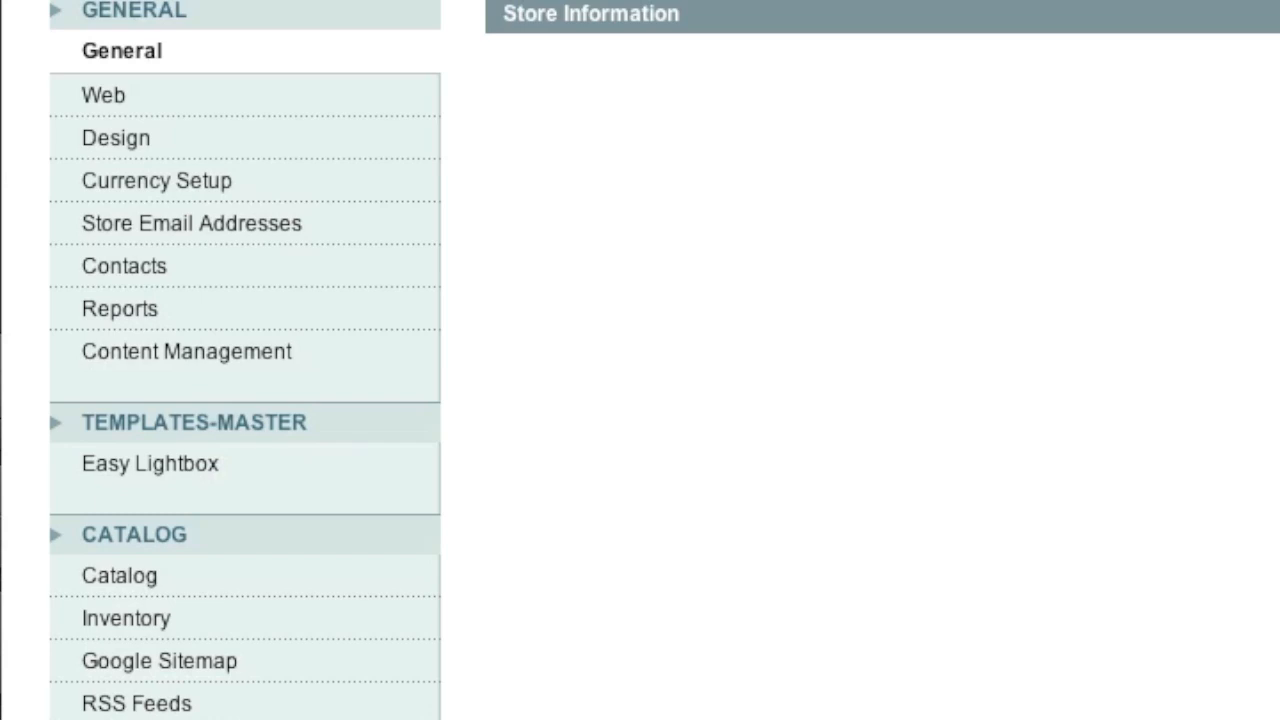
left_click(118, 576)
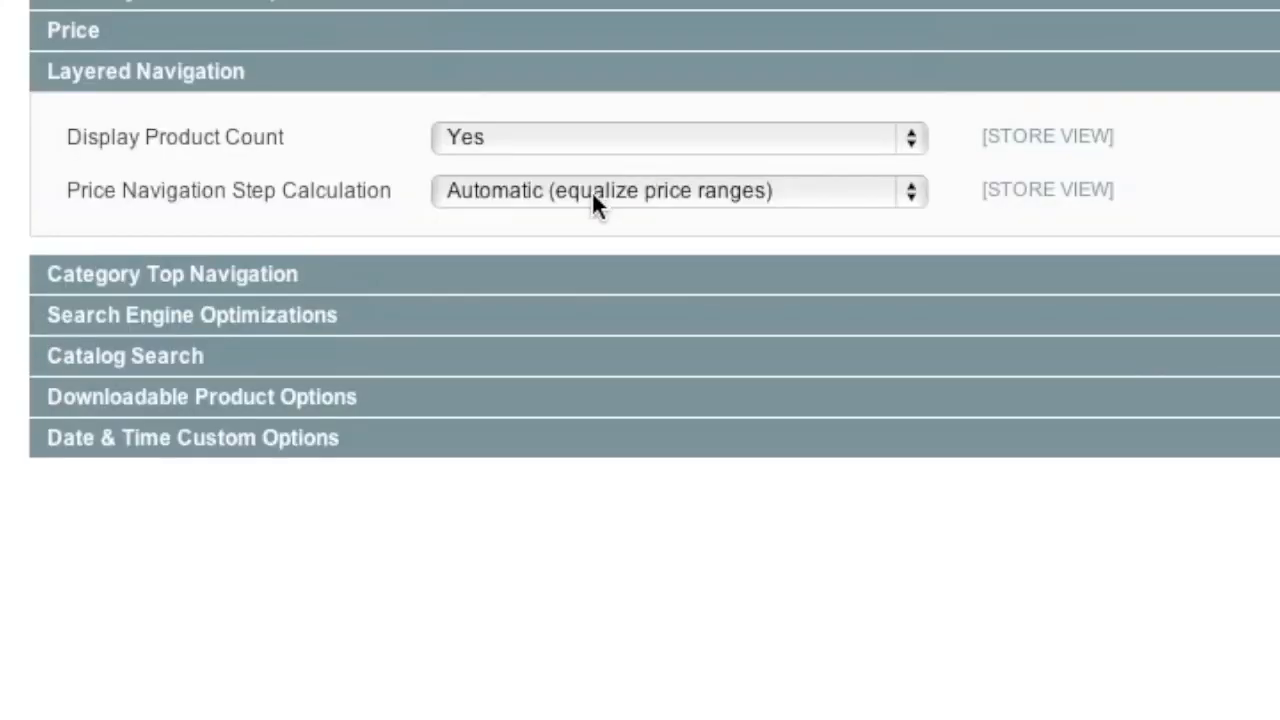
mouse_move(424, 404)
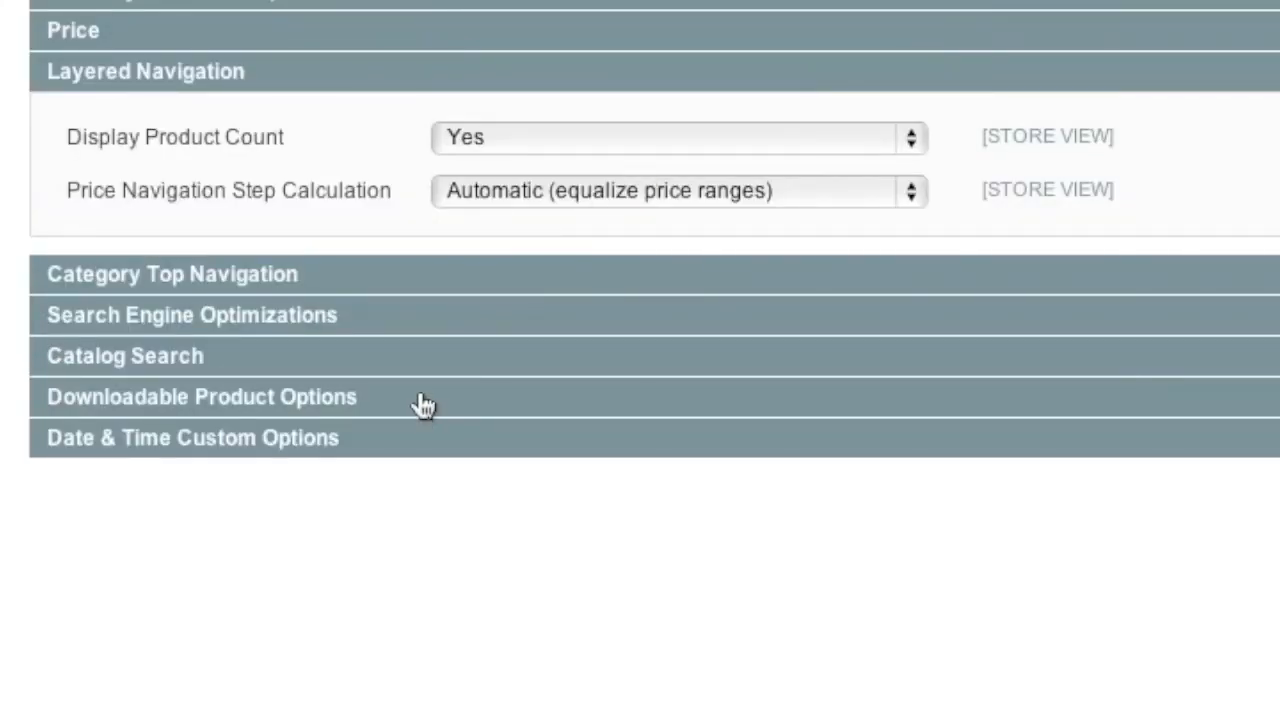
left_click(200, 396)
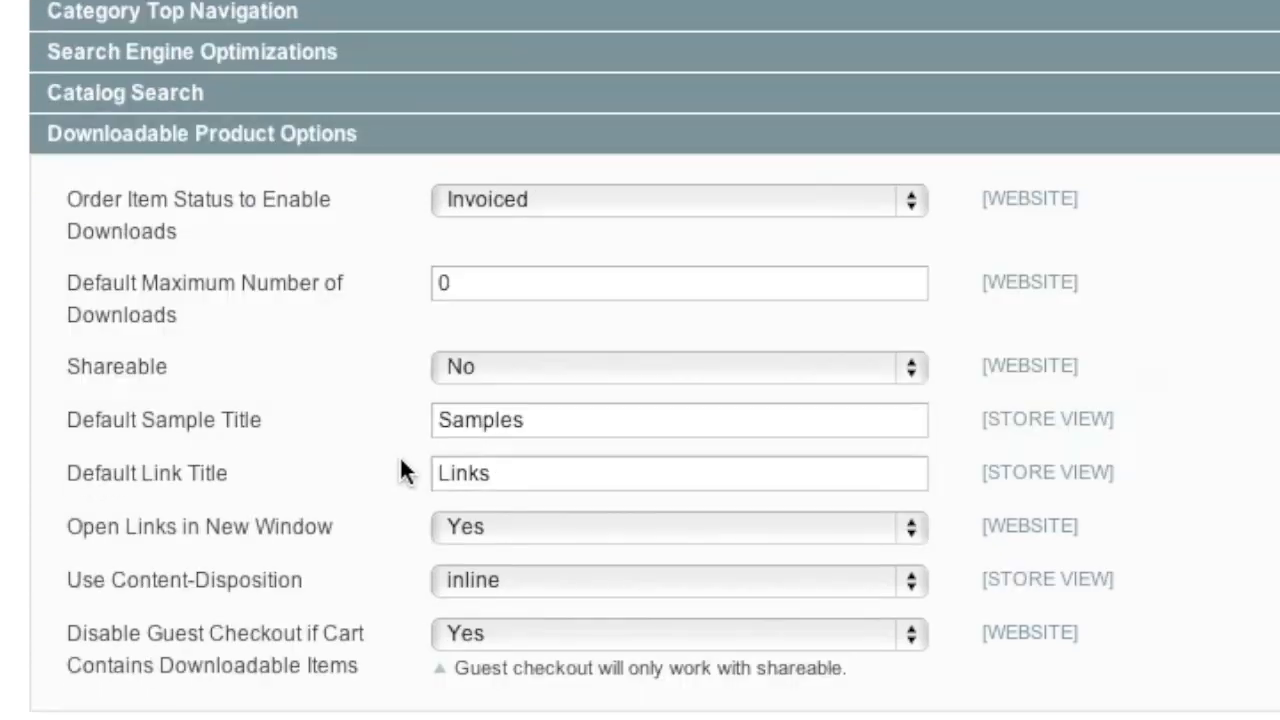
mouse_move(430, 396)
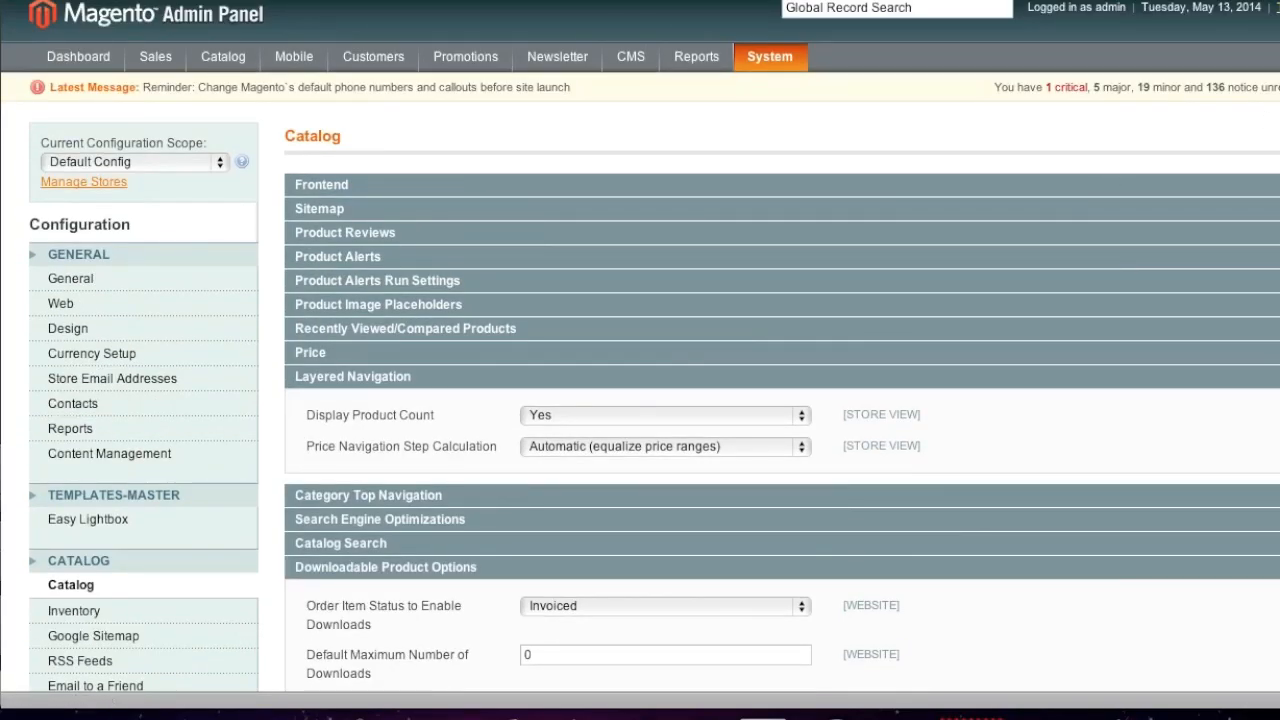
mouse_move(160, 124)
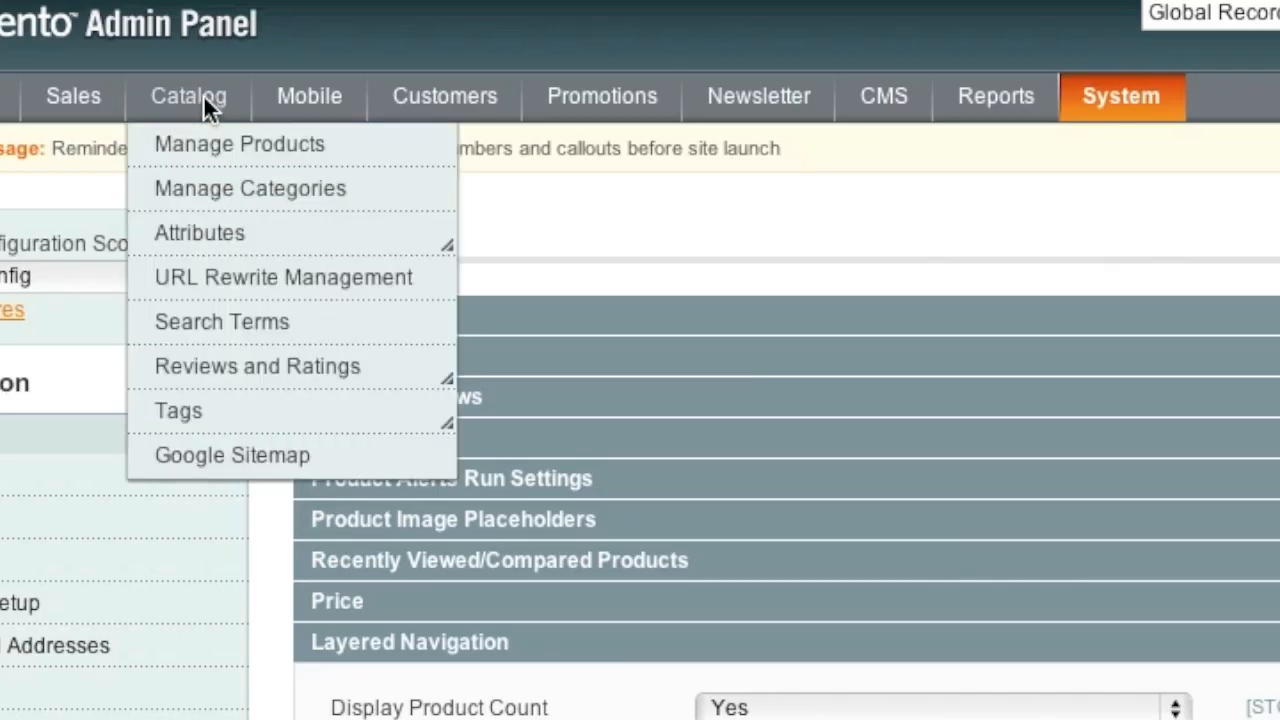
Step: Start a new product from Manage Products, keeping the Default attribute set and choosing Downloadable Product
left_click(240, 144)
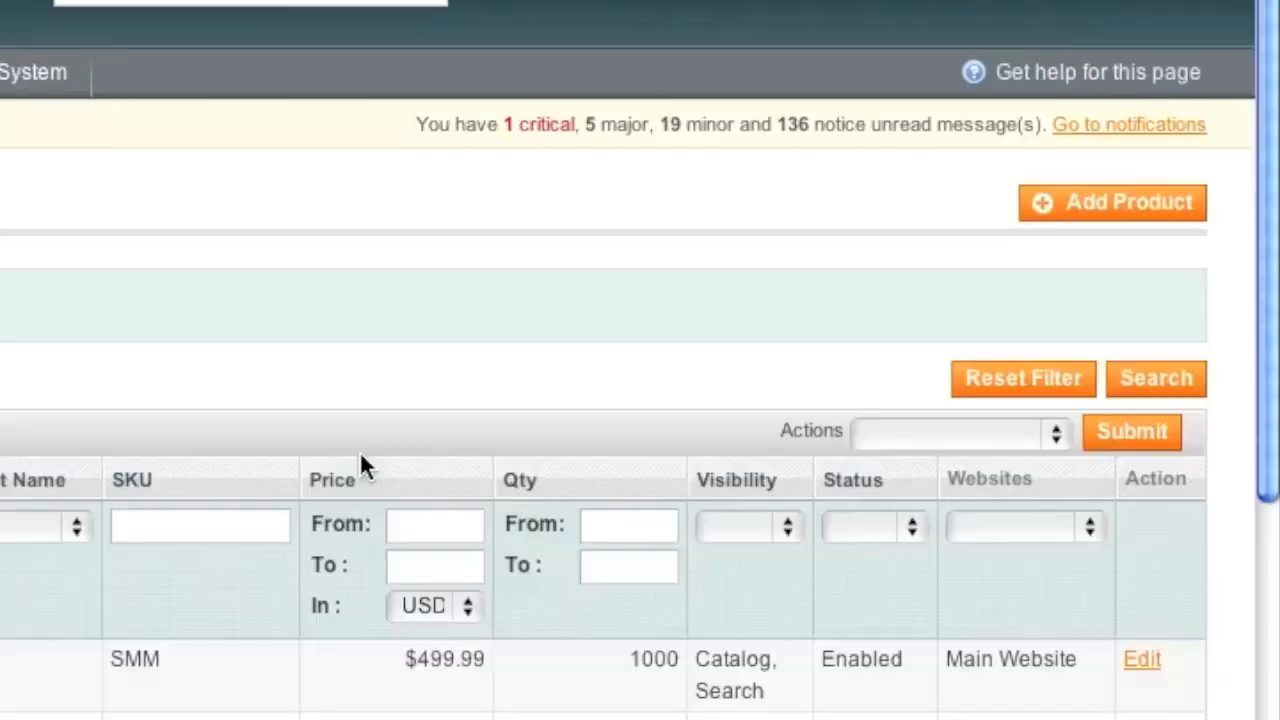
mouse_move(1116, 216)
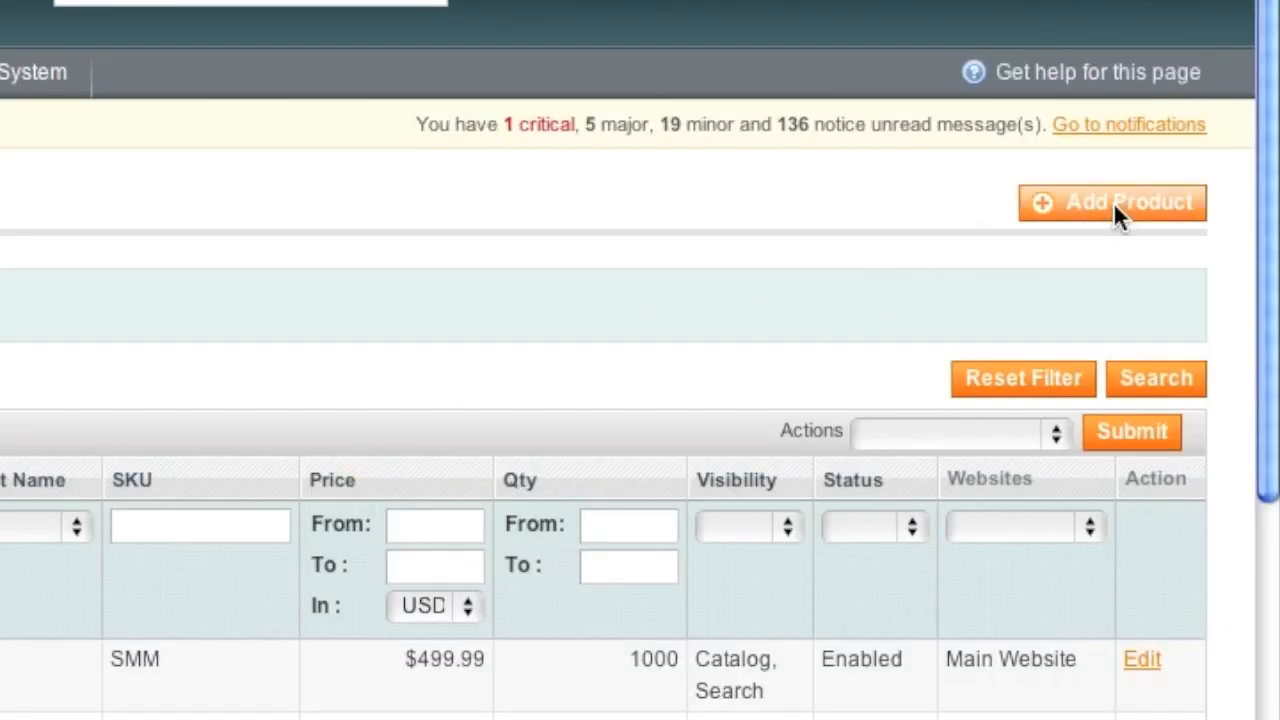
left_click(1112, 202)
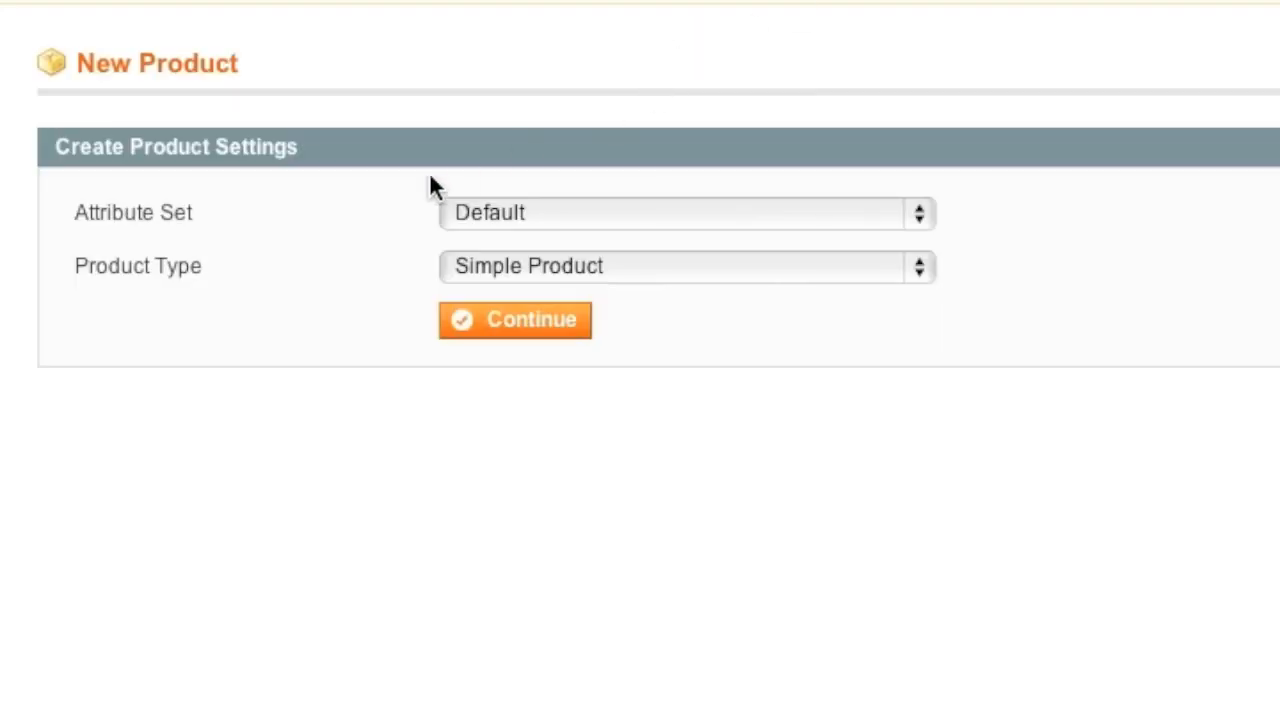
left_click(684, 212)
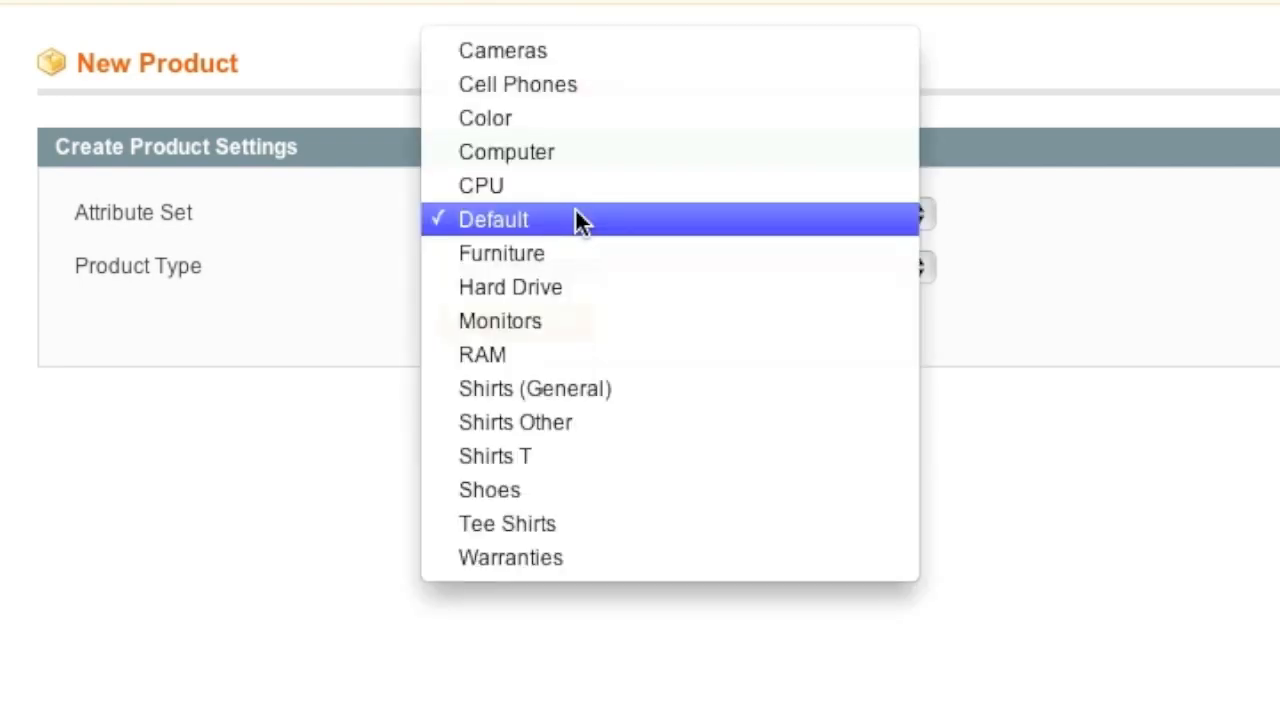
left_click(492, 218)
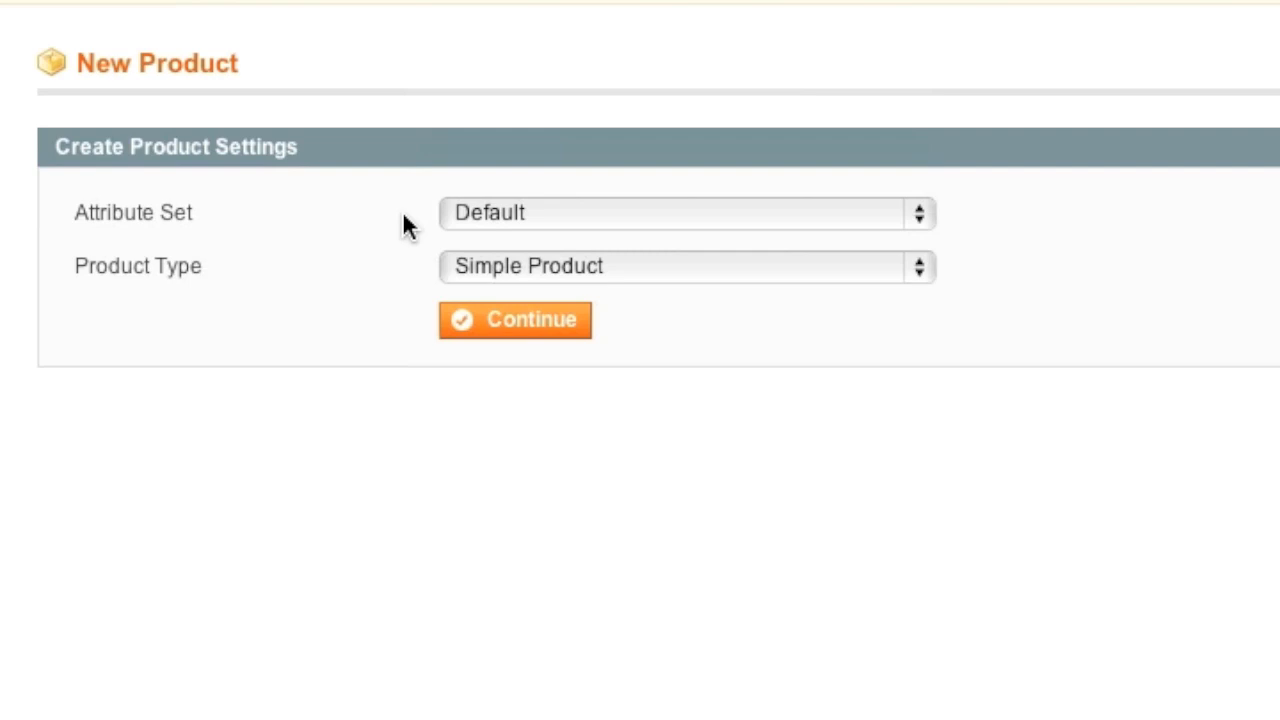
mouse_move(540, 272)
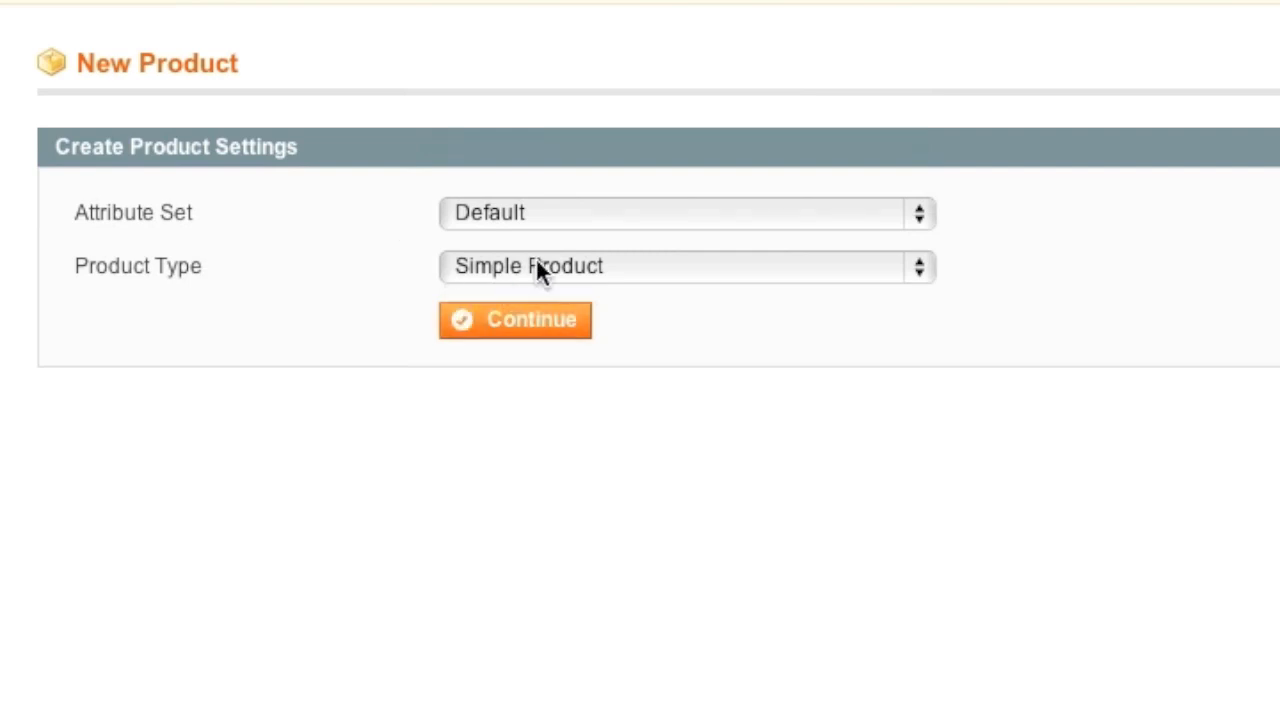
left_click(684, 266)
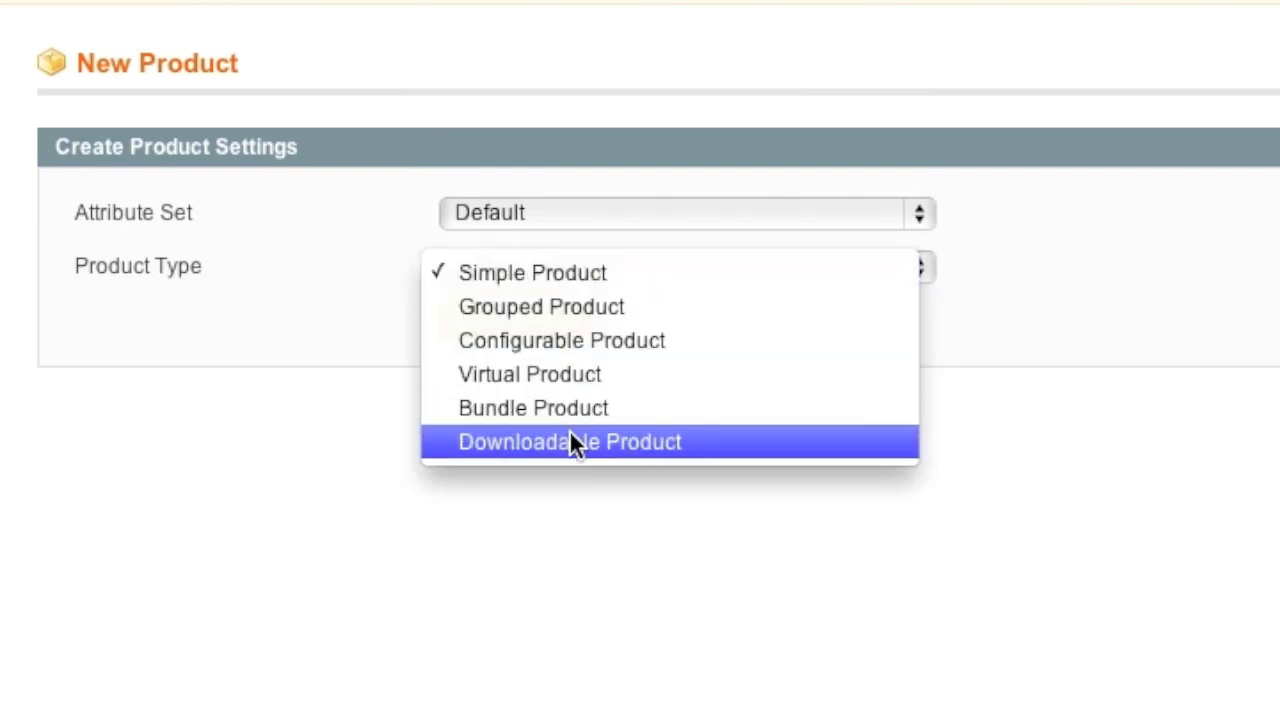
left_click(568, 442)
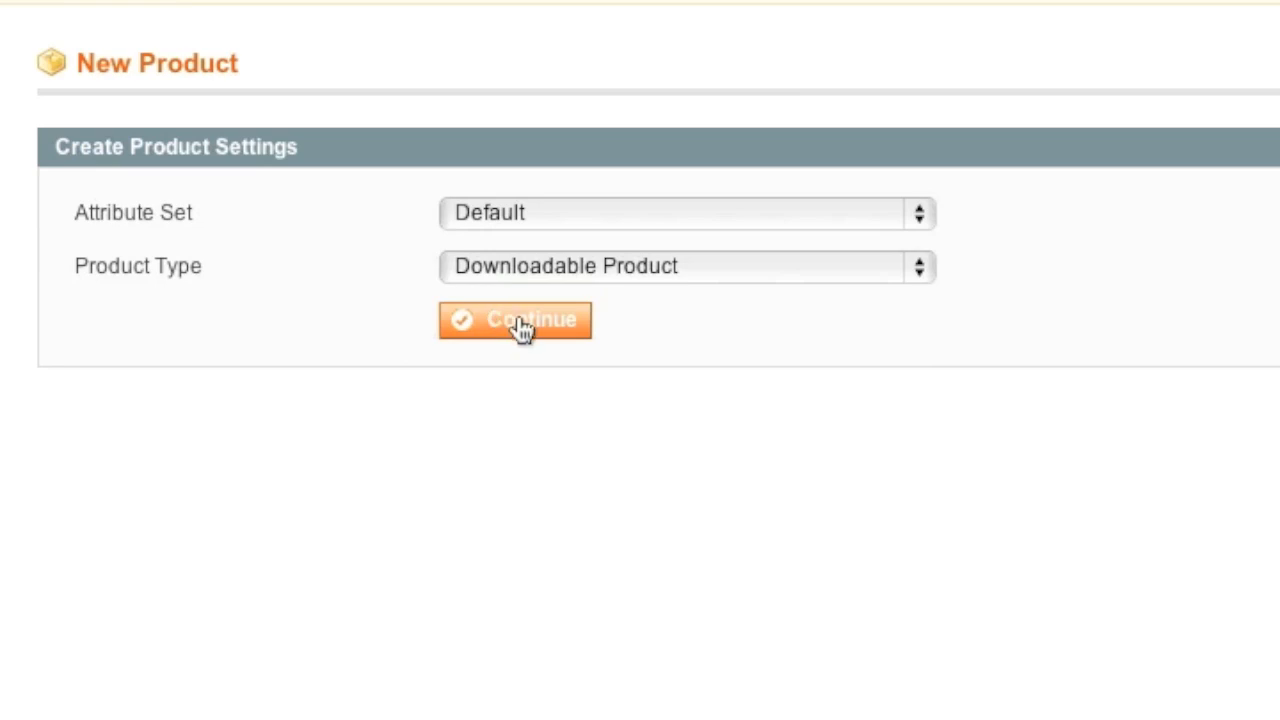
Step: Continue to the new downloadable product's empty General details form
left_click(516, 320)
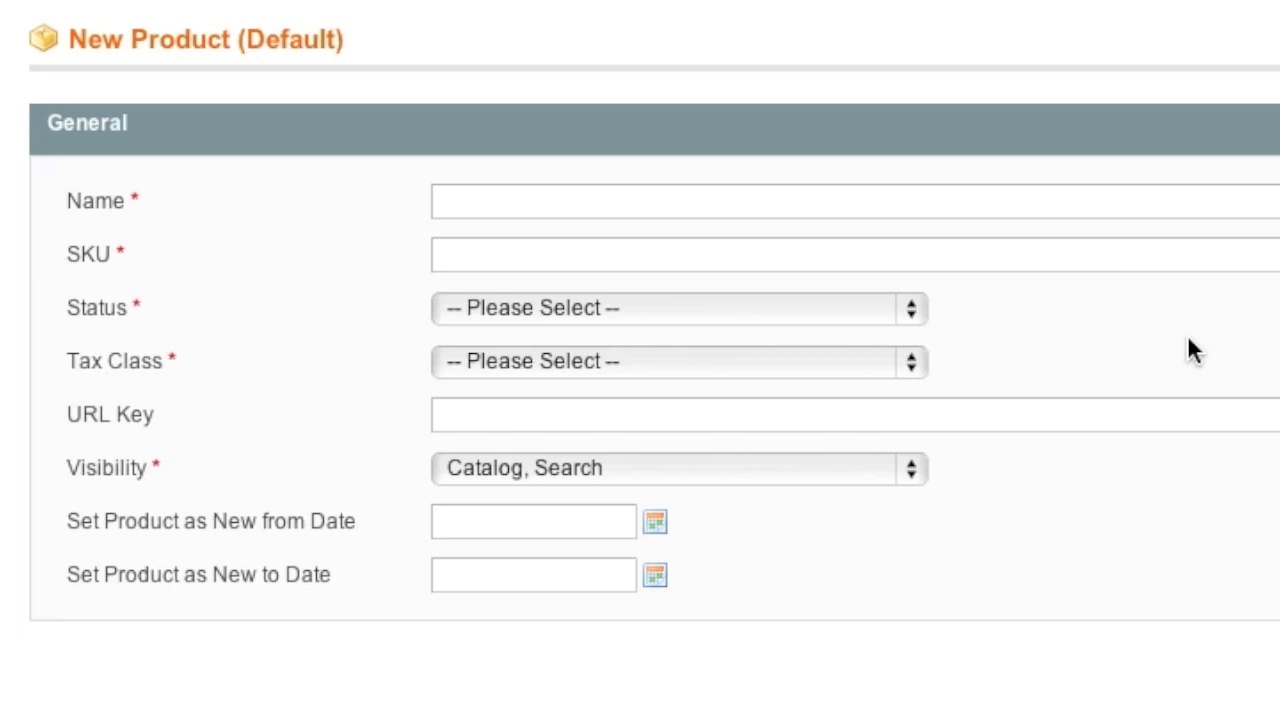
Step: Name the product 'Jazz Music Album', SKU jMA, status Enabled, tax class None
type("Jazz Music")
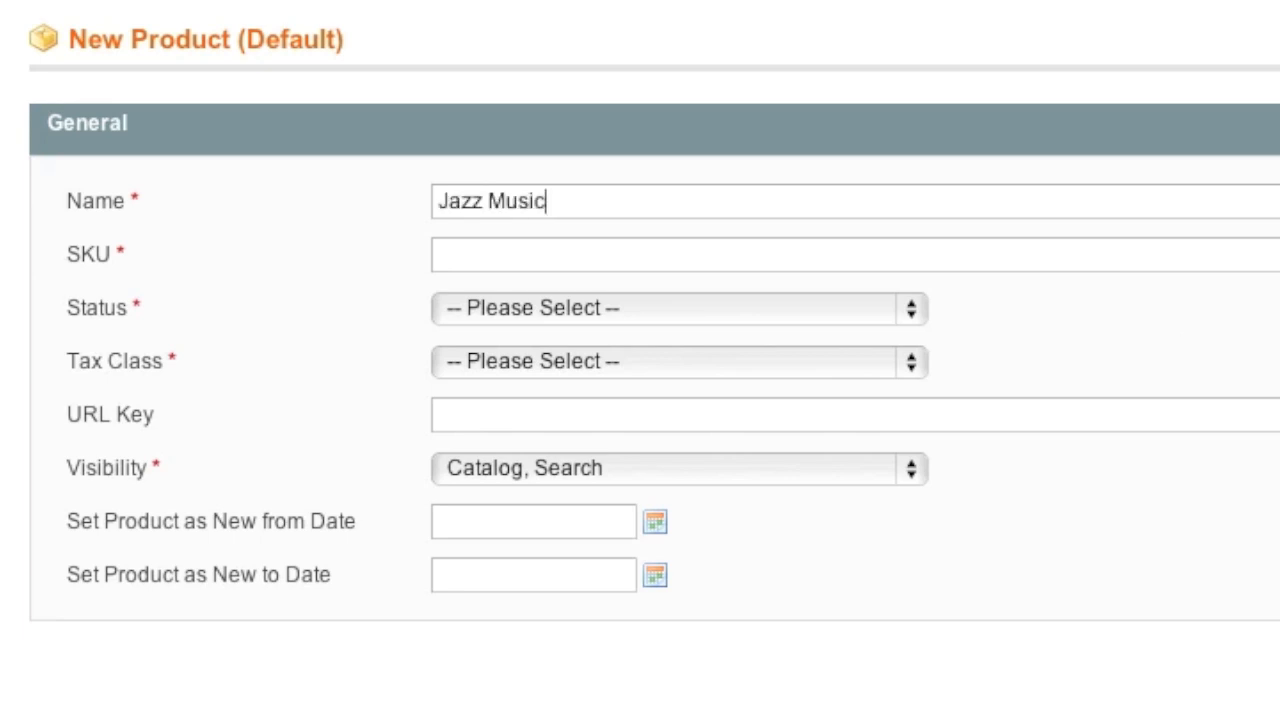
type("Album")
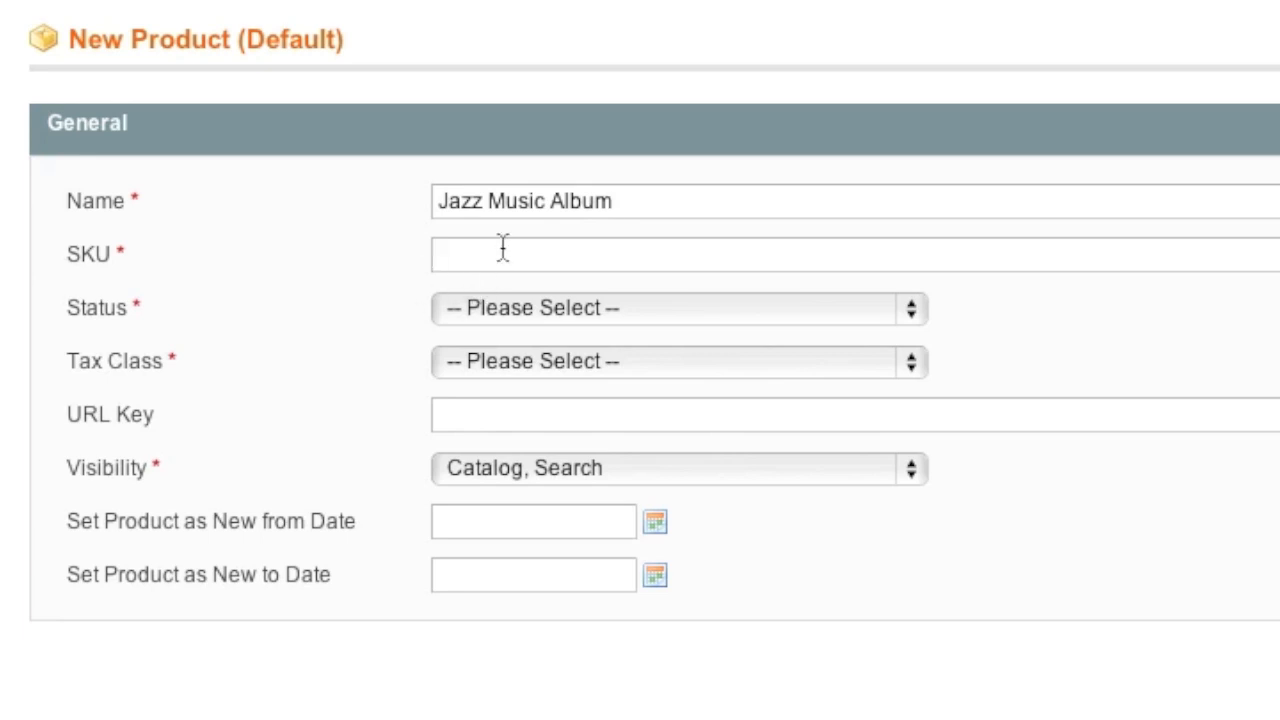
type("jMA")
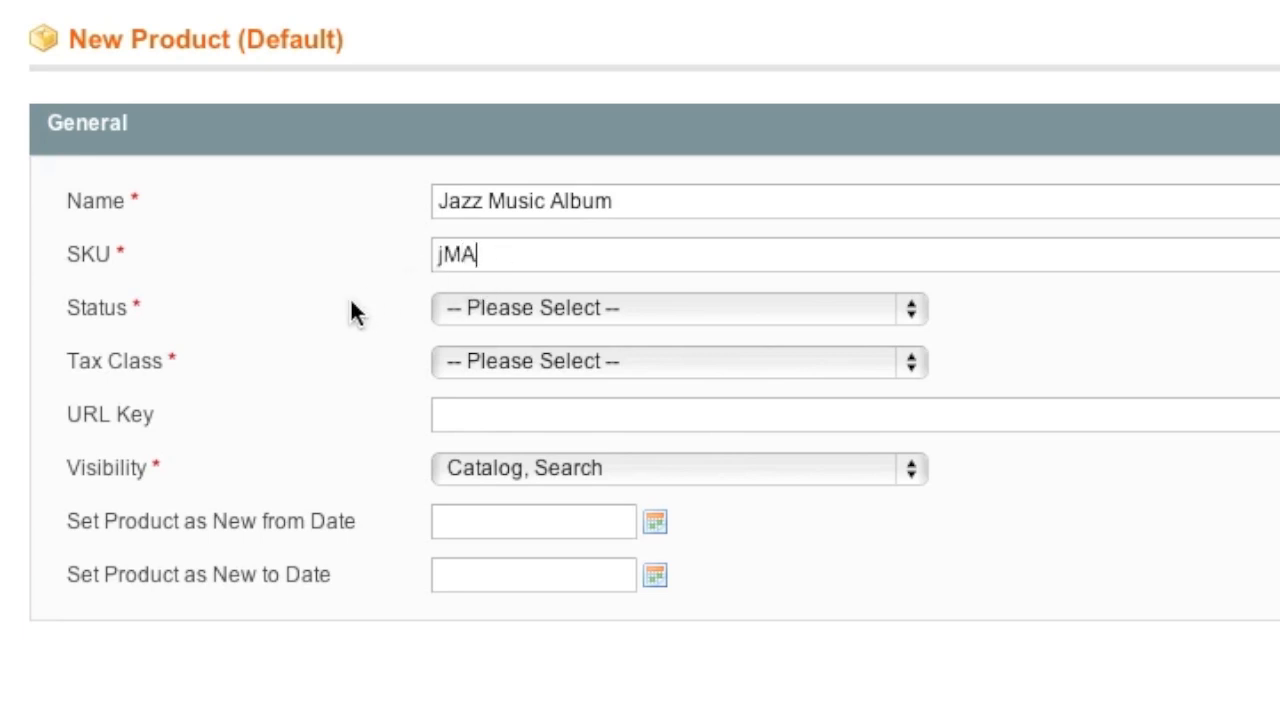
left_click(678, 308)
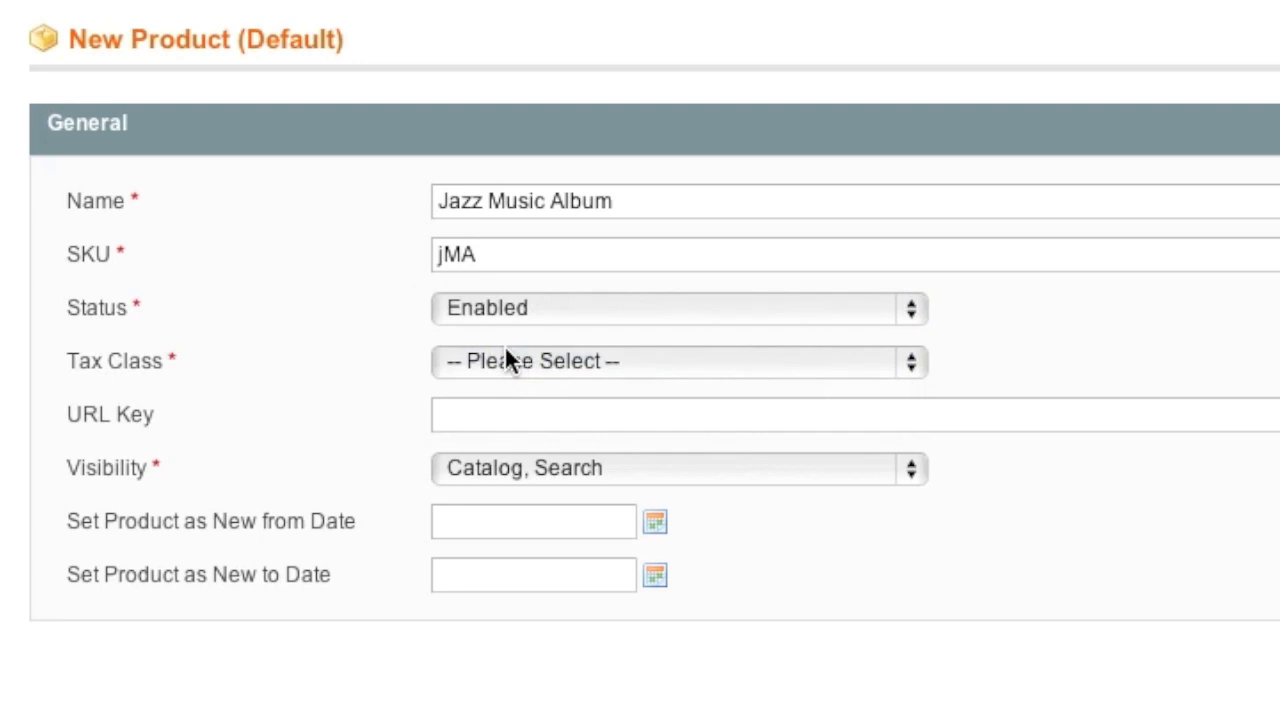
left_click(678, 360)
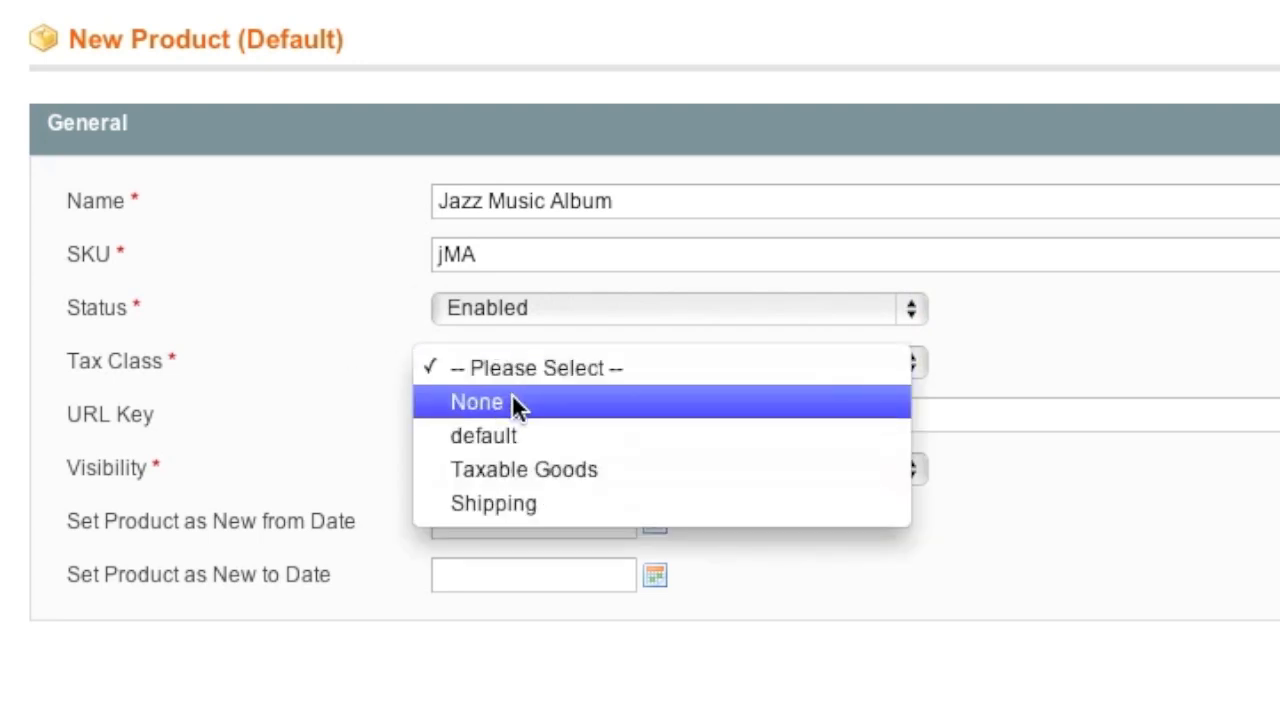
left_click(476, 400)
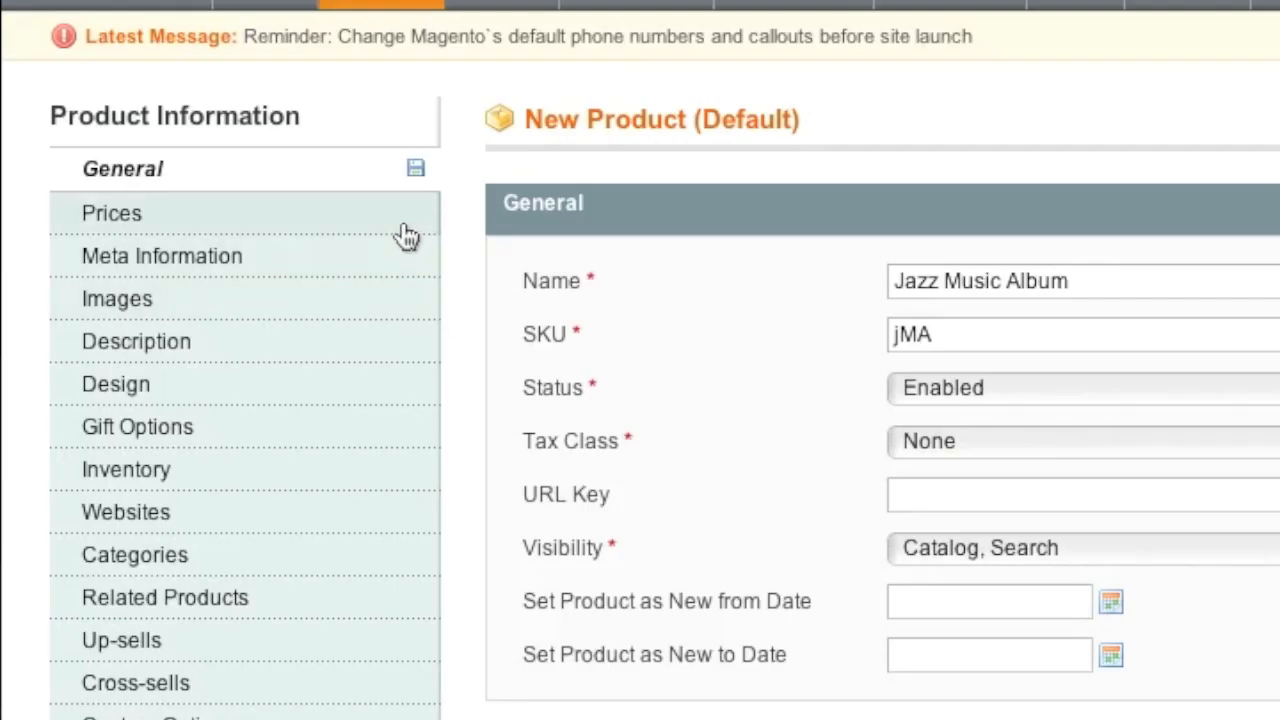
Step: Set the product price to 9.99 in the Prices section
left_click(112, 212)
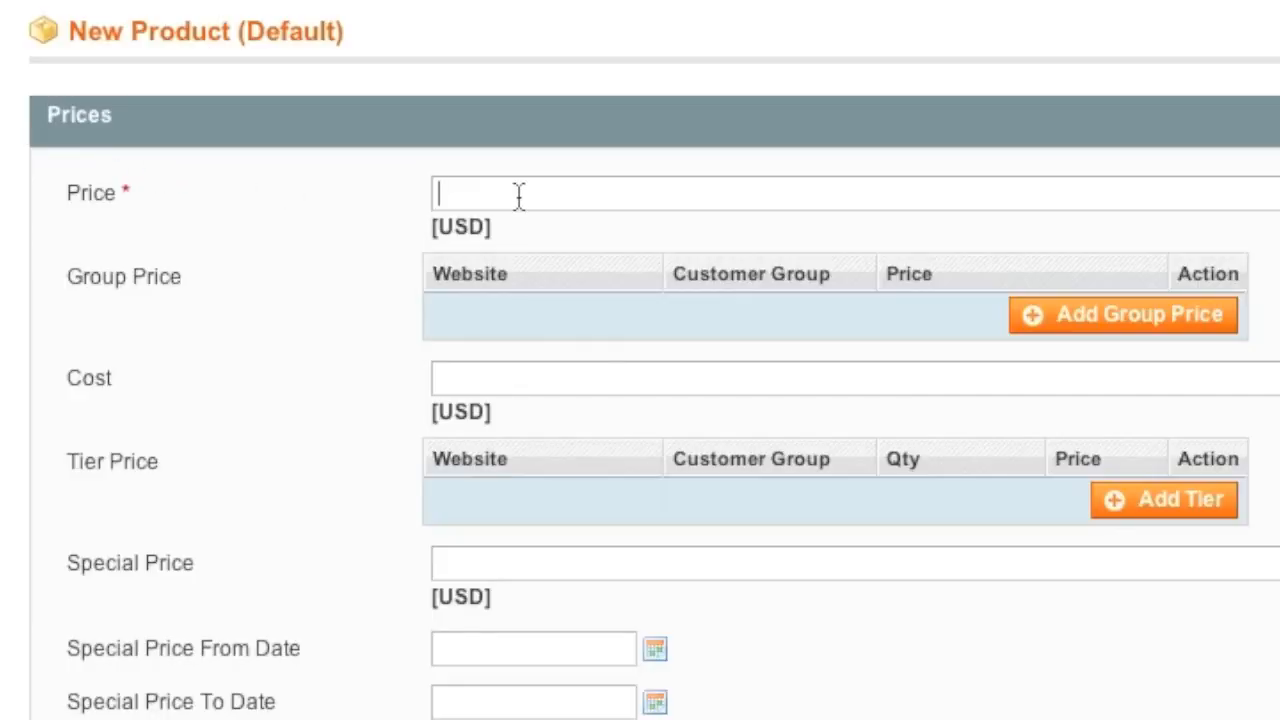
type("9.99")
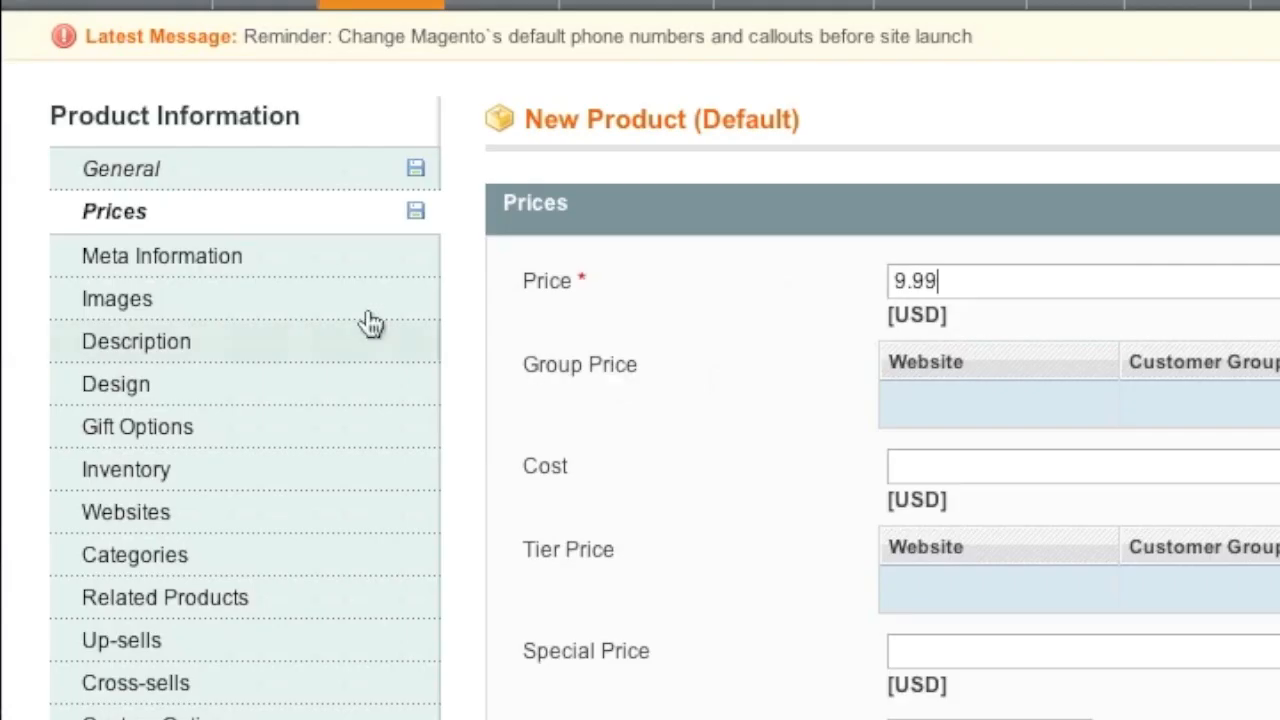
left_click(116, 298)
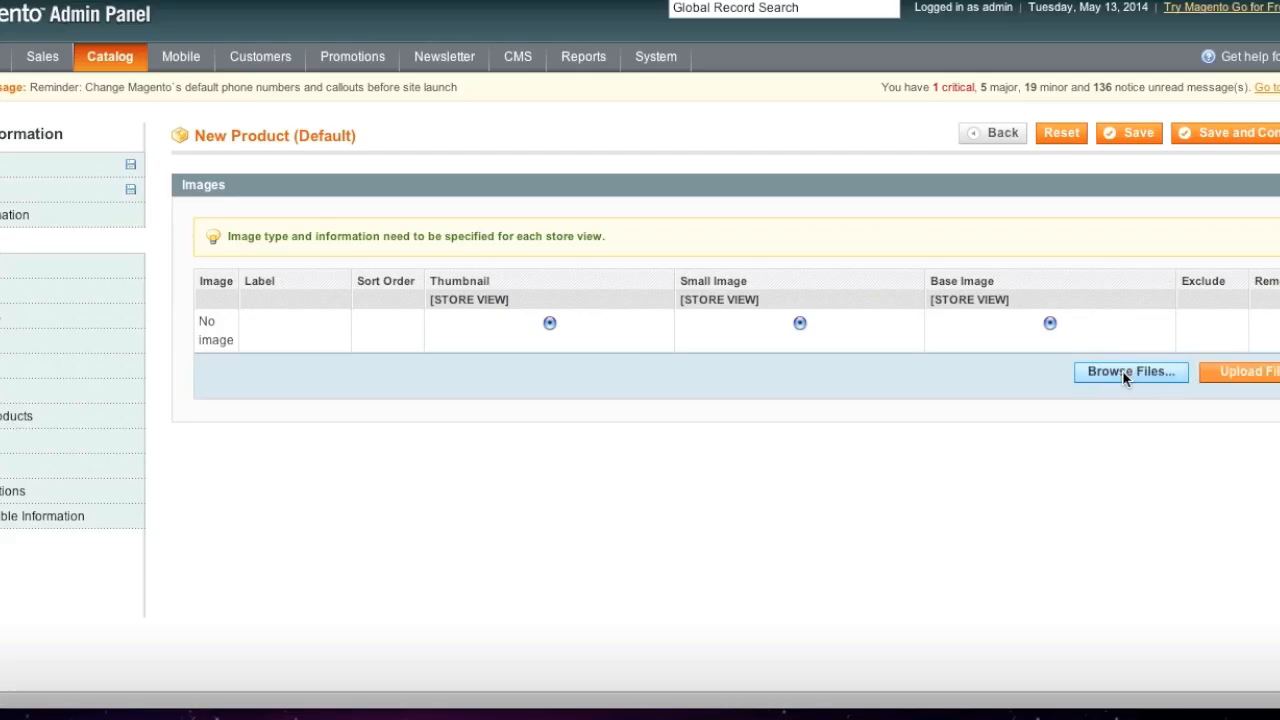
Step: Upload a product image and enter 'Jazz' as the product description
left_click(1132, 370)
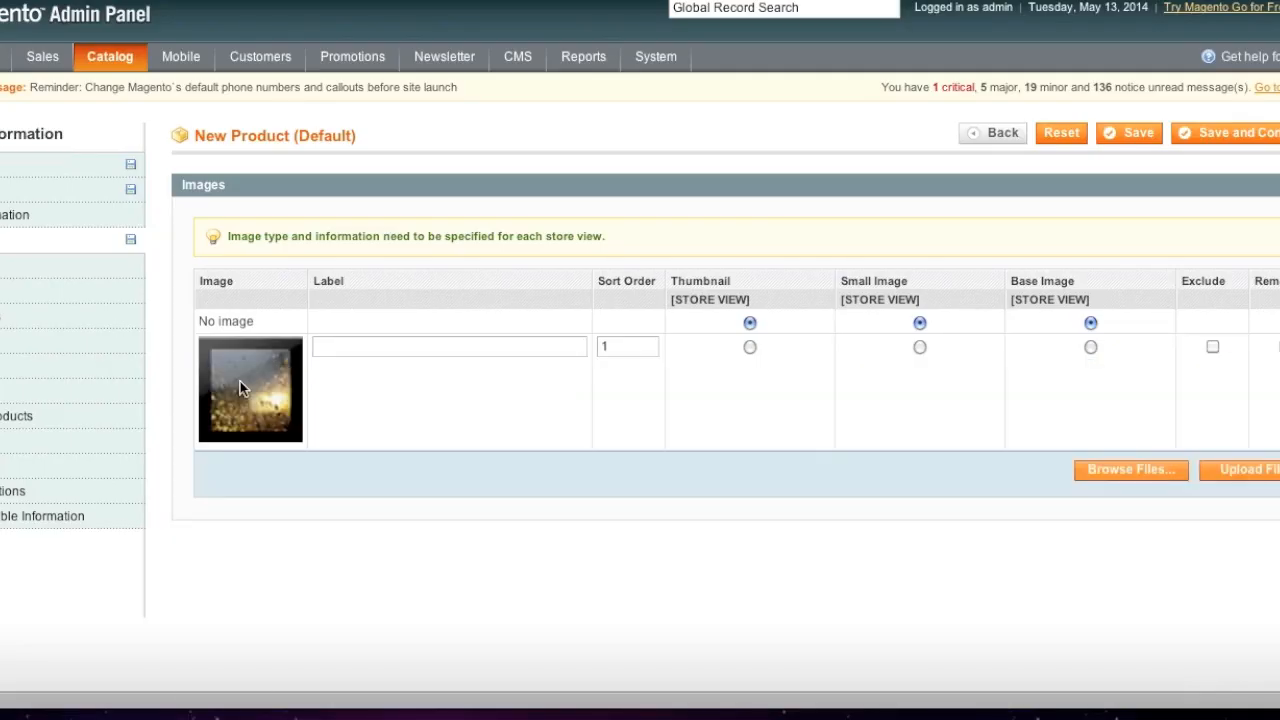
left_click(920, 348)
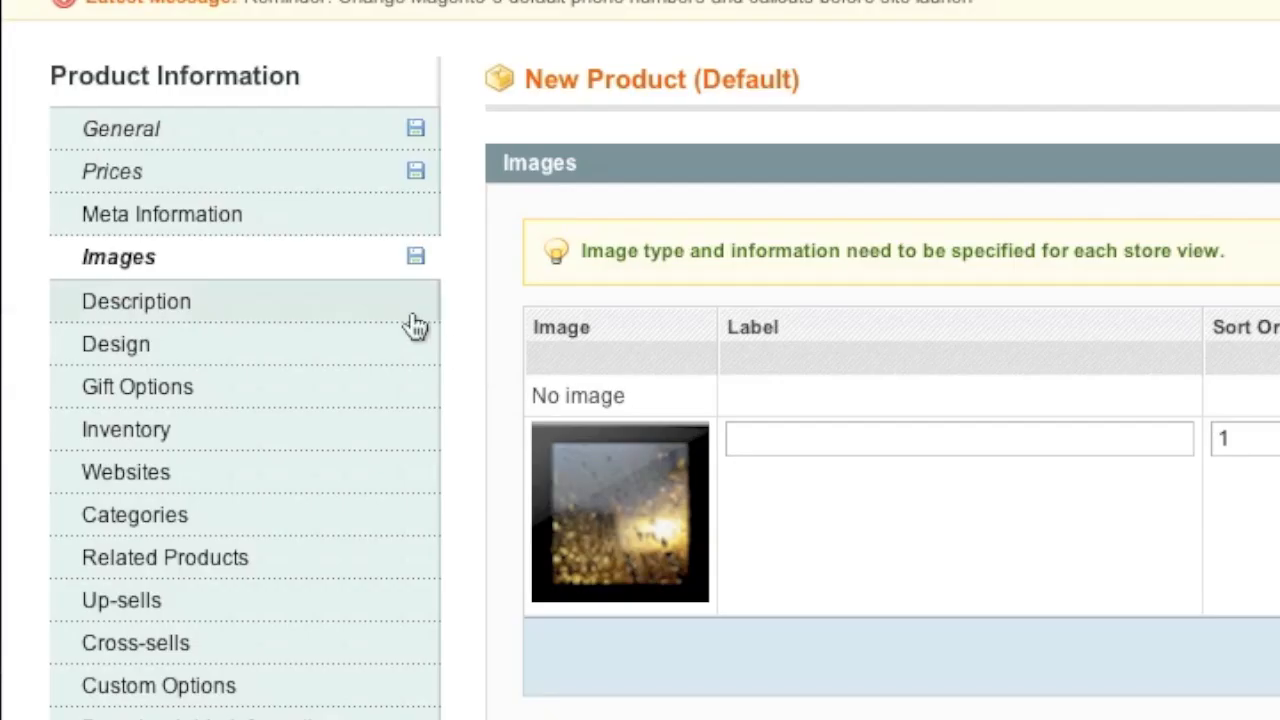
left_click(136, 300)
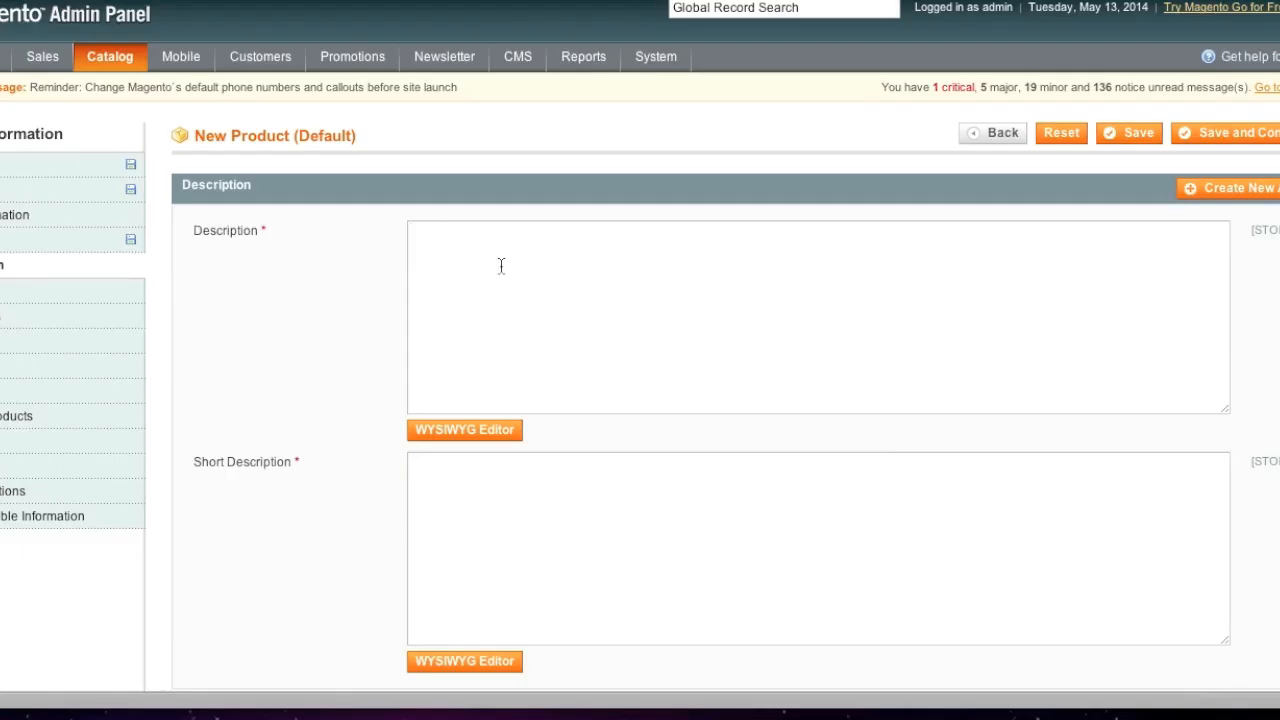
type("Jazz")
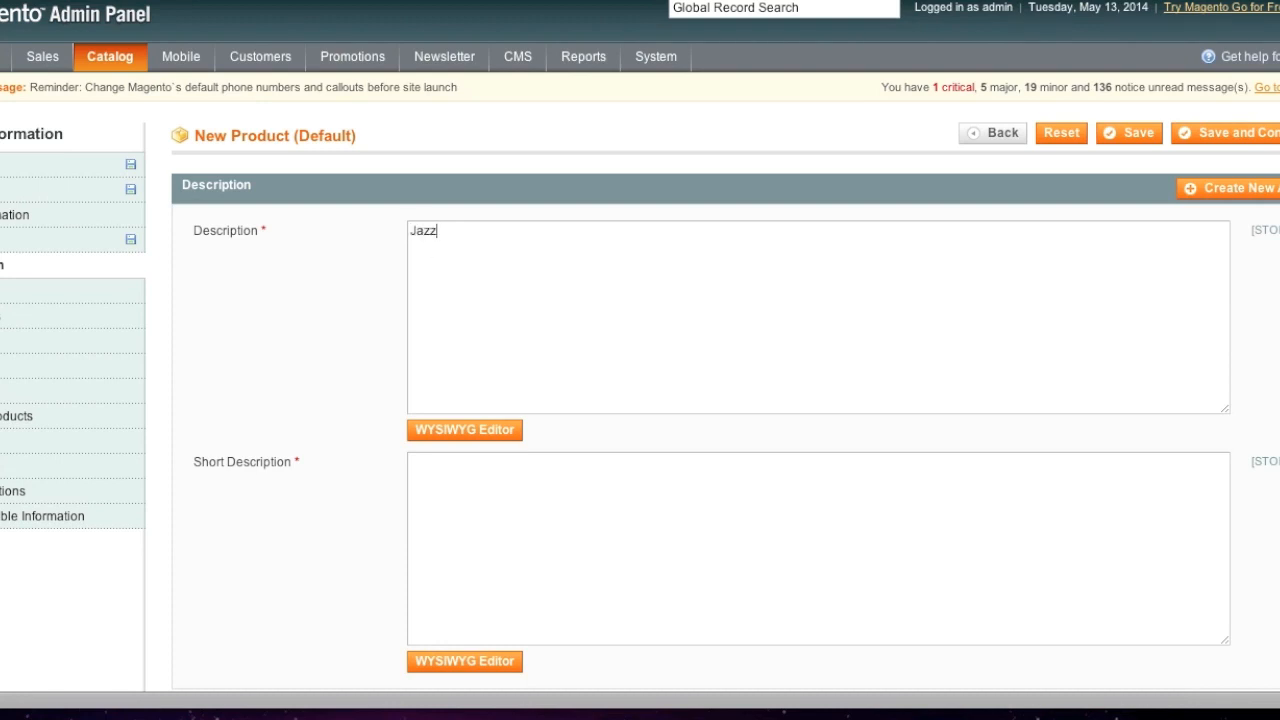
left_click(128, 364)
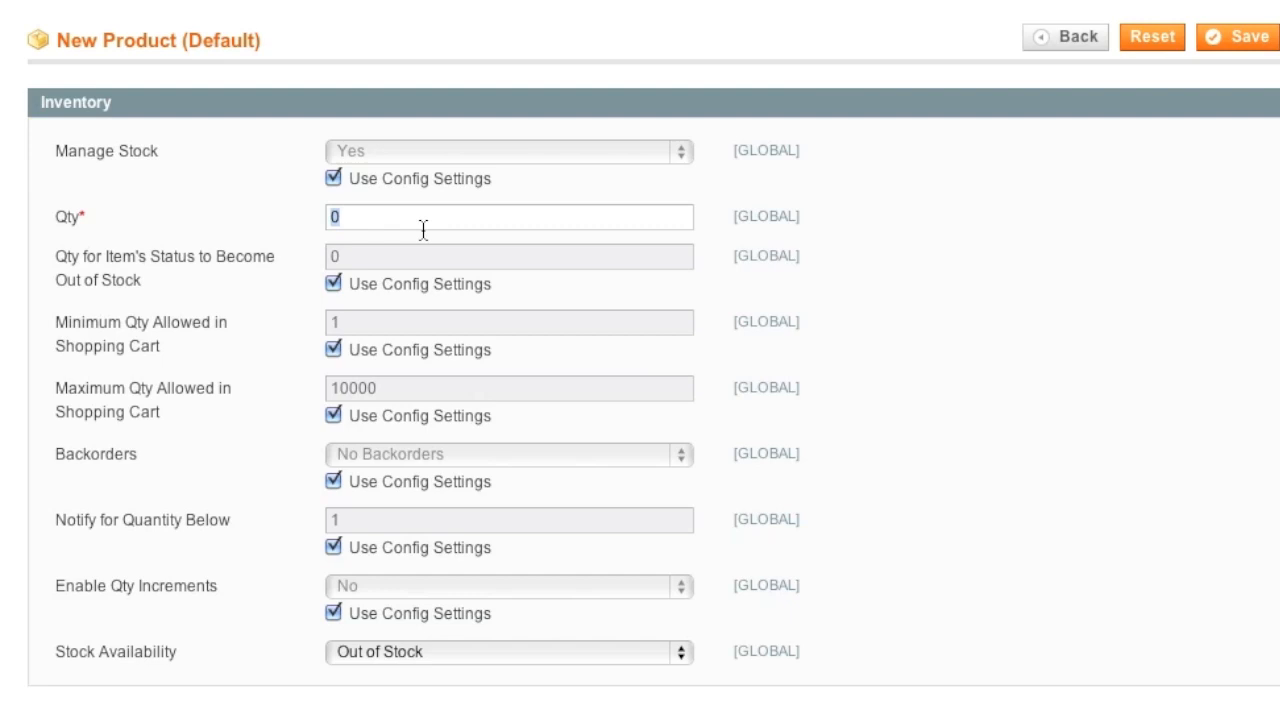
Step: Set quantity 1000 with Stock Availability In Stock and assign the Music category
left_click(508, 652)
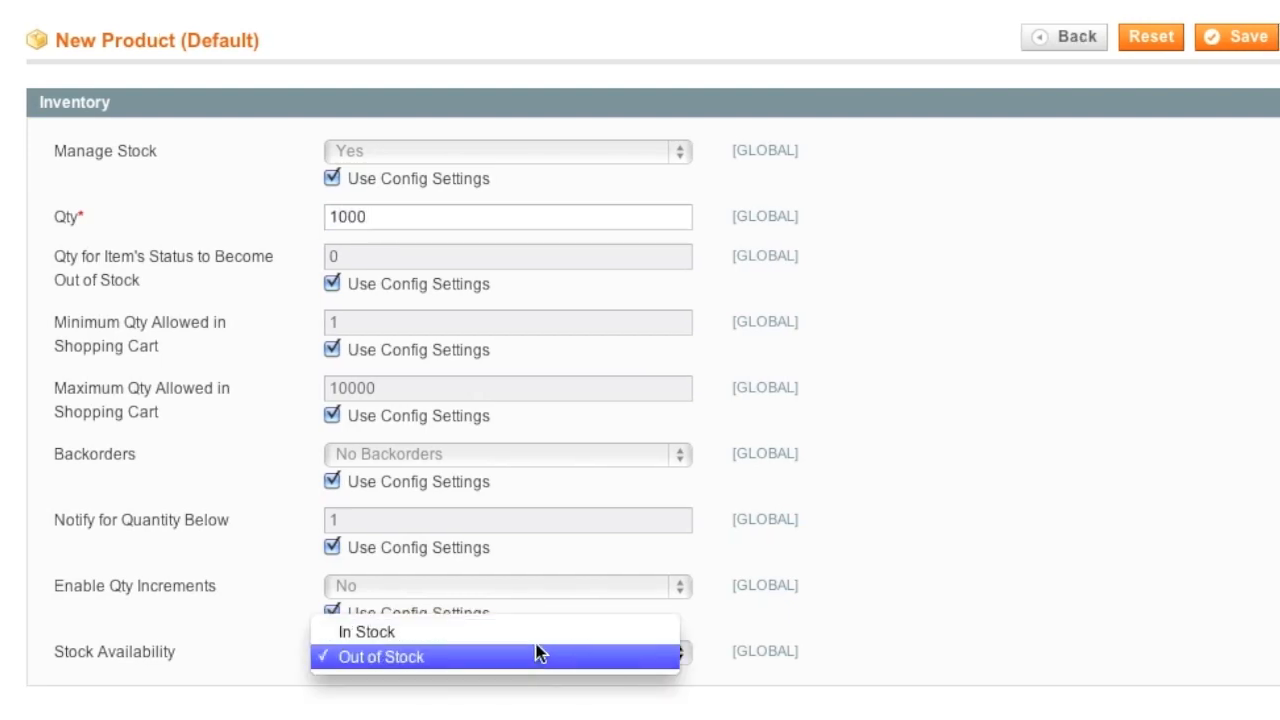
left_click(380, 656)
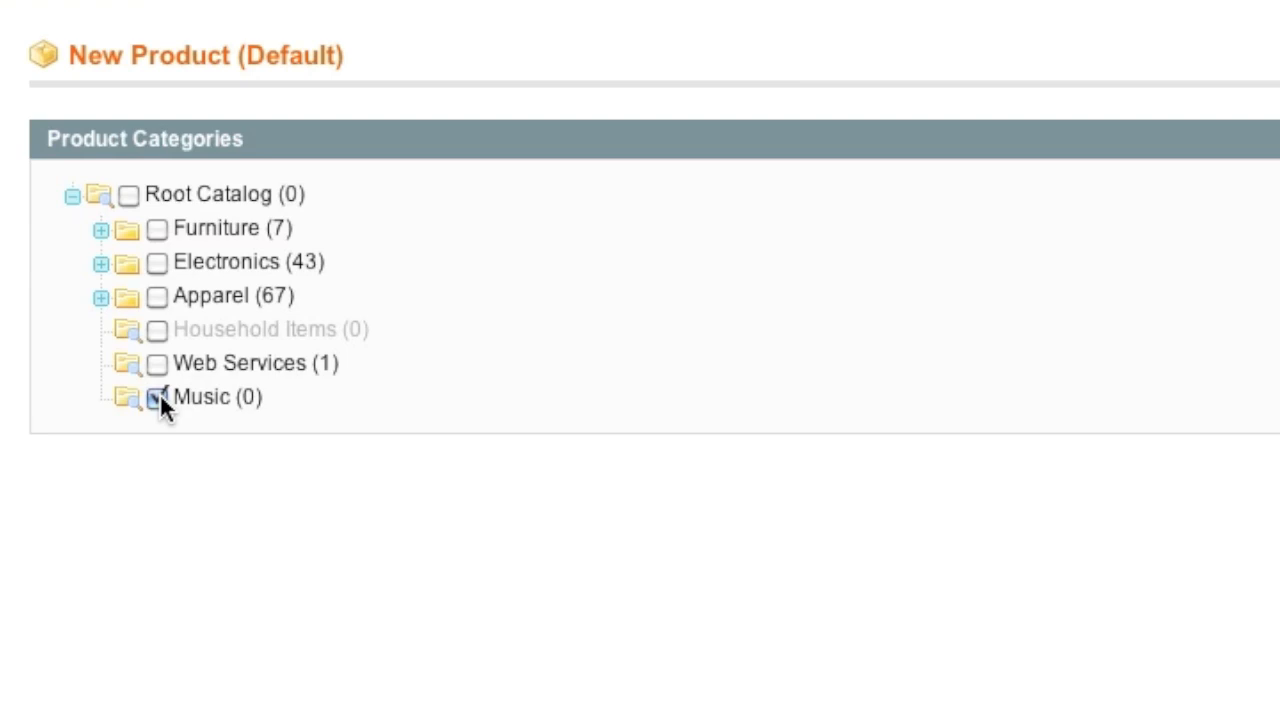
left_click(156, 396)
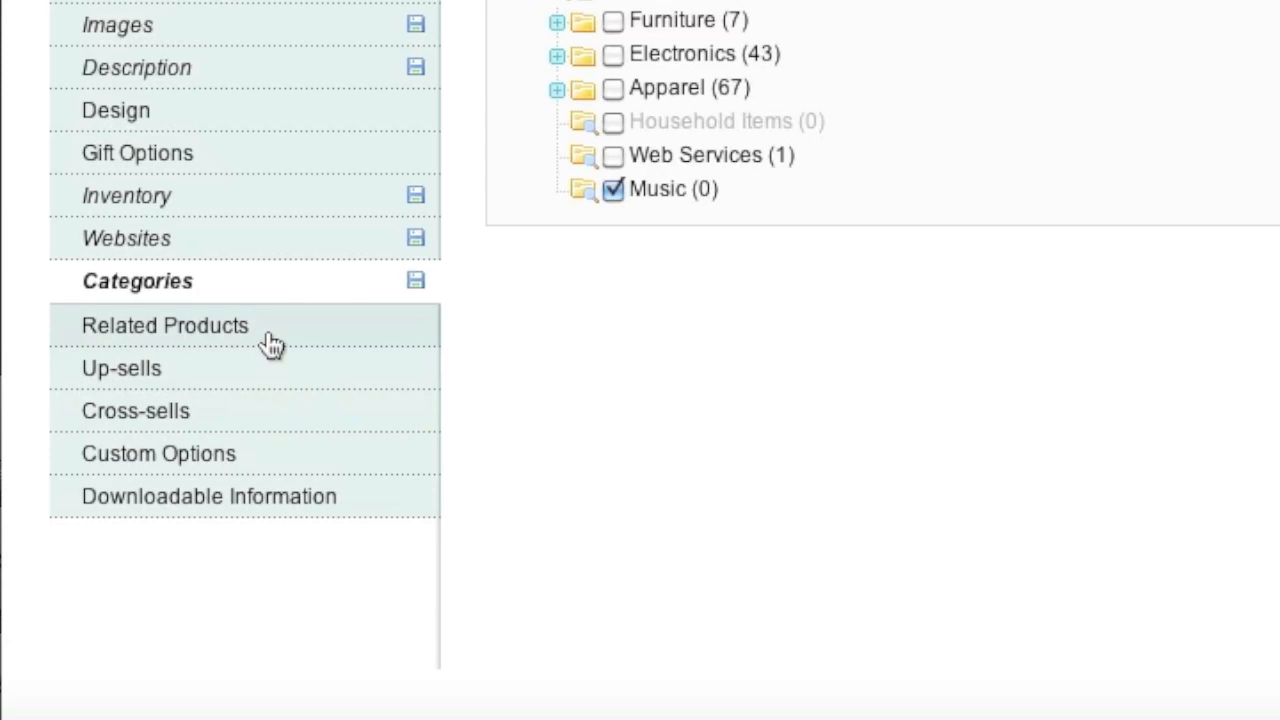
mouse_move(240, 412)
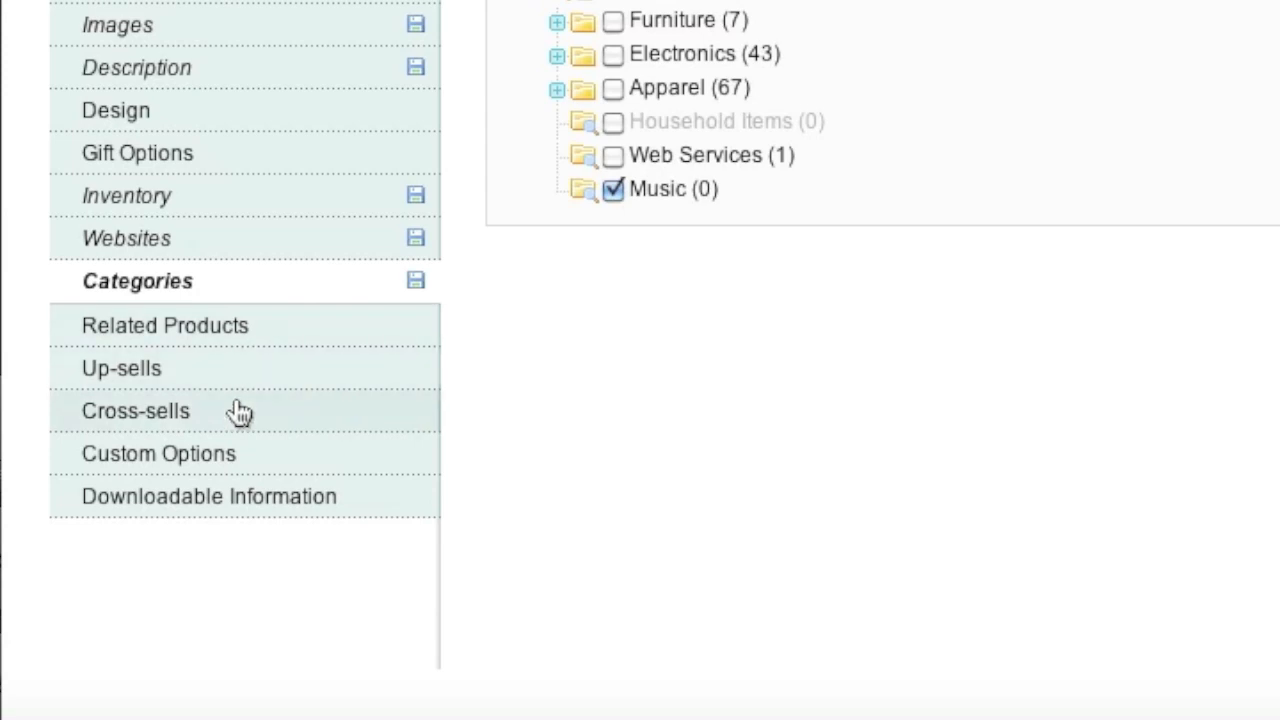
mouse_move(244, 398)
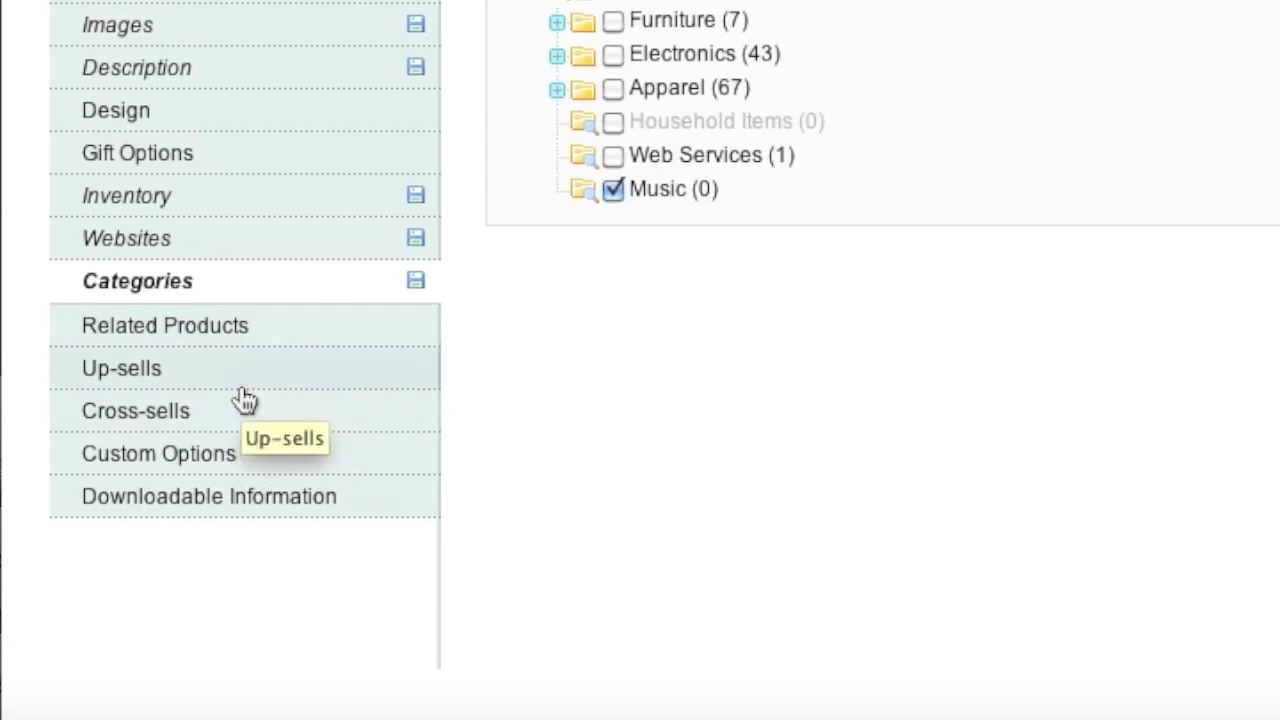
mouse_move(246, 414)
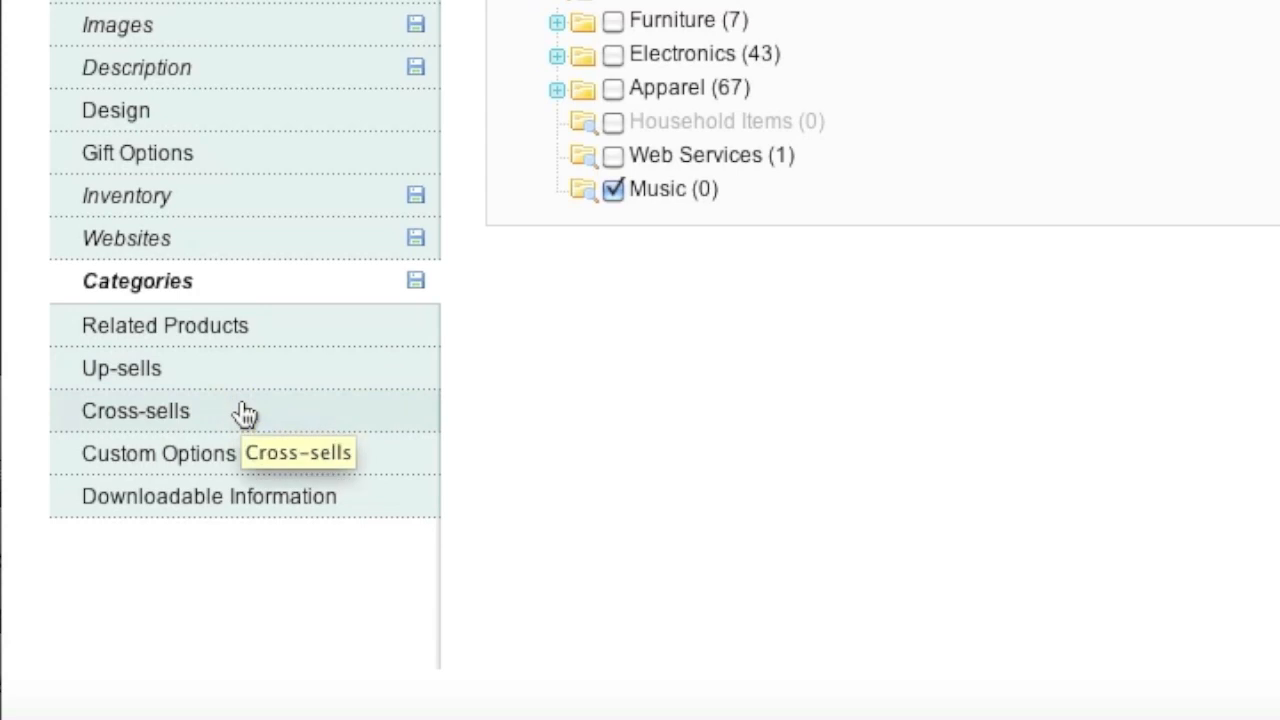
mouse_move(248, 432)
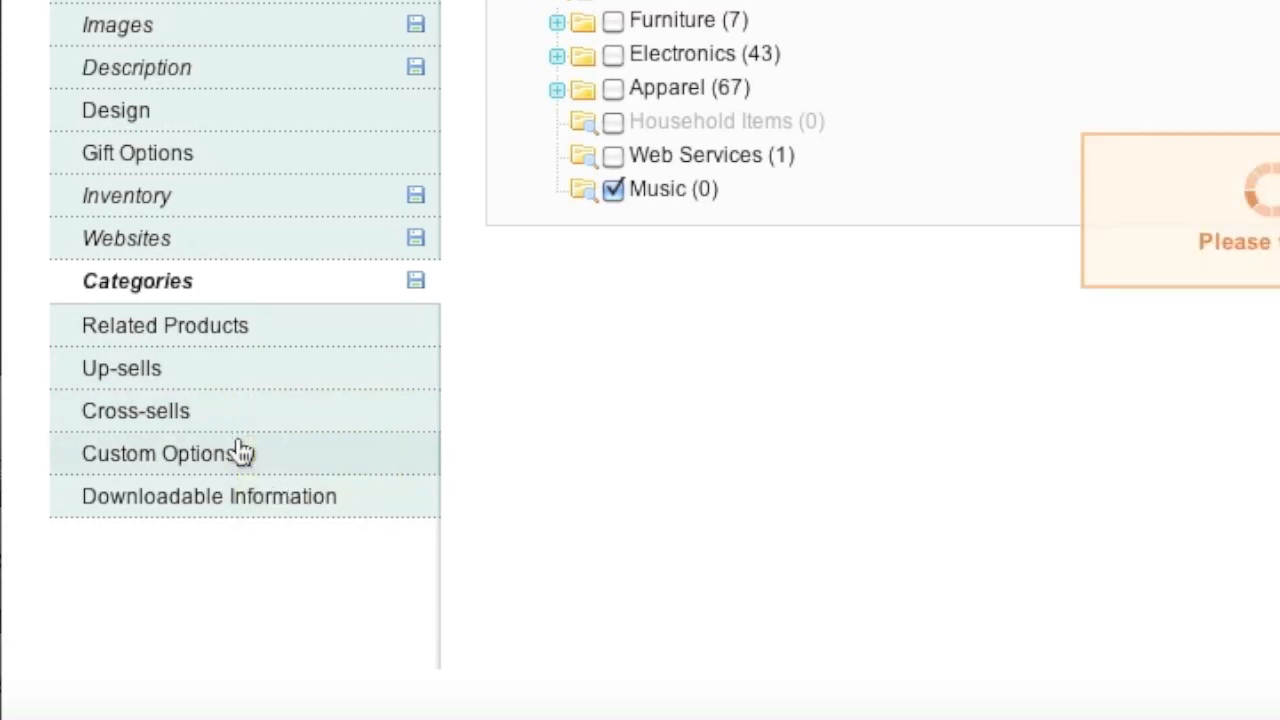
Step: Add a new custom option titled Album with Drop-down input type
left_click(156, 452)
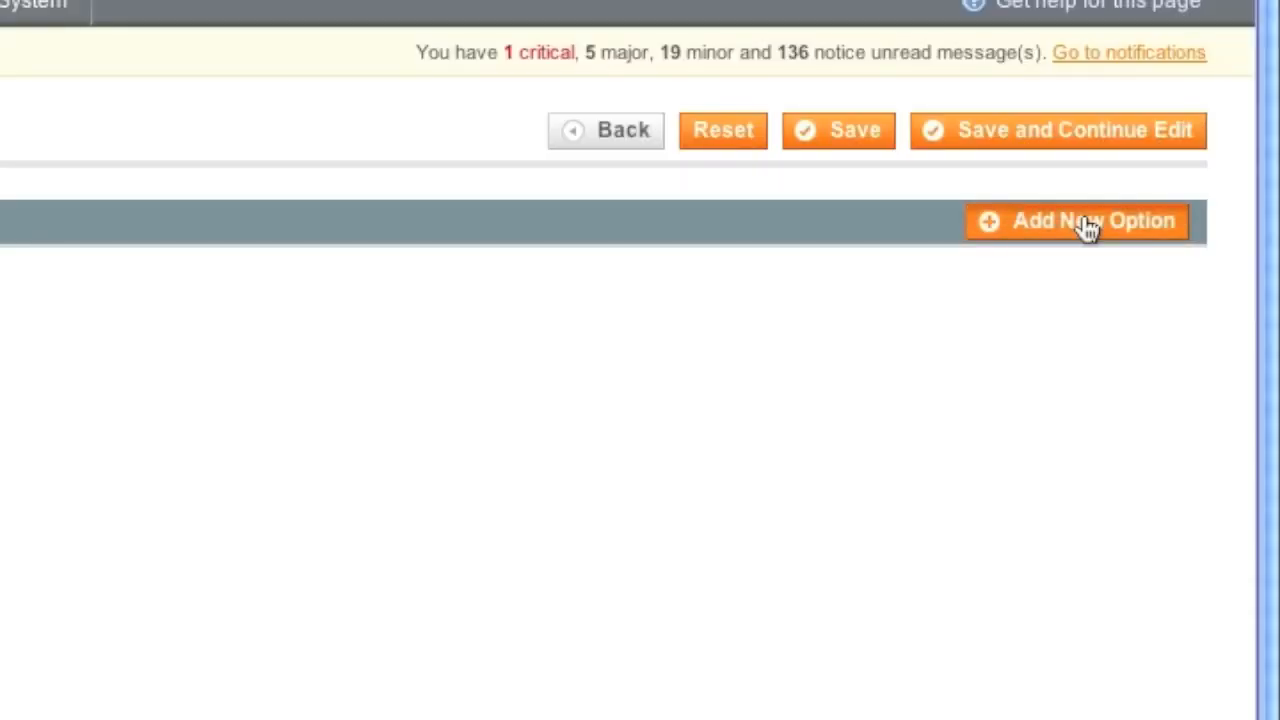
left_click(1078, 220)
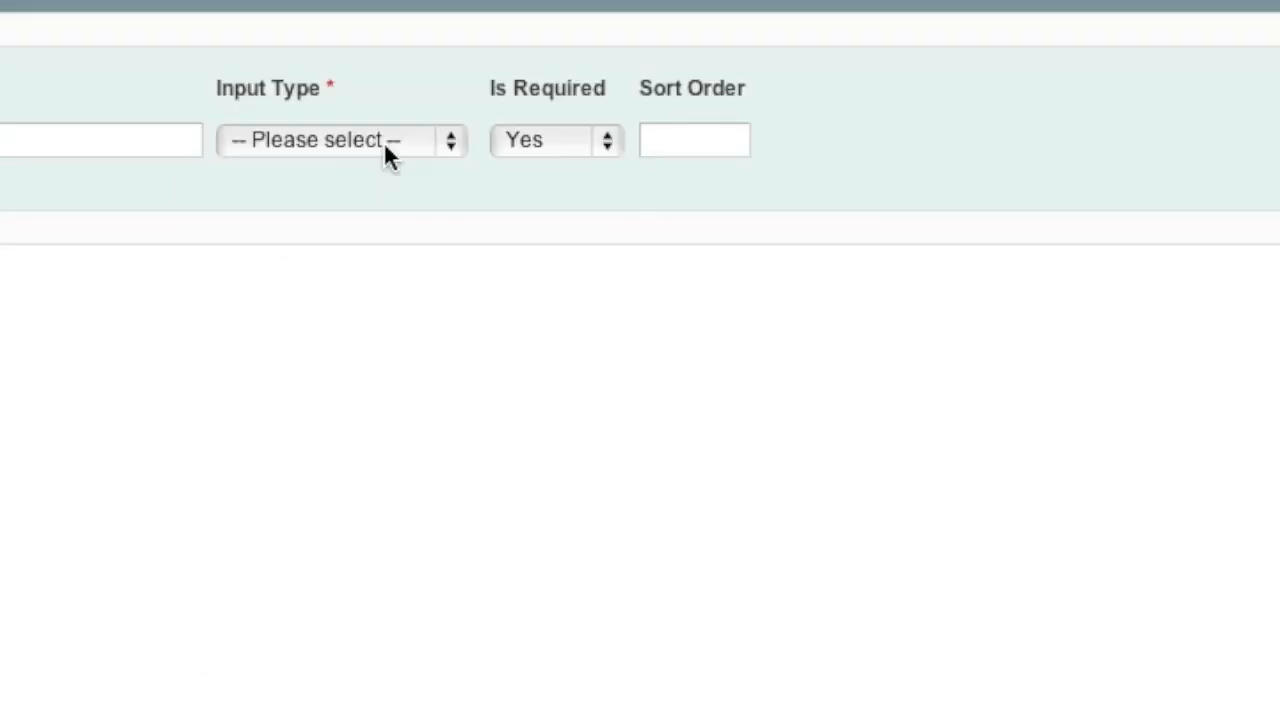
left_click(340, 140)
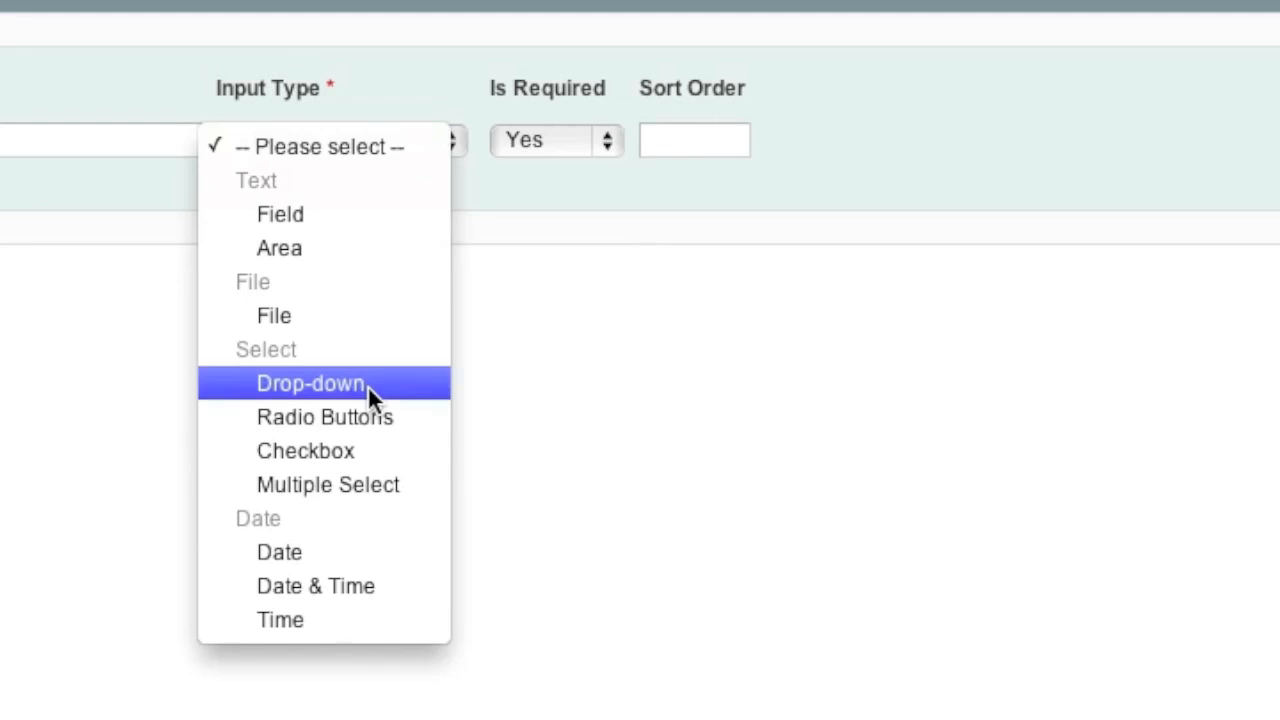
left_click(310, 384)
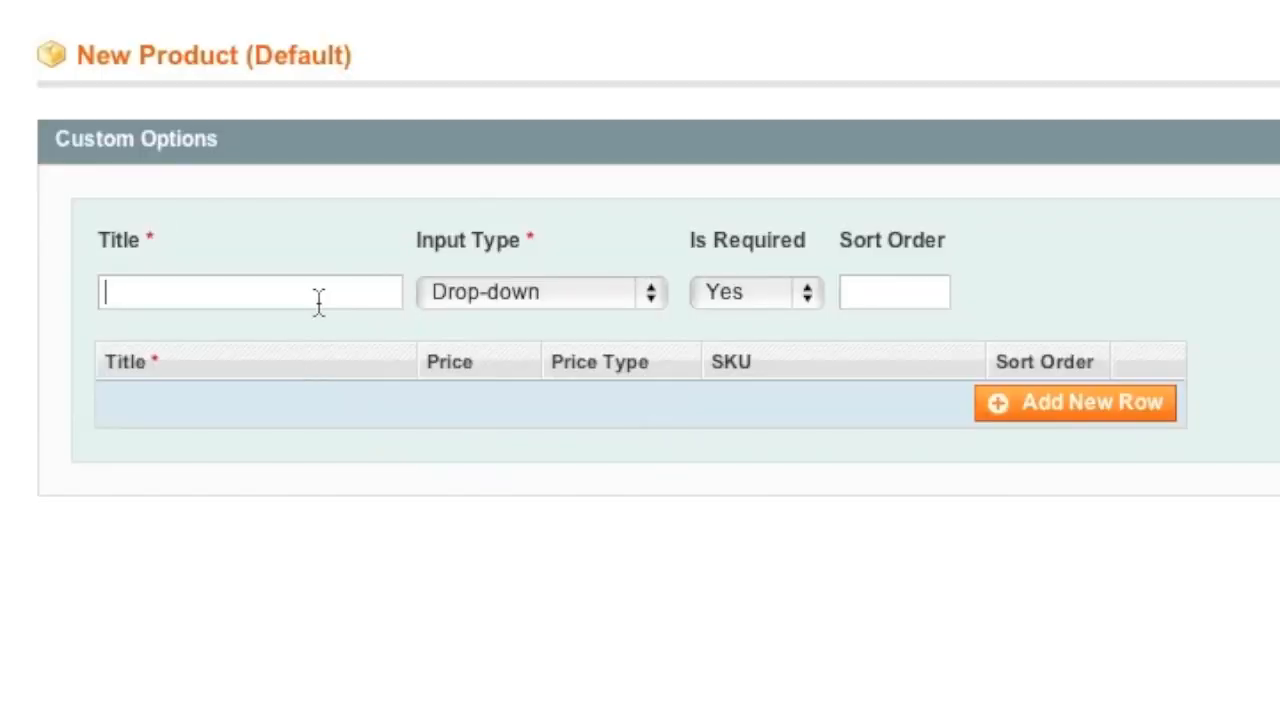
type("Alb")
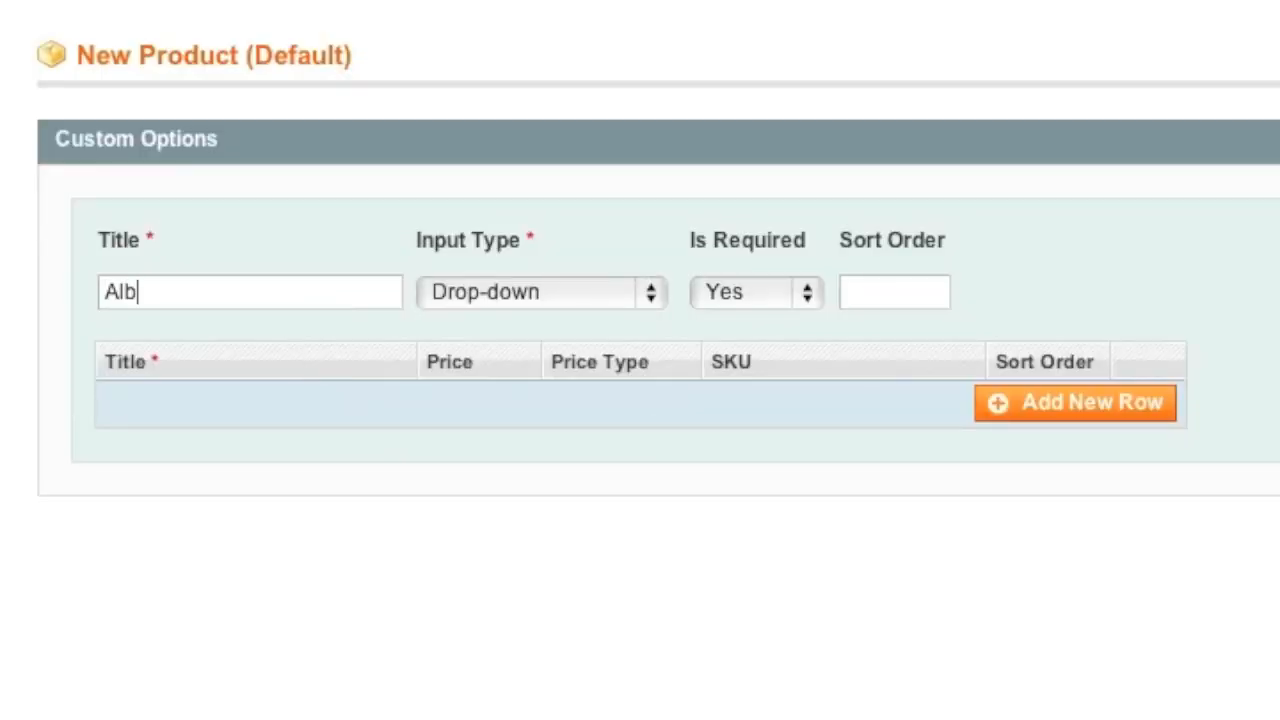
Step: Add rows 'Downloadable album' and 'Downloadable album + CD' priced 9.99
left_click(1076, 402)
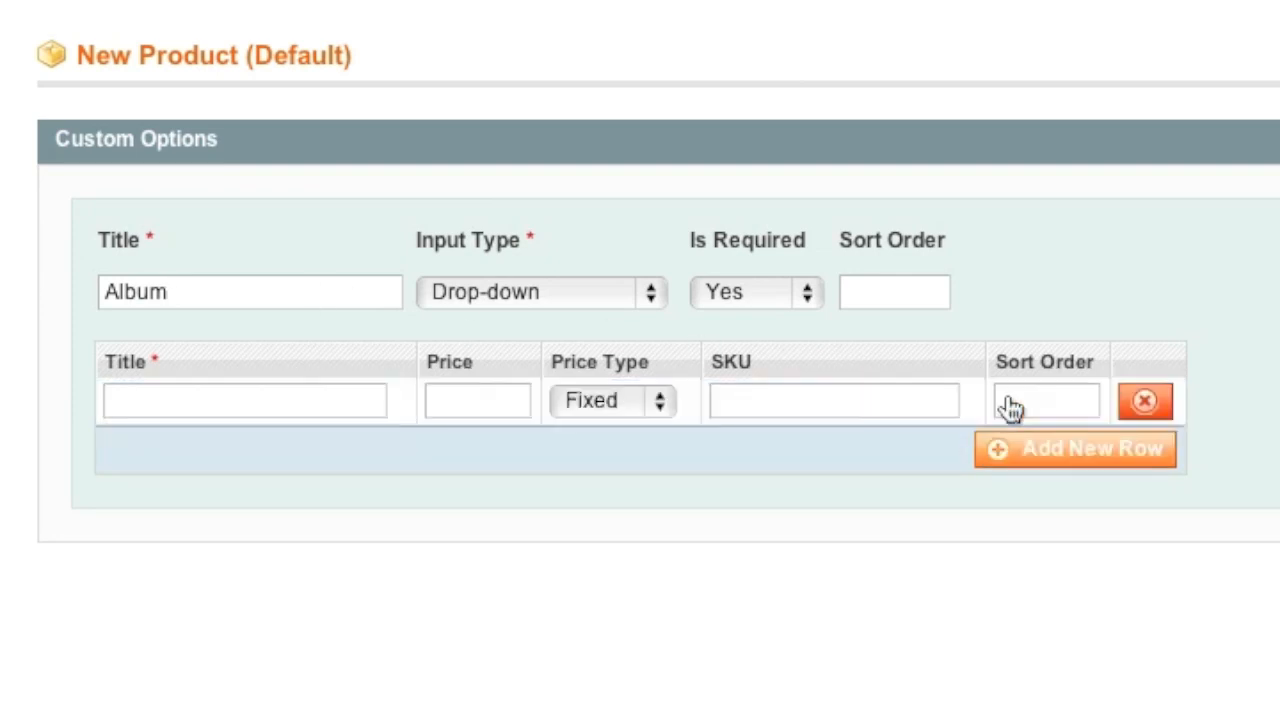
type("Downloadable")
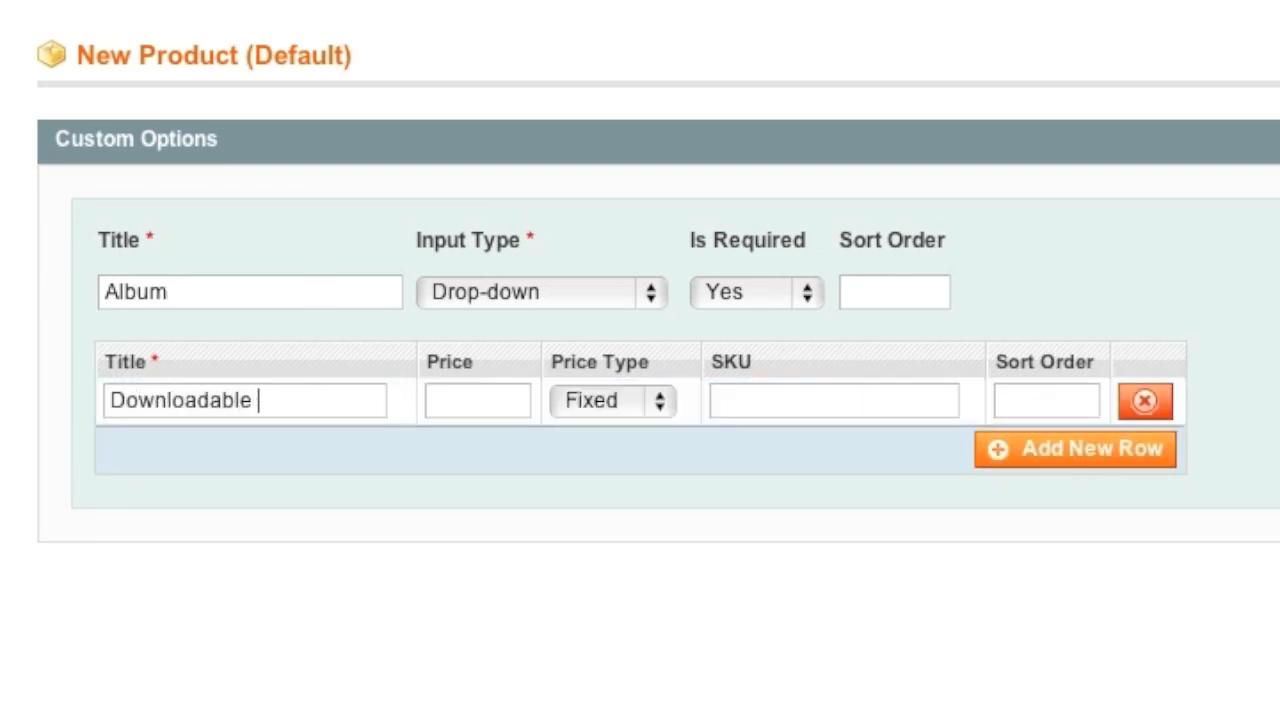
type("album")
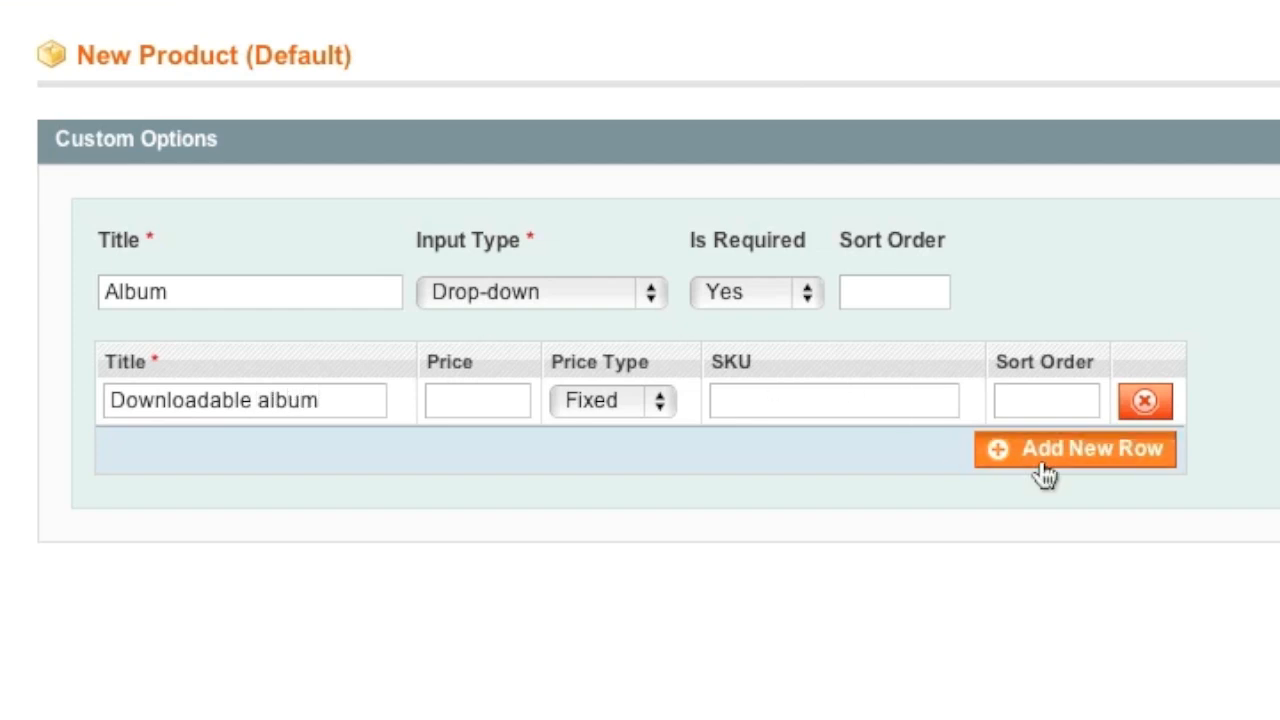
left_click(1076, 448)
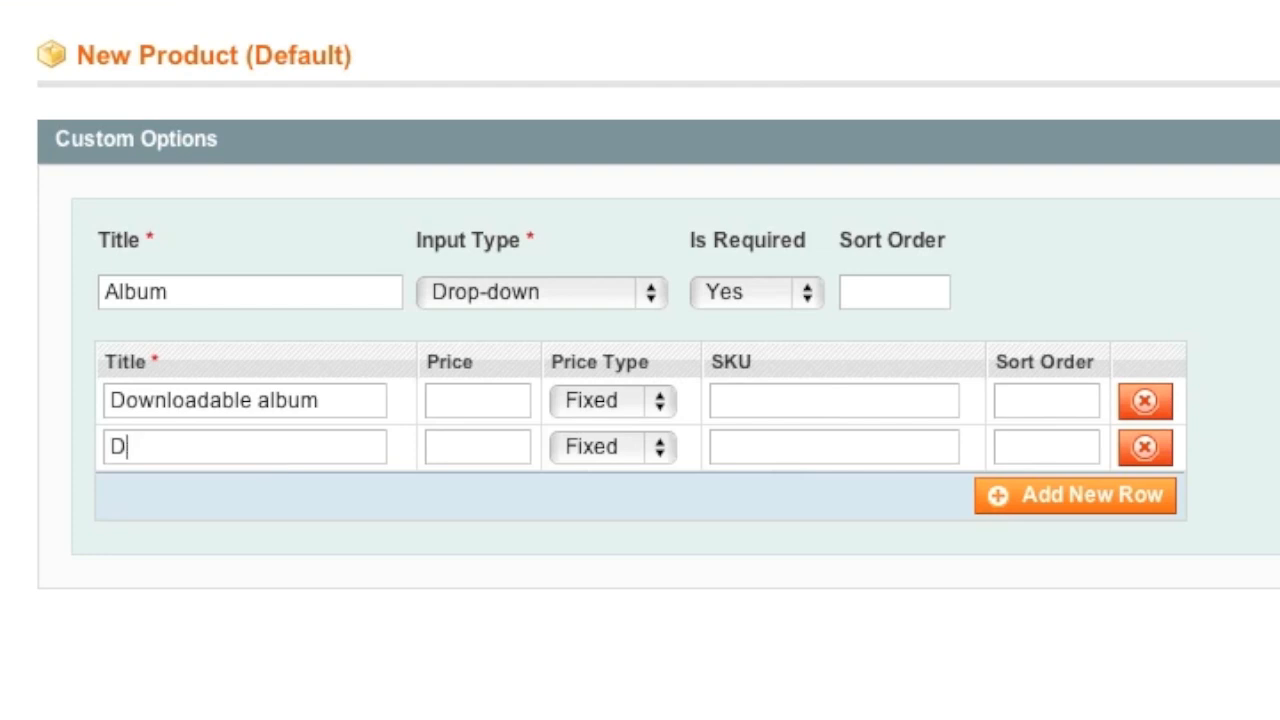
type("ownloadab")
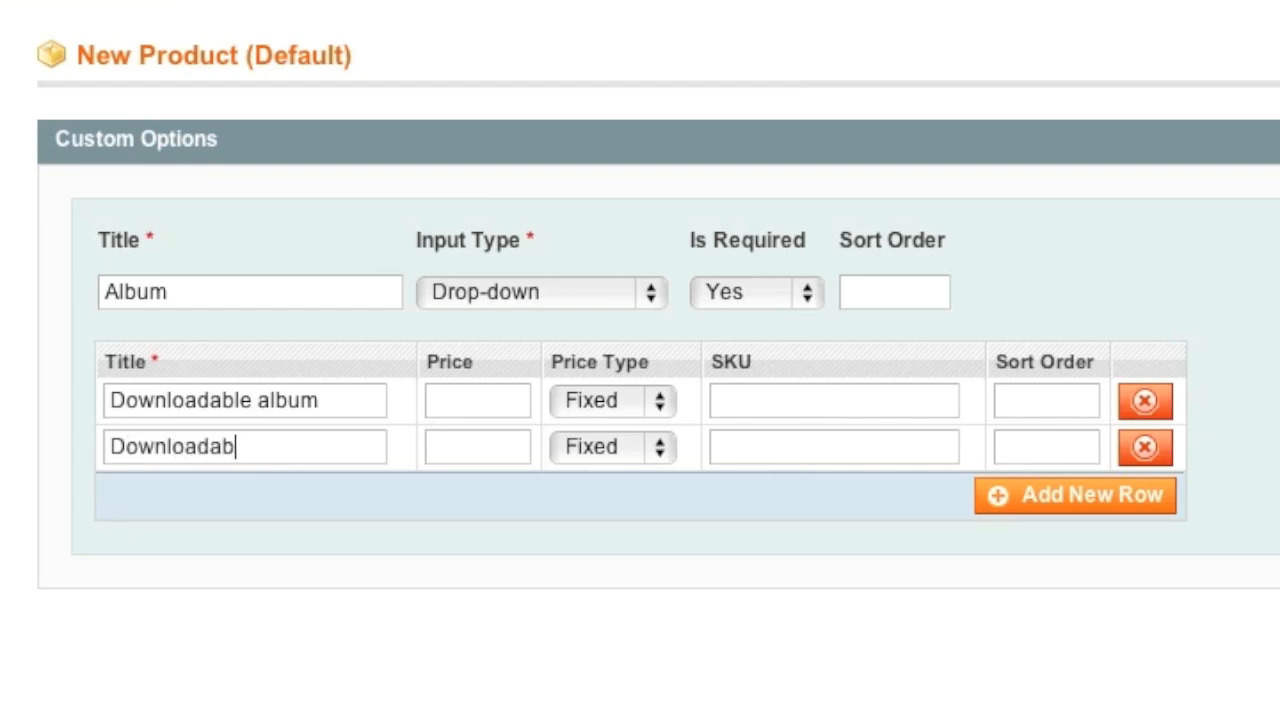
type("le album")
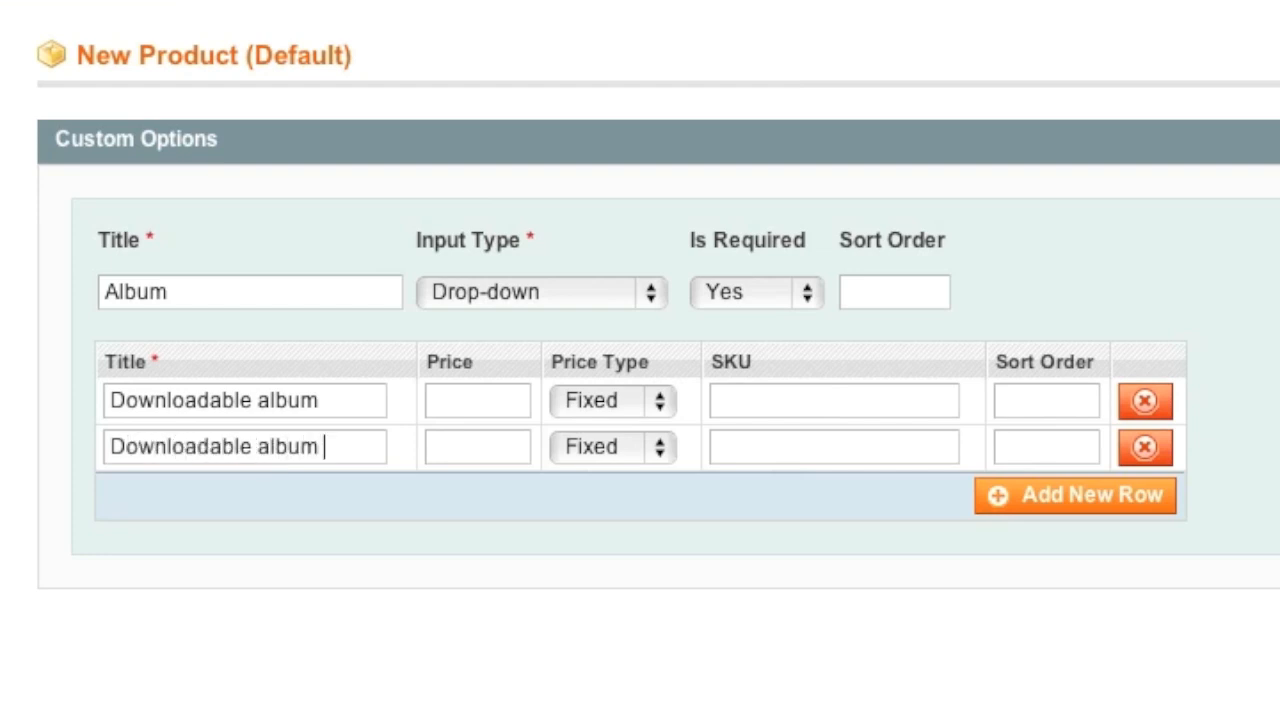
type("+ CD")
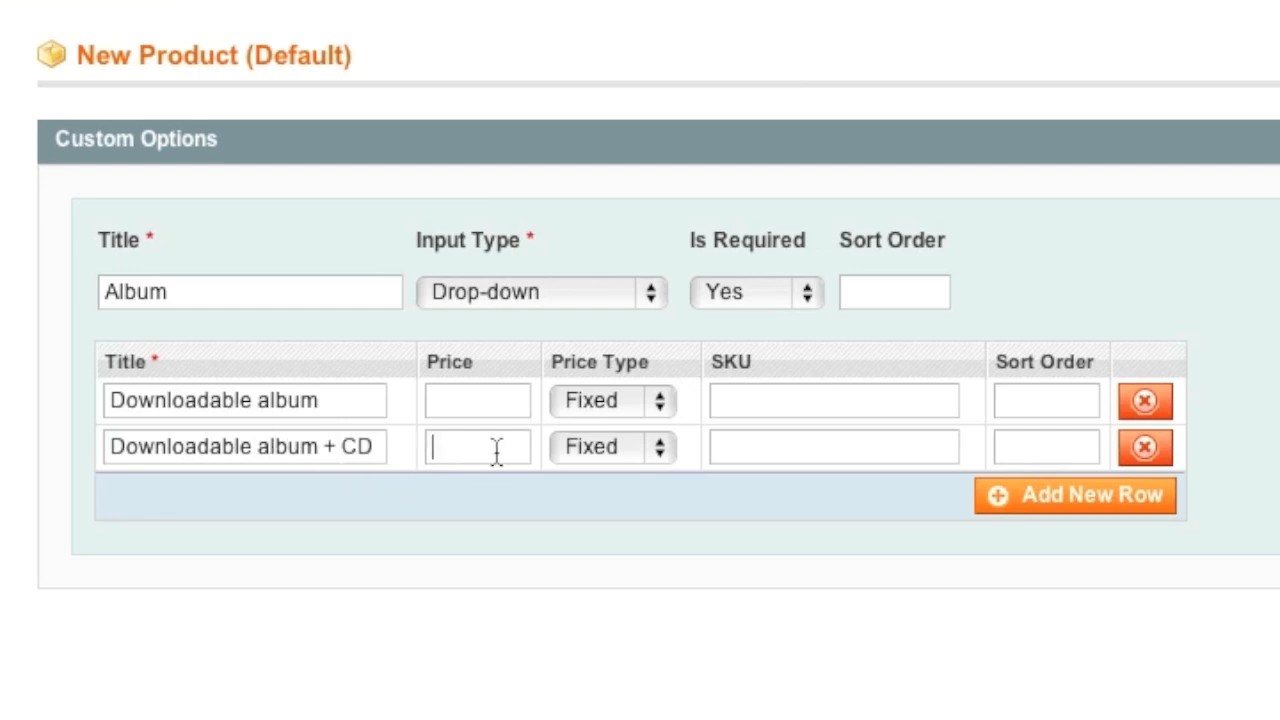
type("9")
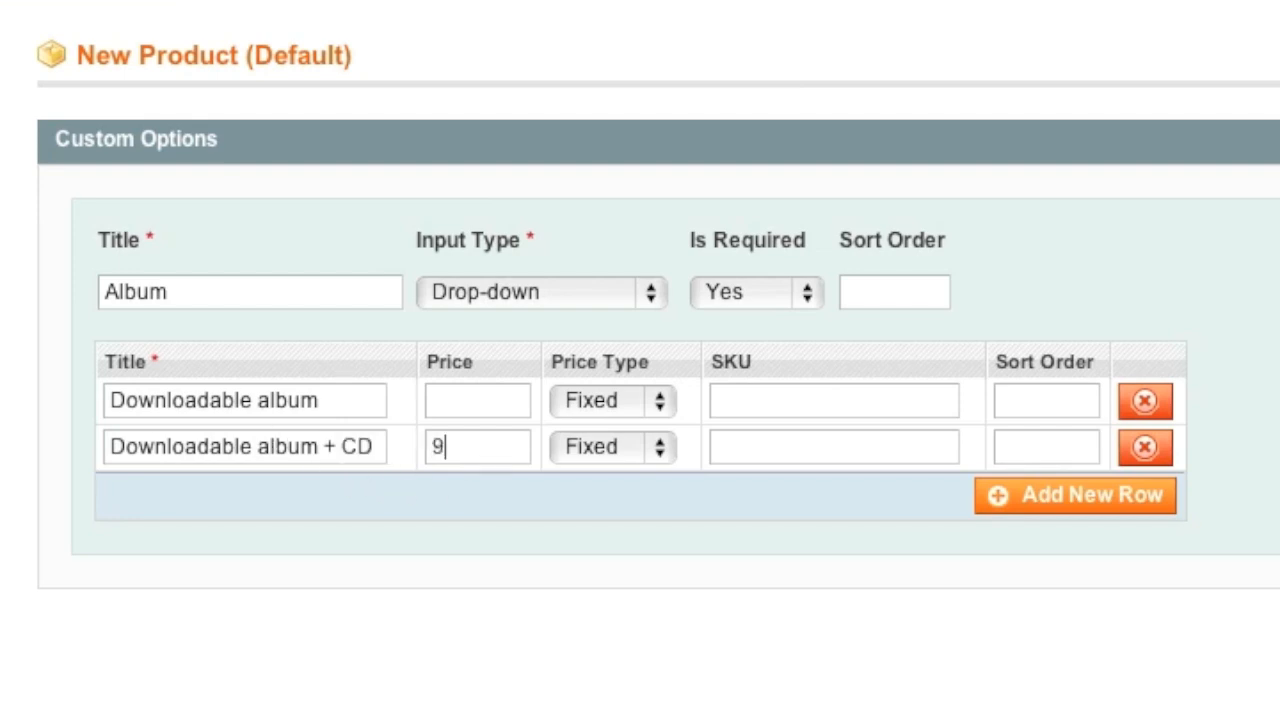
type(".99")
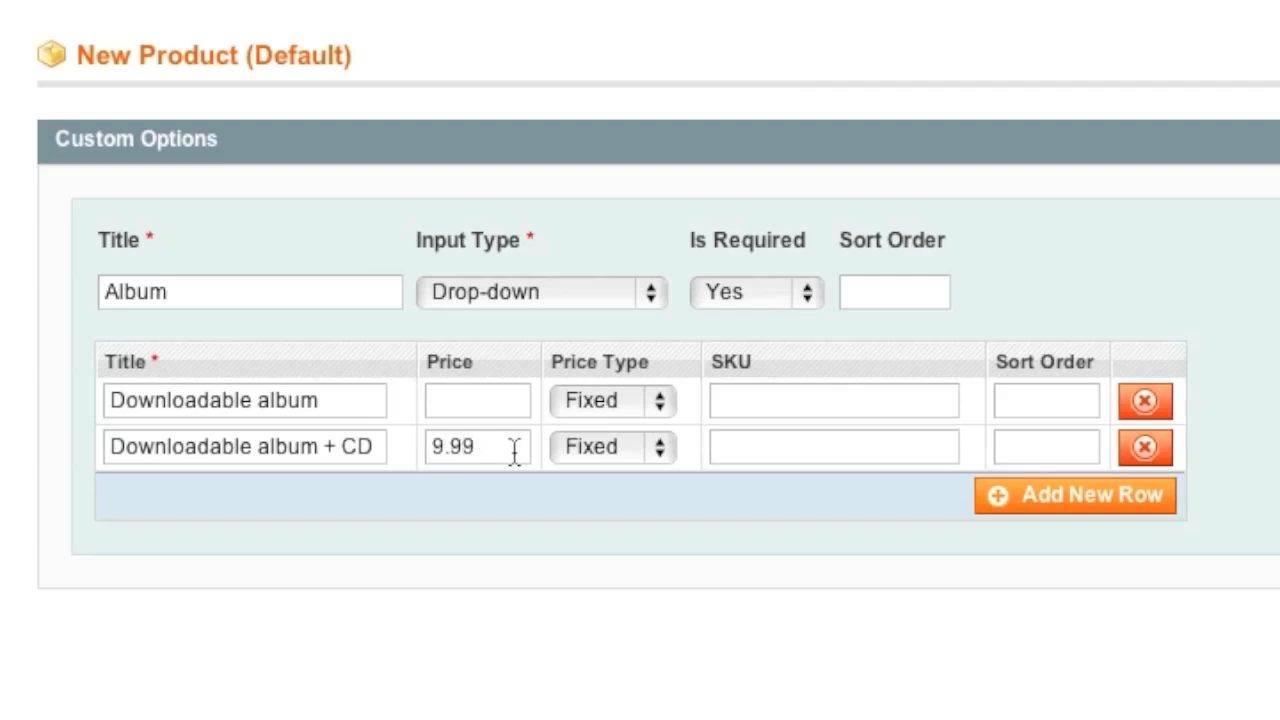
left_click(610, 446)
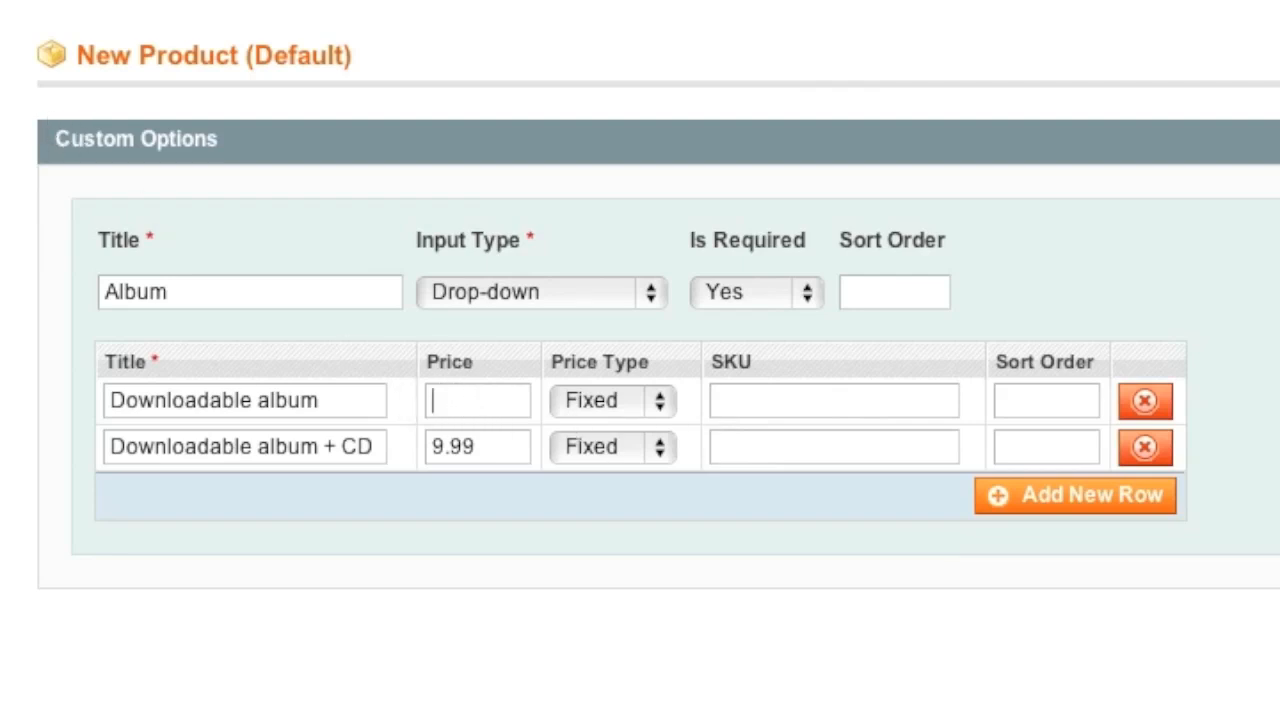
mouse_move(362, 520)
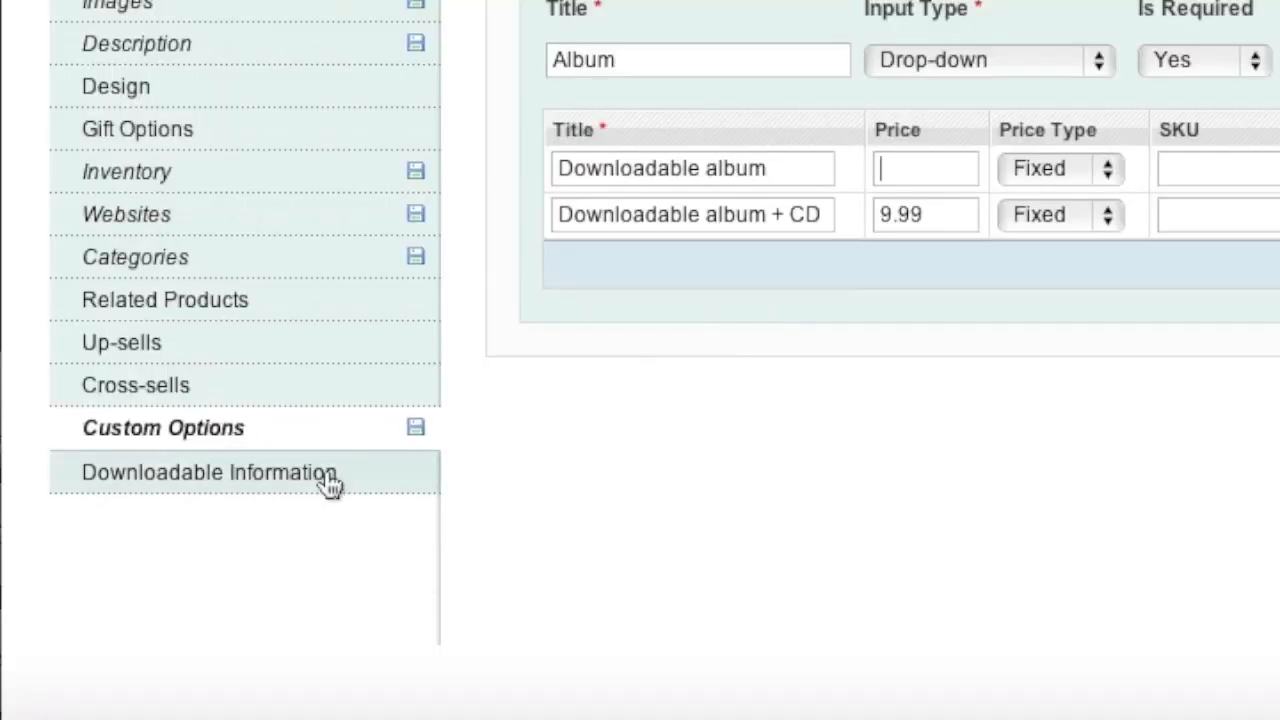
Step: Show the product's Downloadable Information section and browse the site's media subfolders in File Manager
left_click(210, 472)
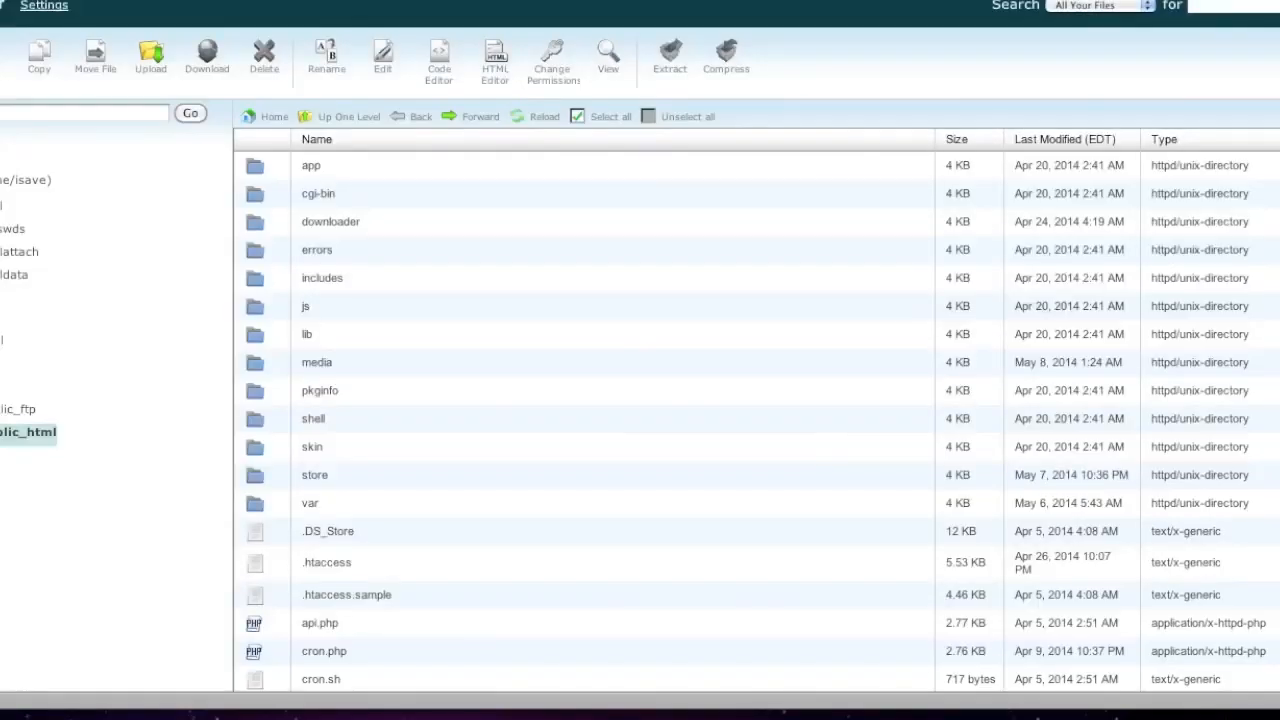
mouse_move(348, 362)
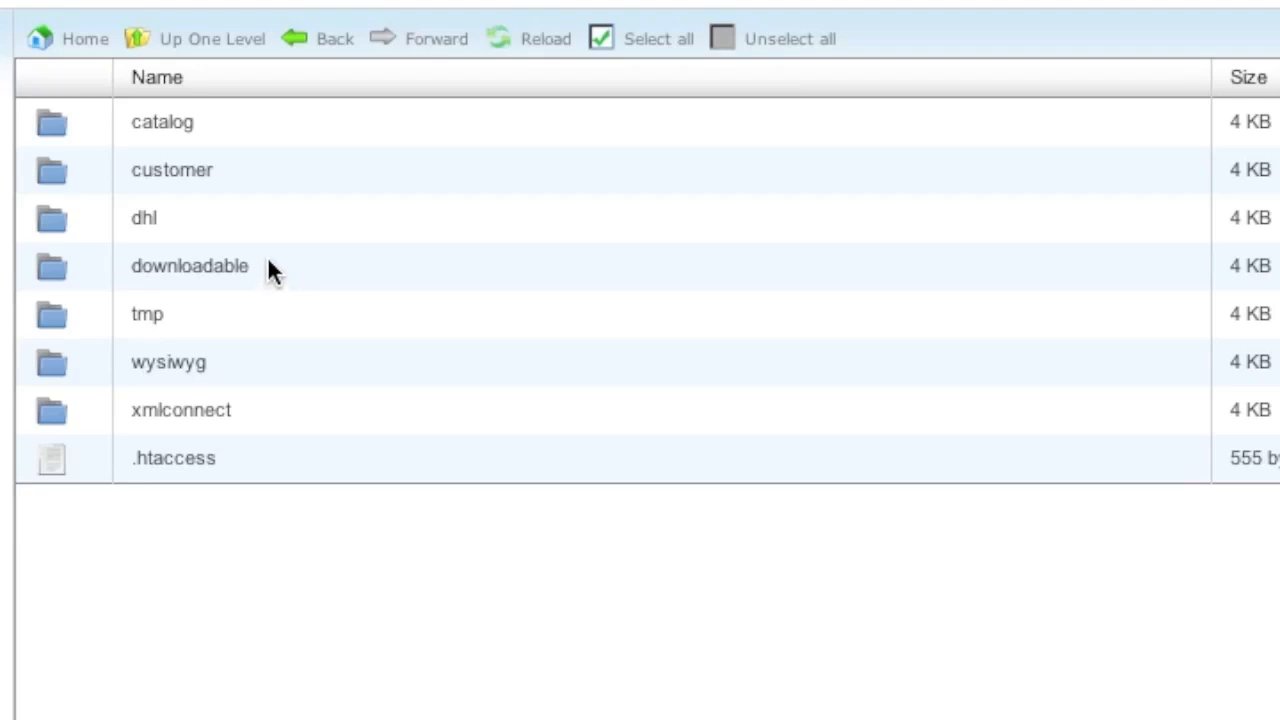
left_click(190, 266)
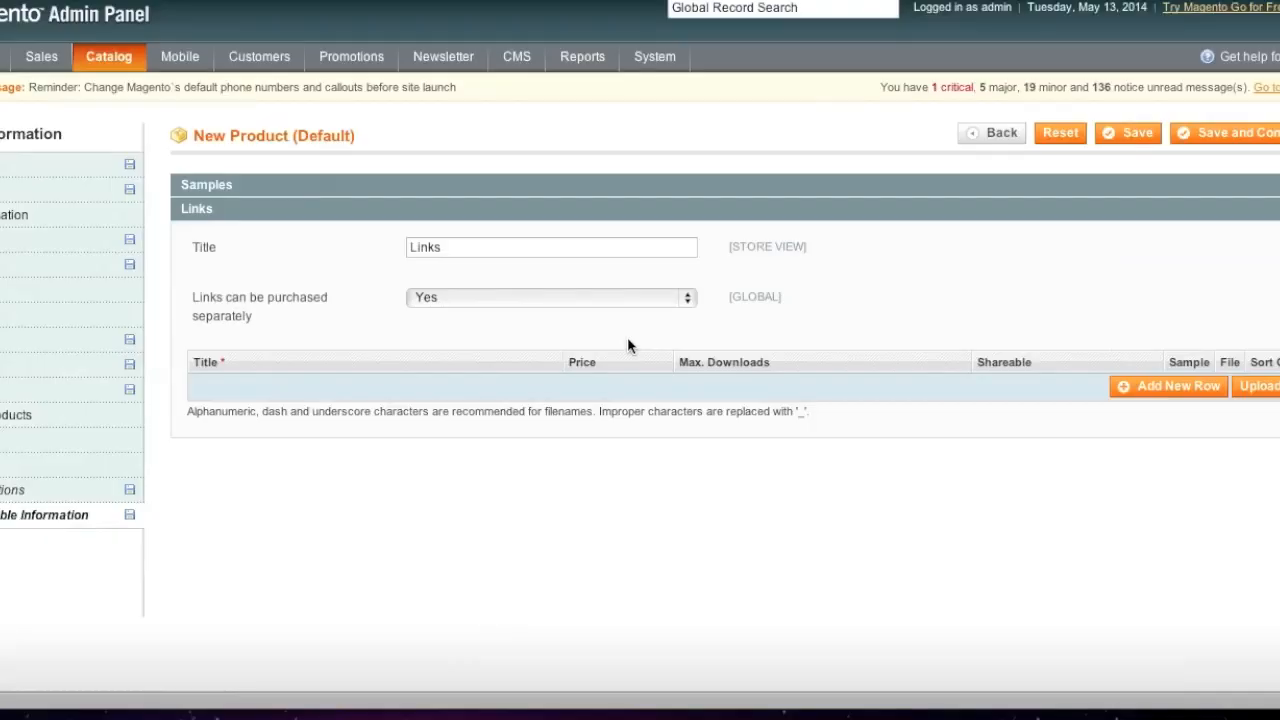
mouse_move(506, 188)
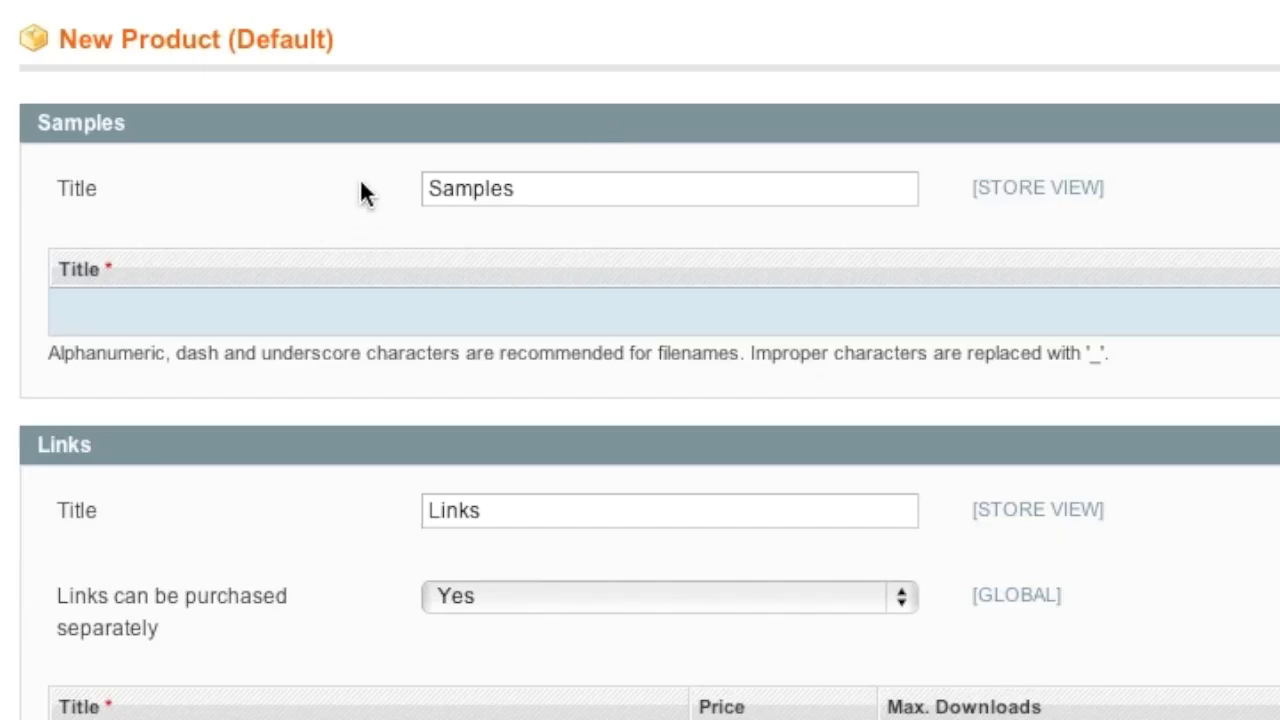
mouse_move(920, 218)
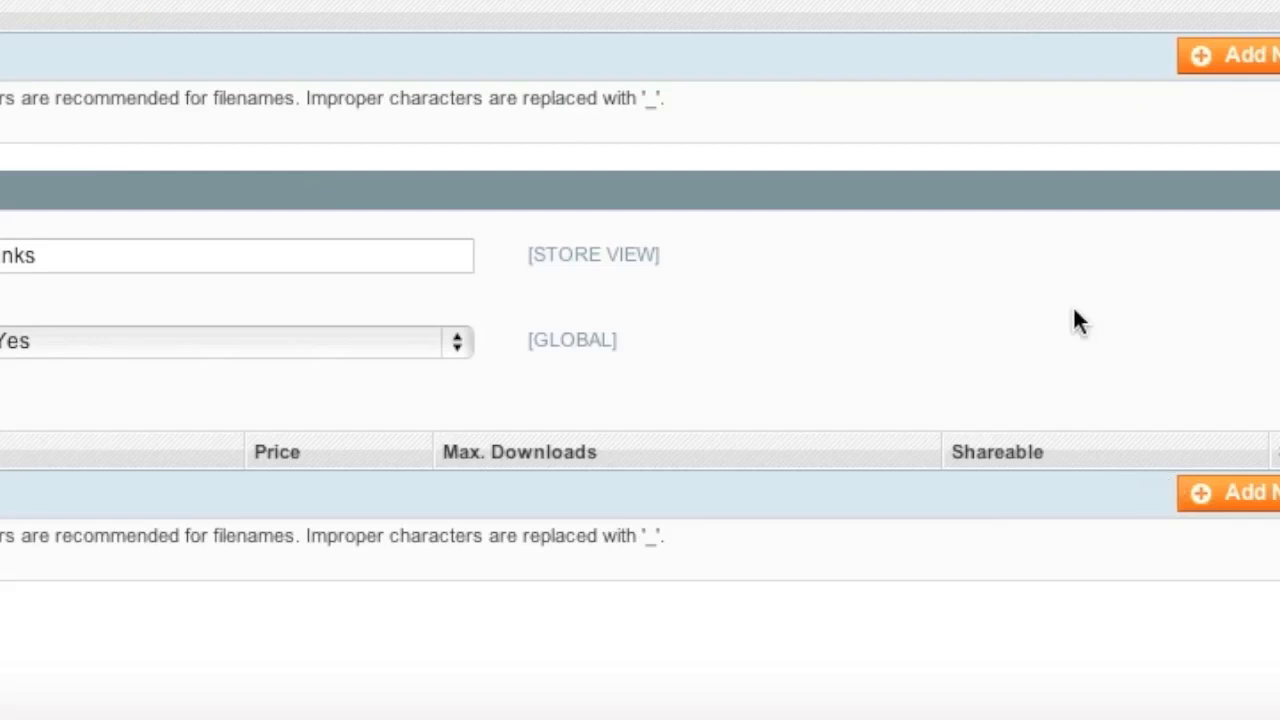
mouse_move(1036, 322)
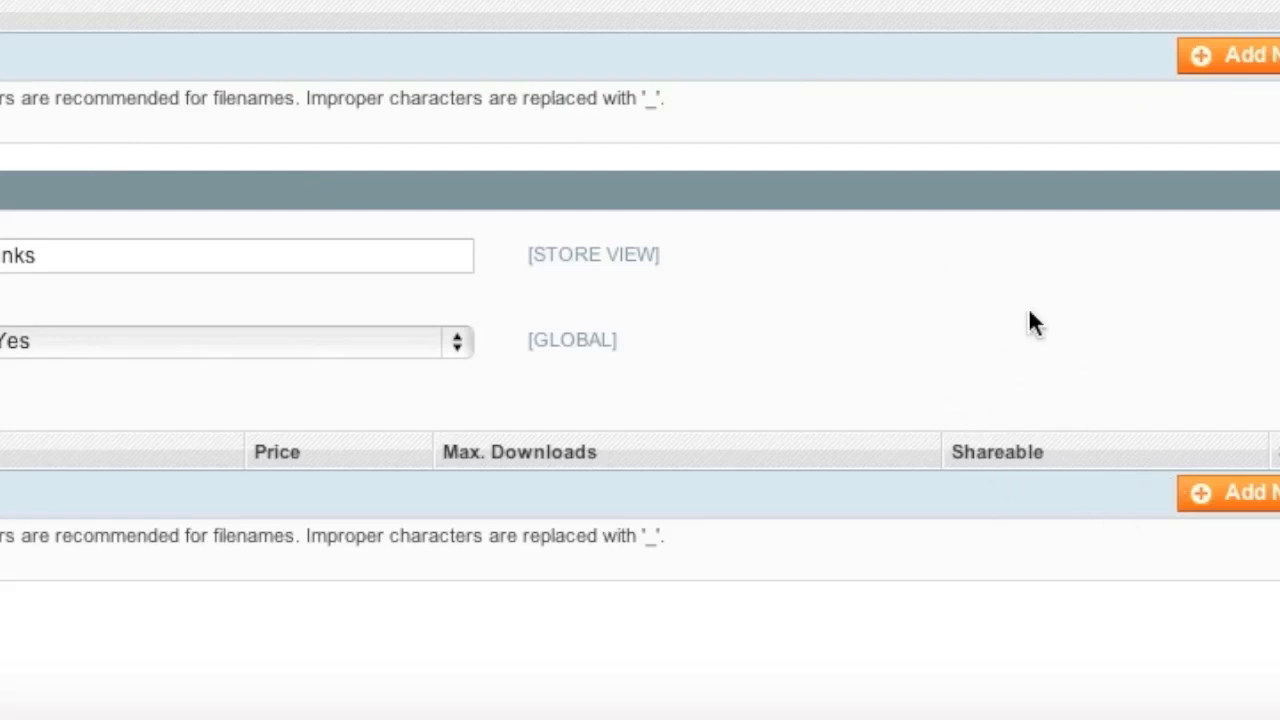
Step: Rename the Samples title to 'Sample Jazz Album'
scroll("up", 3)
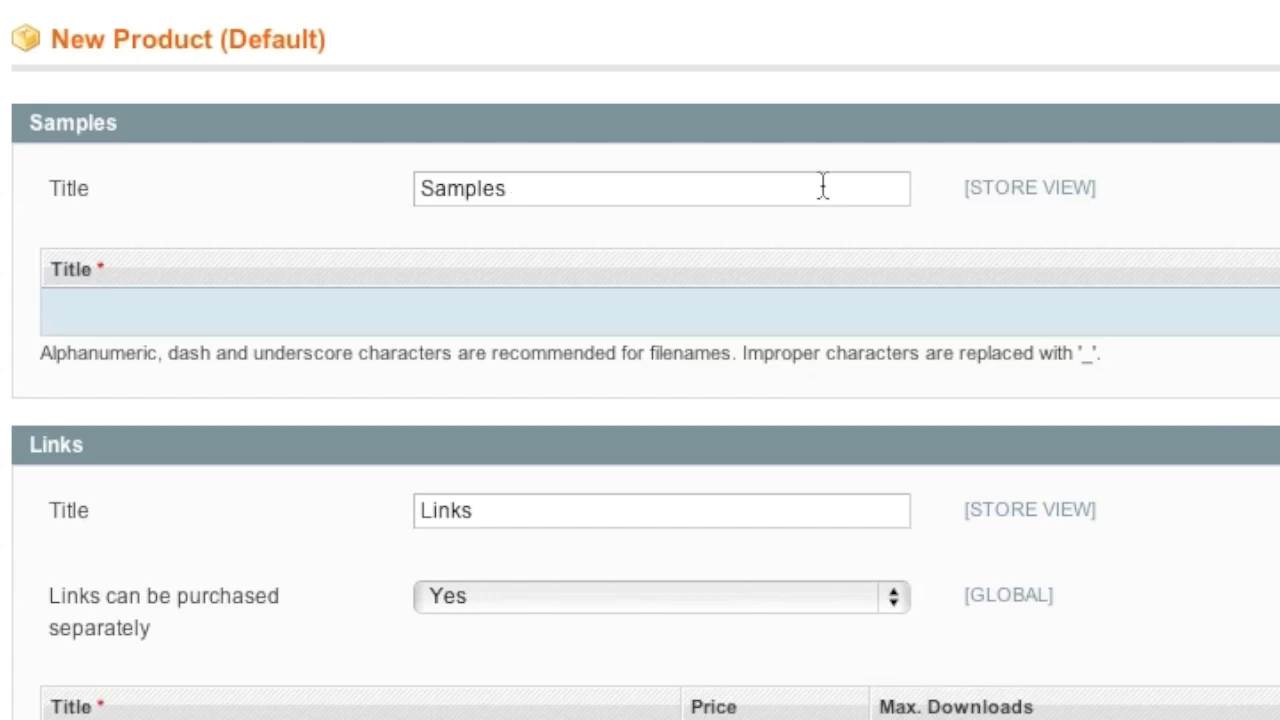
key("Backspace")
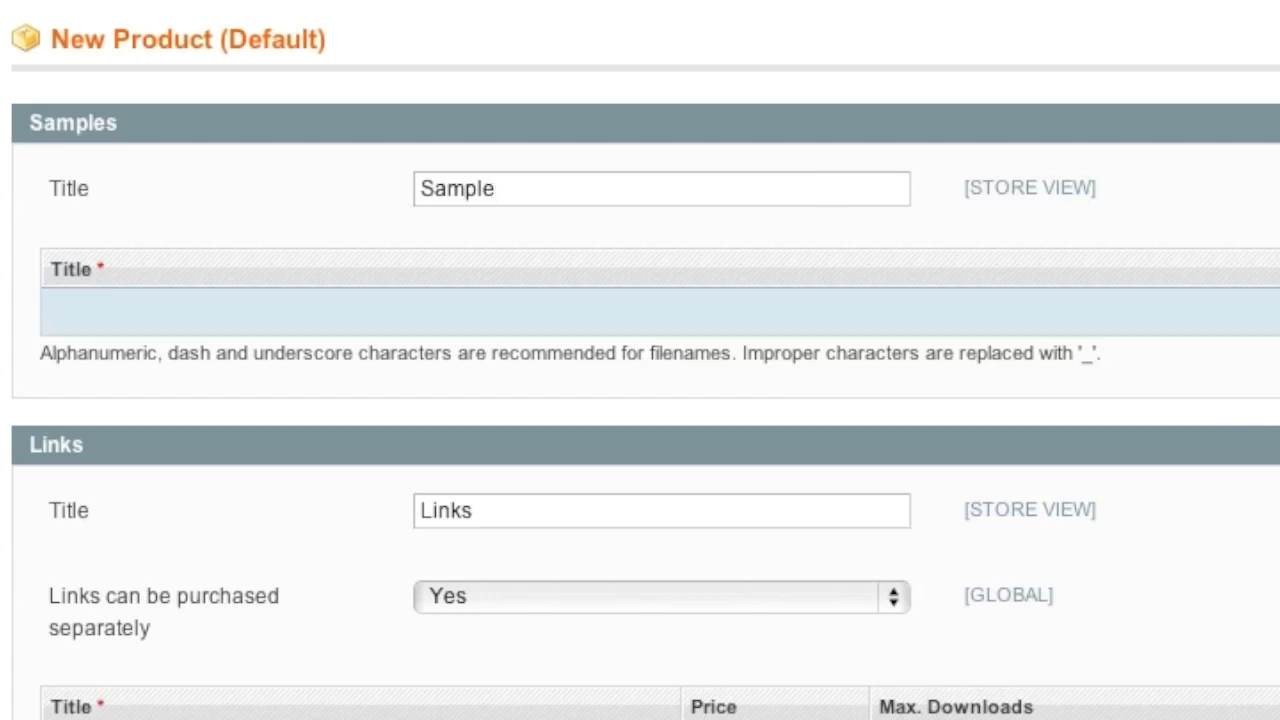
type("Jazz")
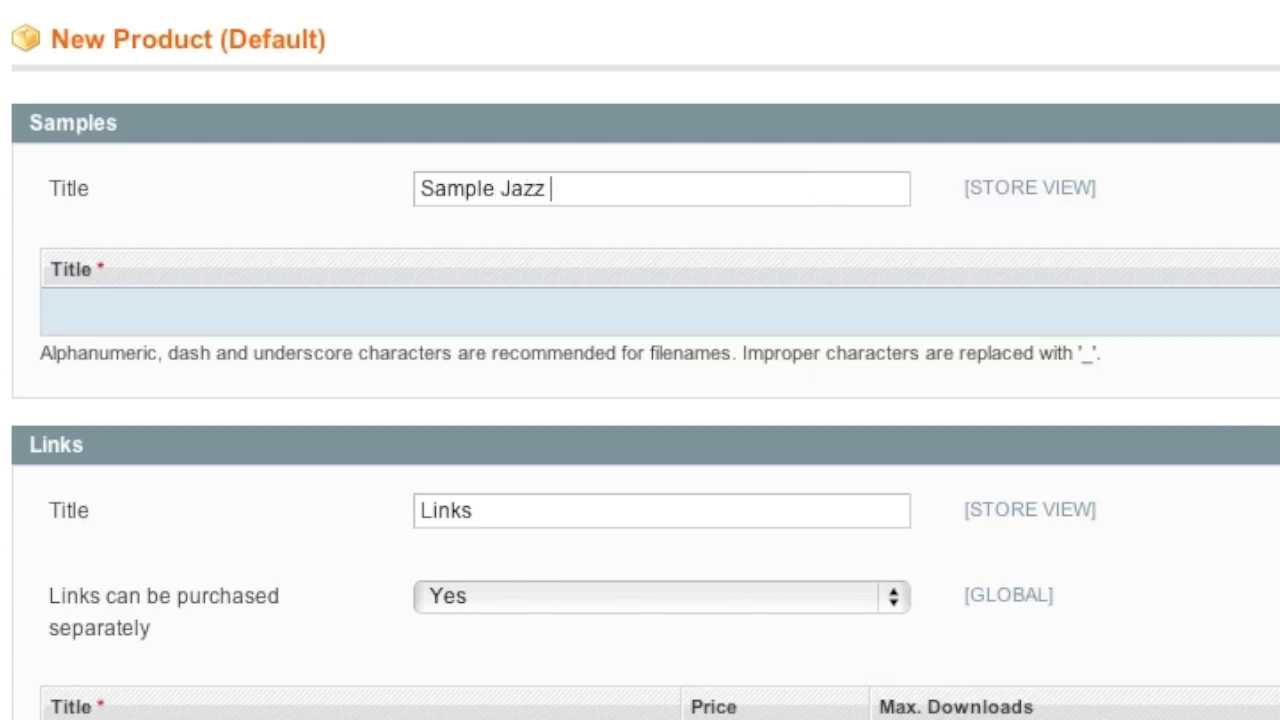
type("Albu")
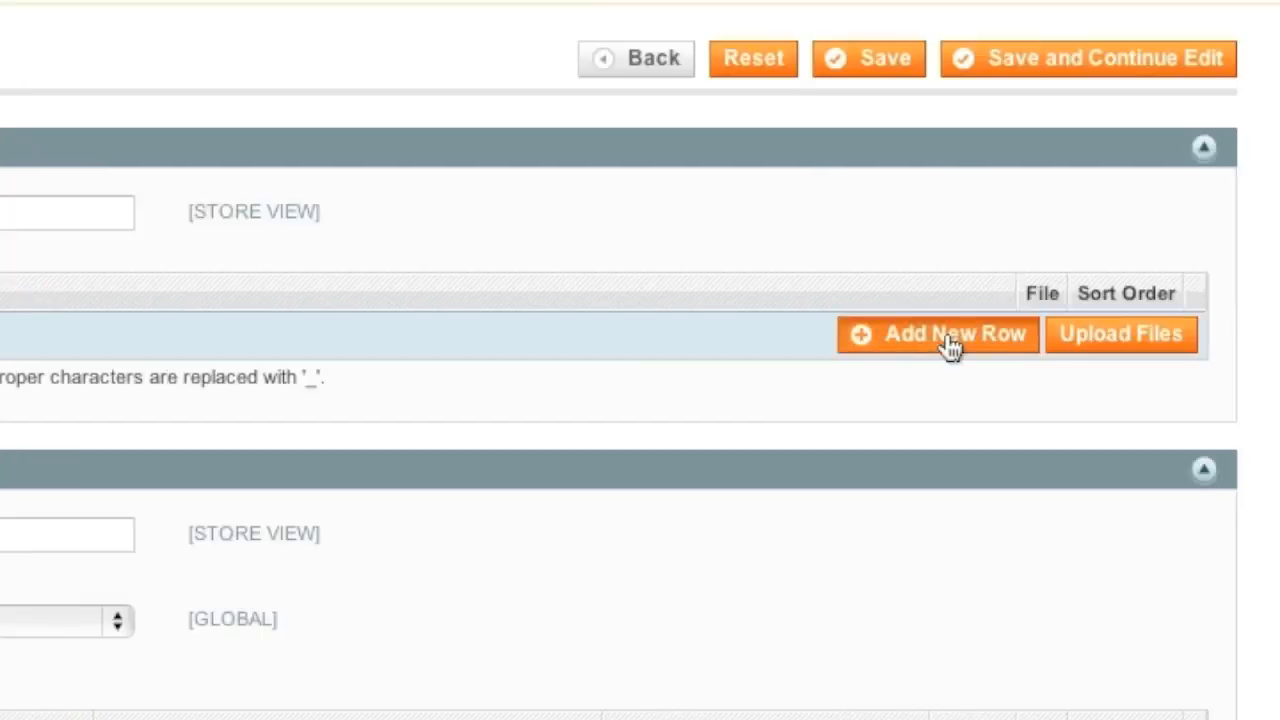
Step: Add a new sample row and choose the sample jazz music file for it
left_click(936, 332)
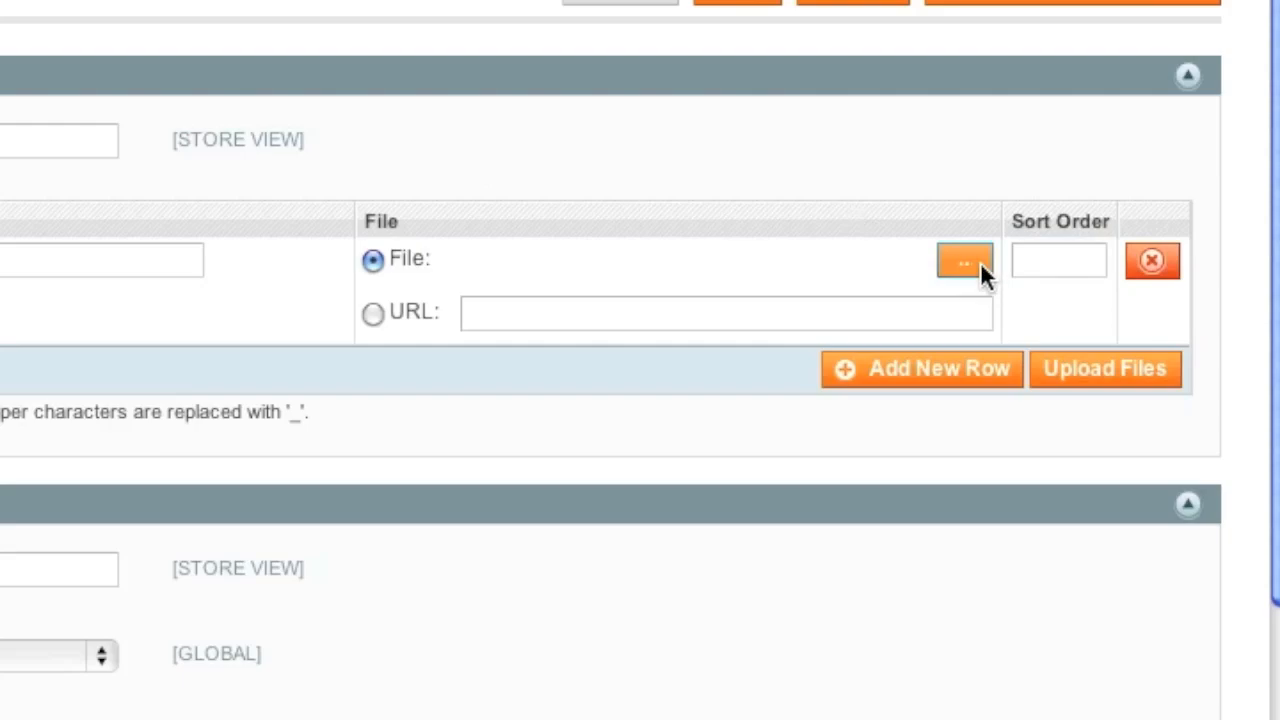
left_click(964, 260)
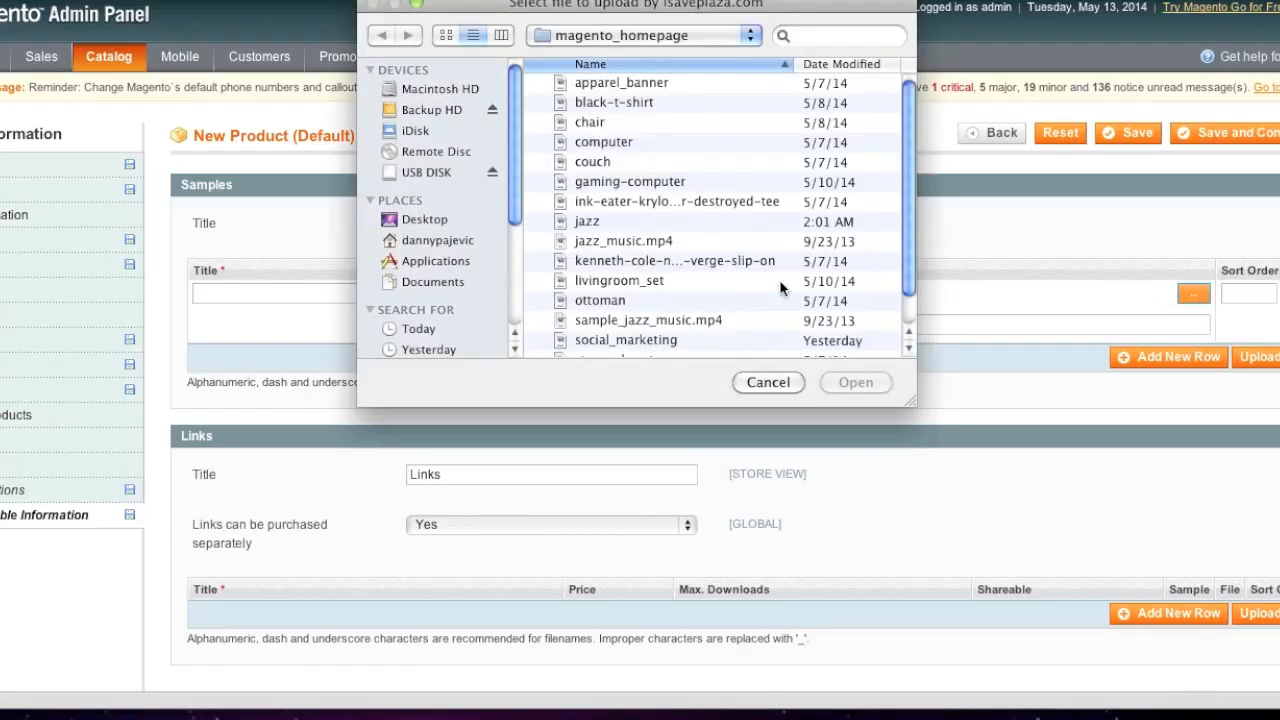
left_click(856, 382)
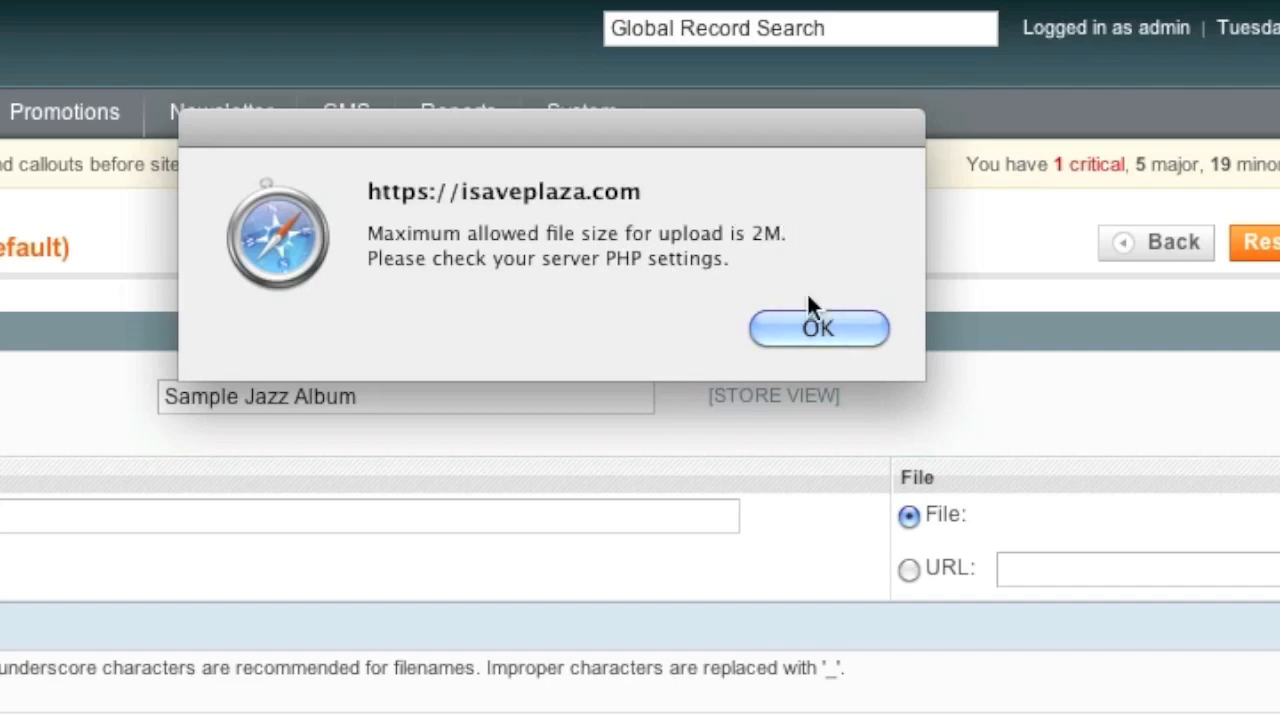
Step: Dismiss the 'Maximum allowed file size is 2M' warning for sample_jazz_music.mp4
left_click(818, 328)
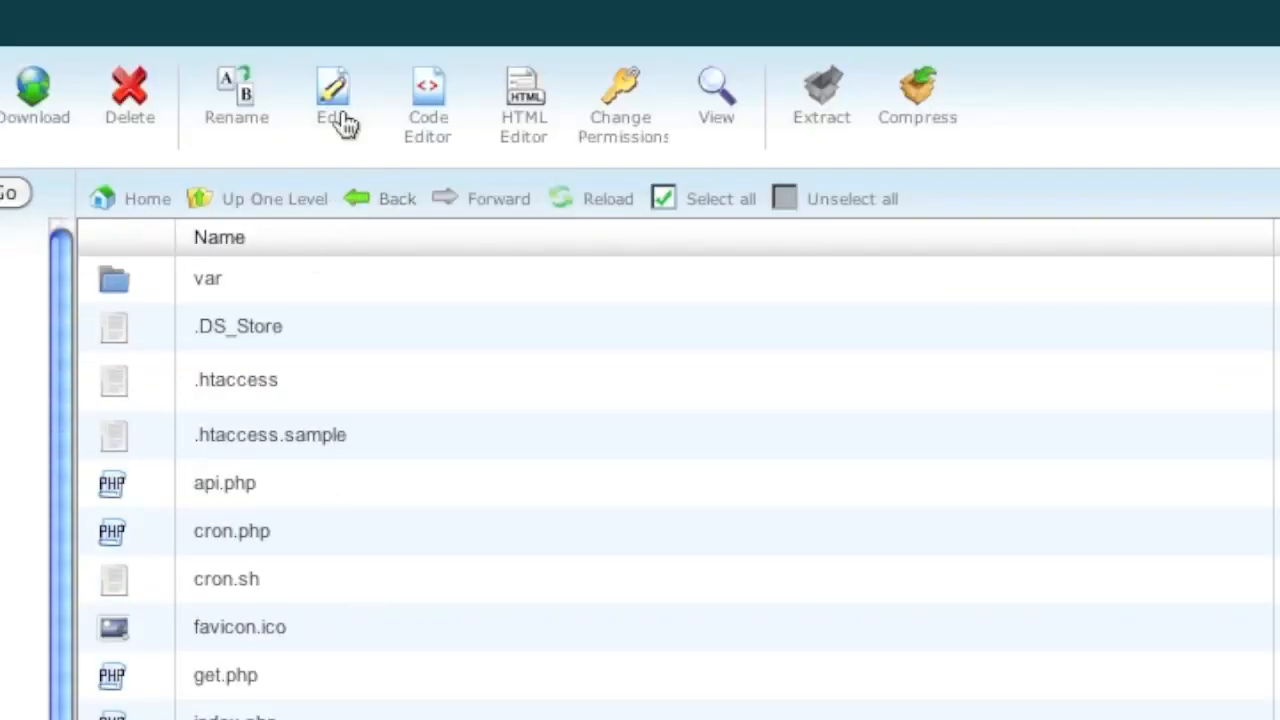
Step: Append 'upload_max_filesize = 8M' and 'post_max_size = 8M' to php.ini and save the changes
left_click(332, 96)
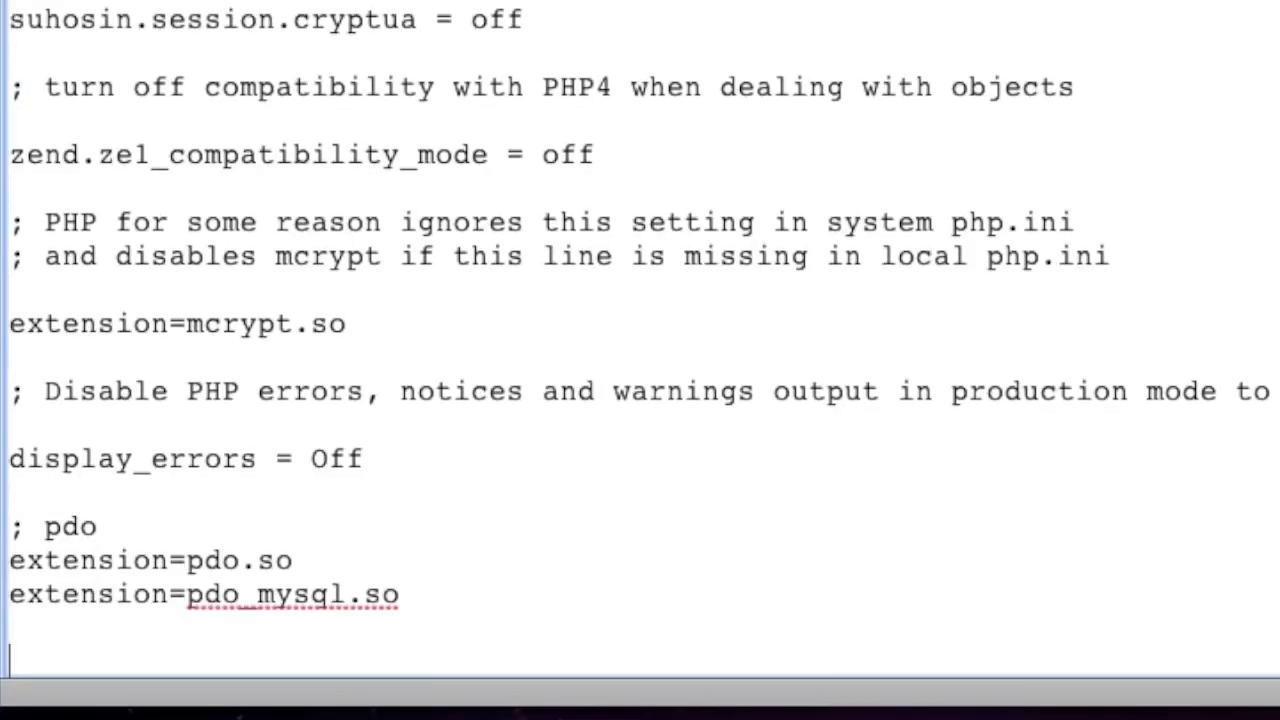
type("upload_max_filesize = 8M")
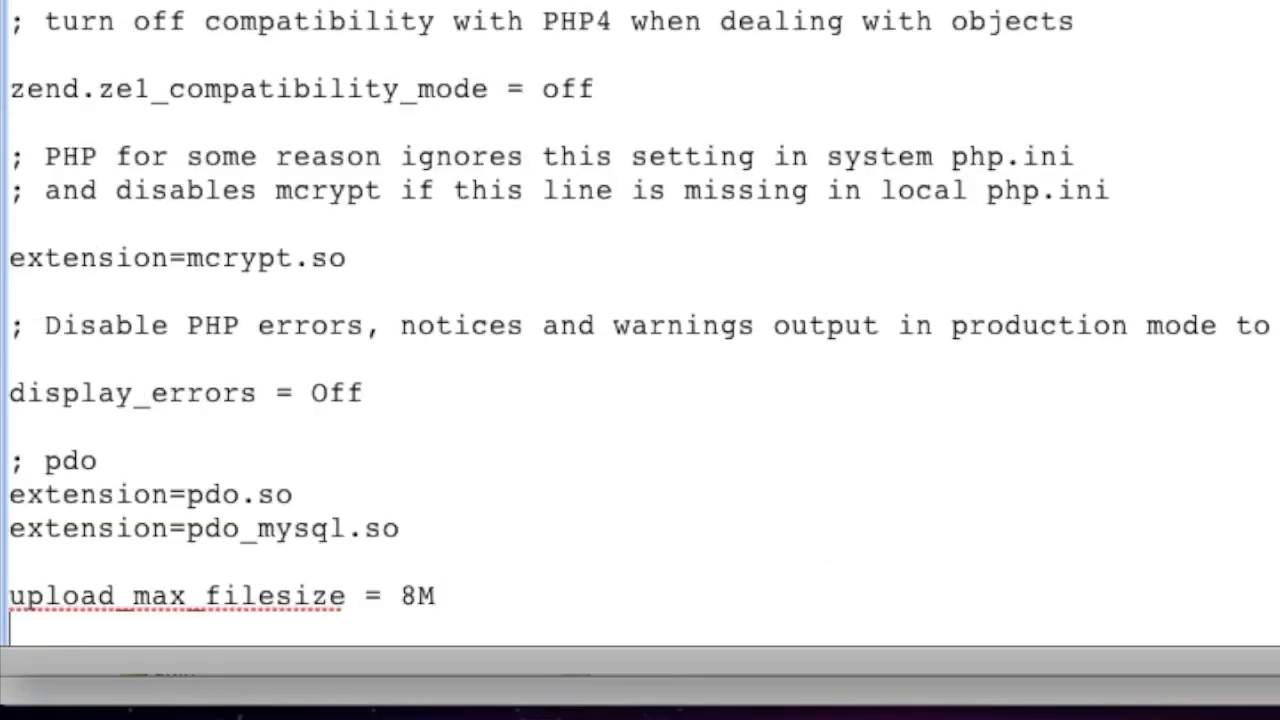
type("post_max_size")
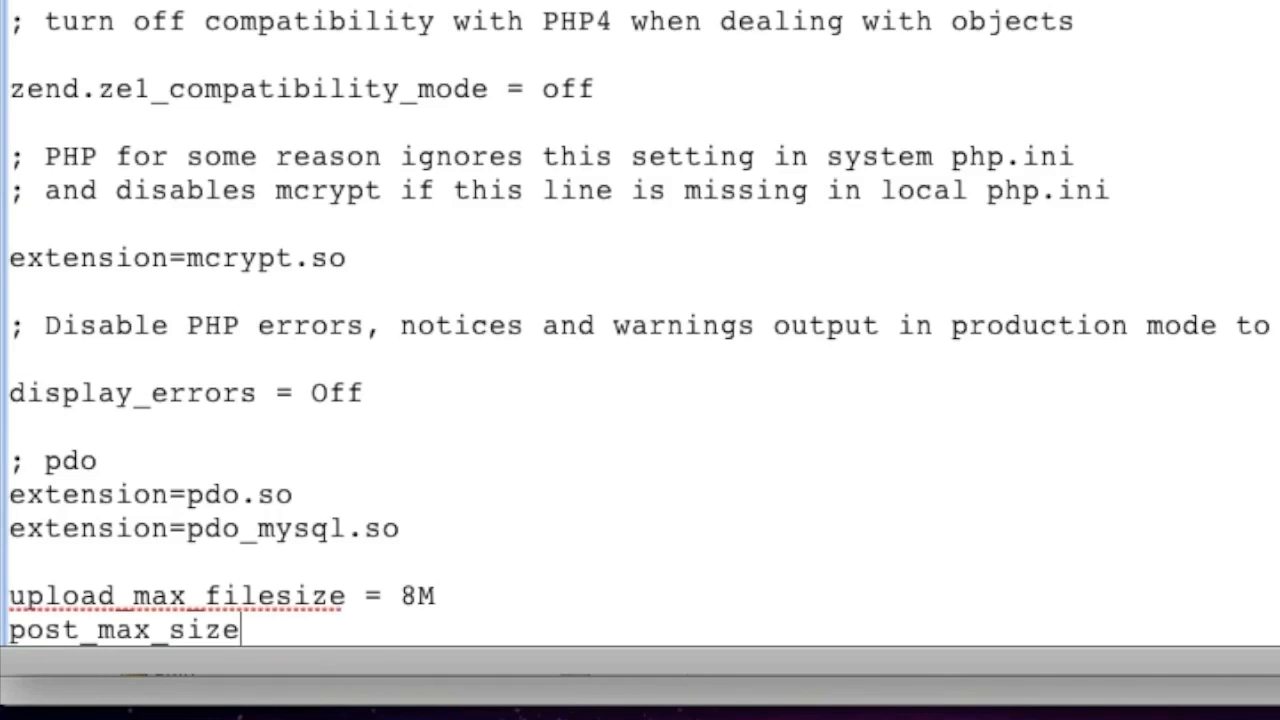
type("=")
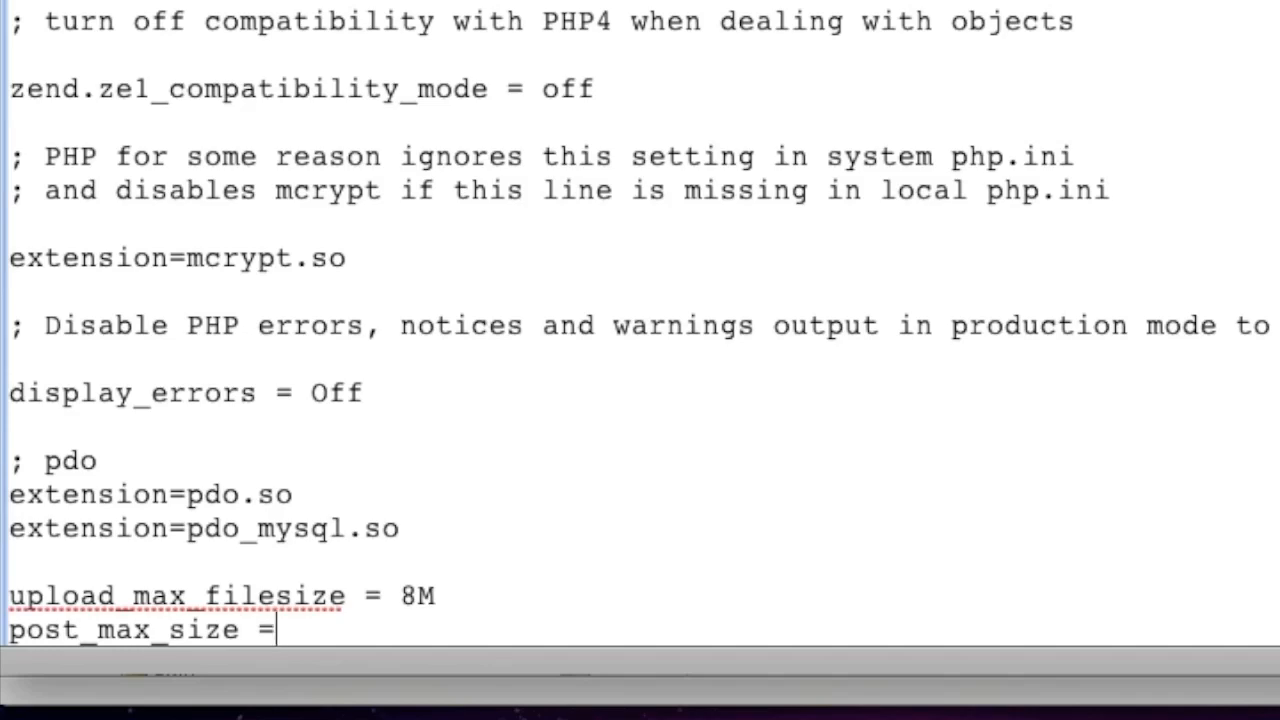
type("8M")
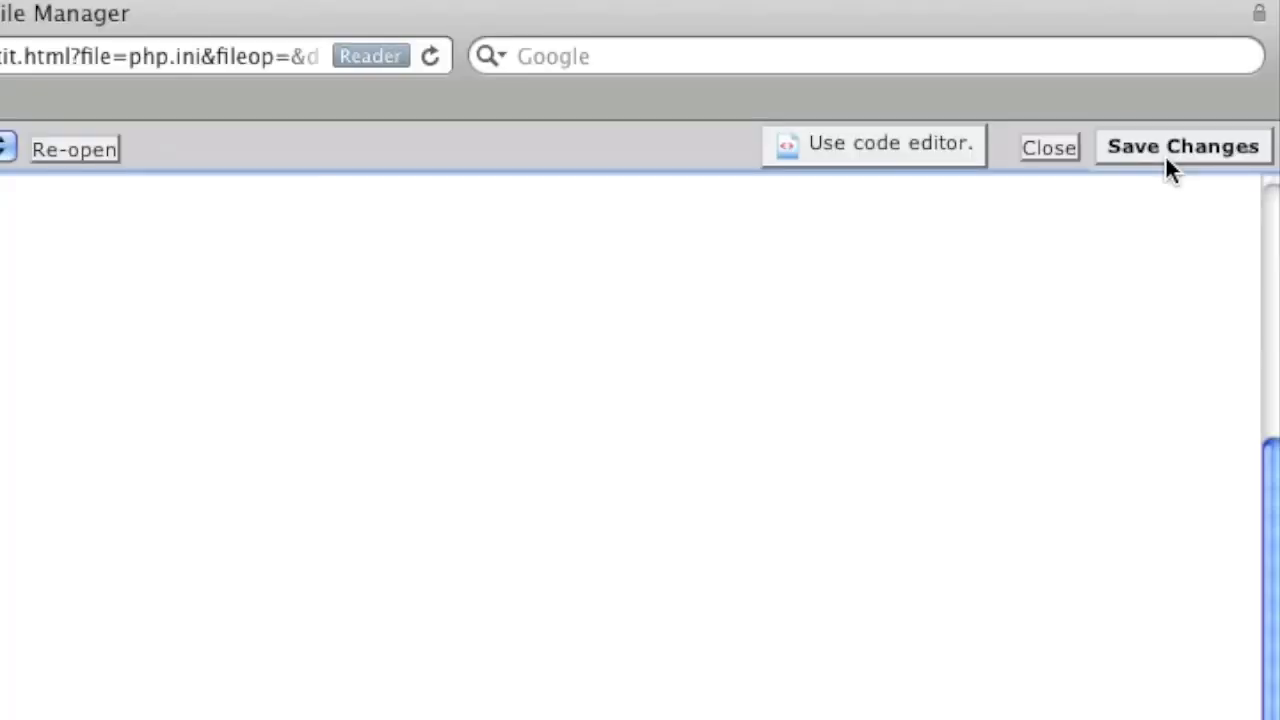
left_click(1182, 146)
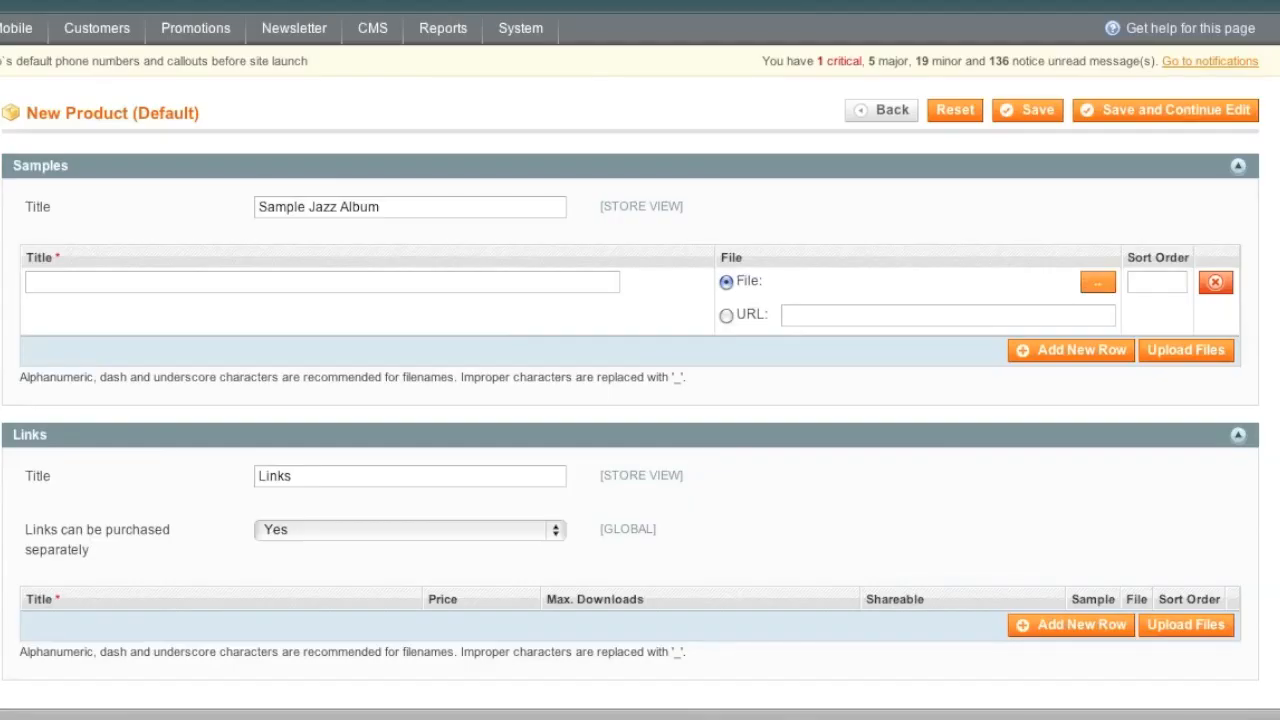
Step: Retry attaching sample_jazz_music.mp4 and dismiss the upload size limit warning
left_click(1096, 280)
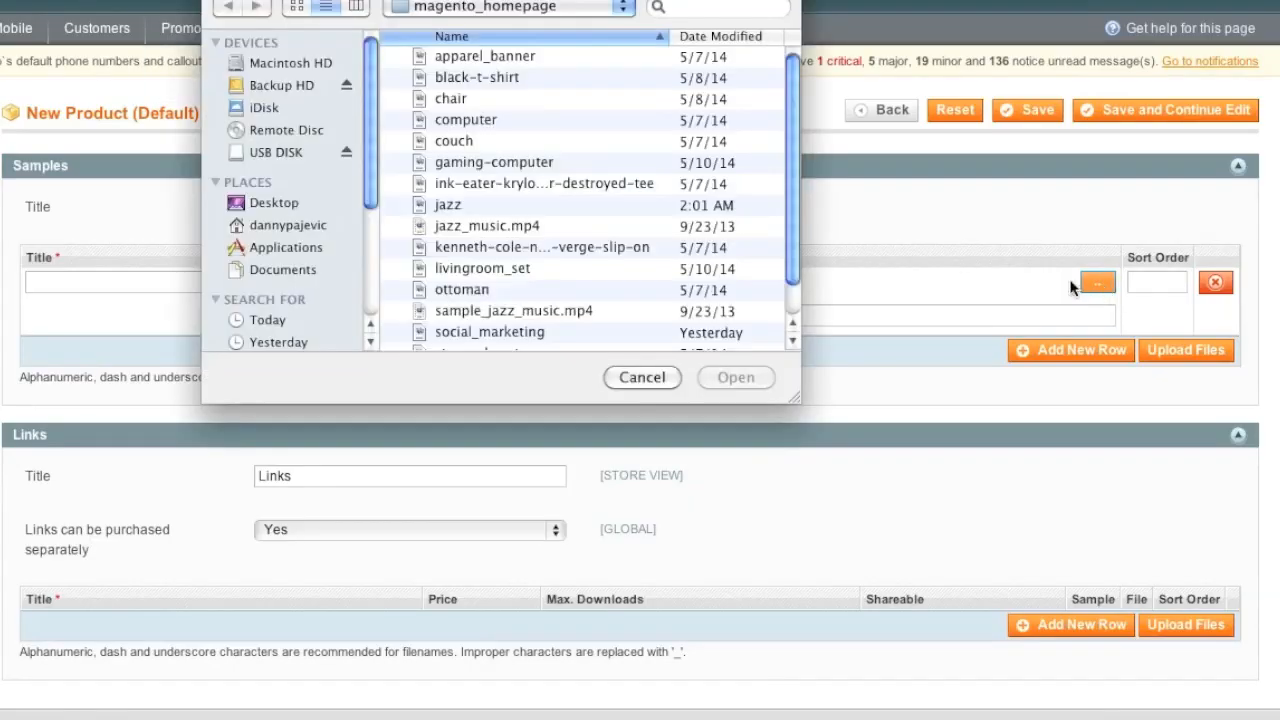
left_click(514, 276)
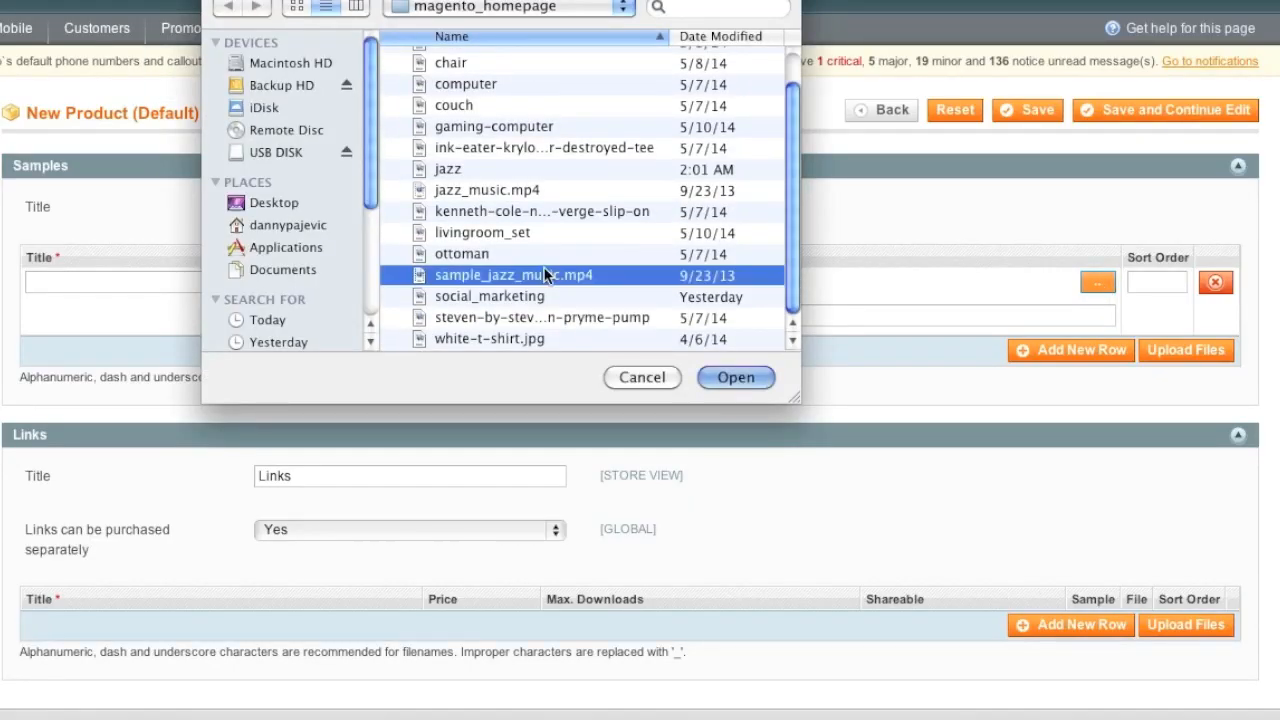
left_click(736, 376)
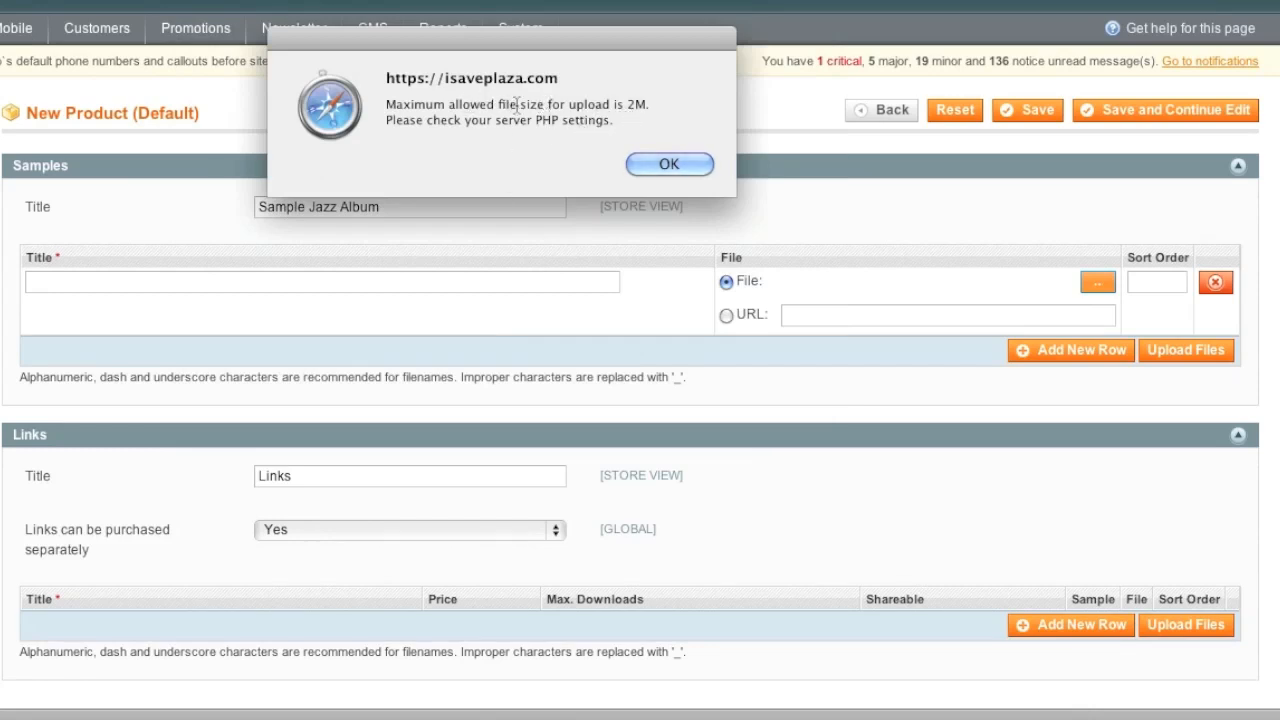
mouse_move(644, 108)
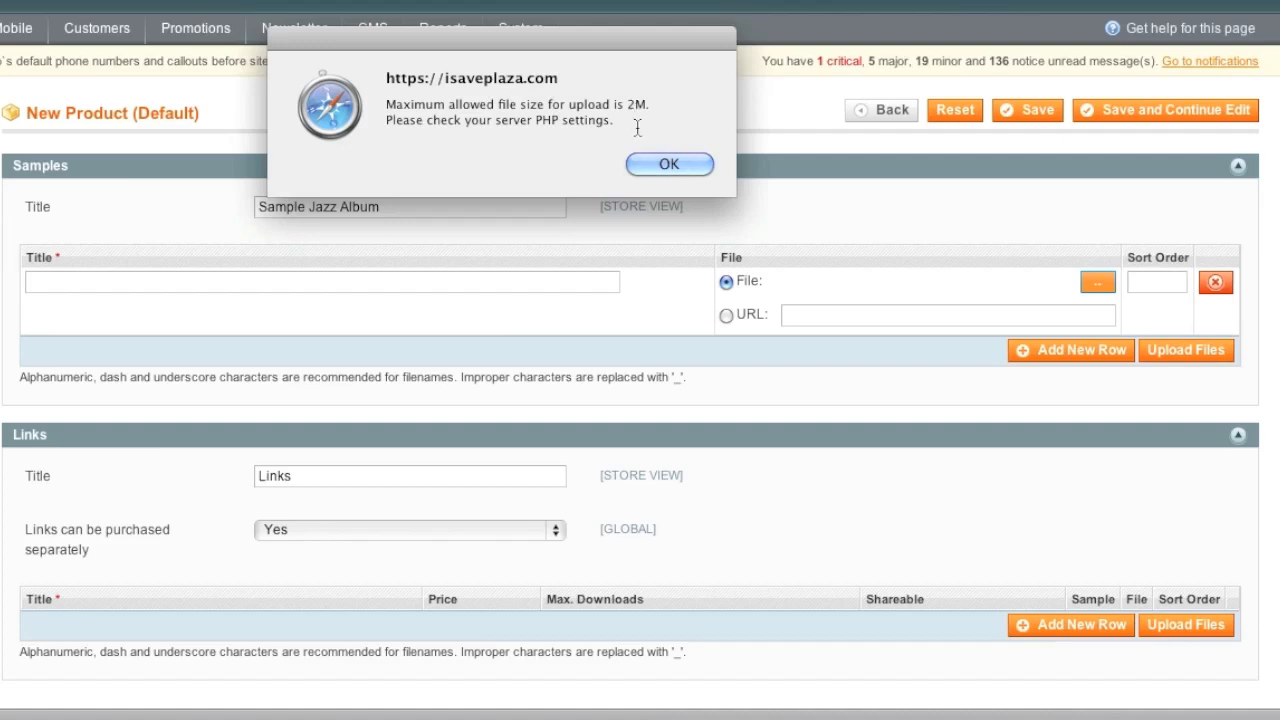
left_click(668, 164)
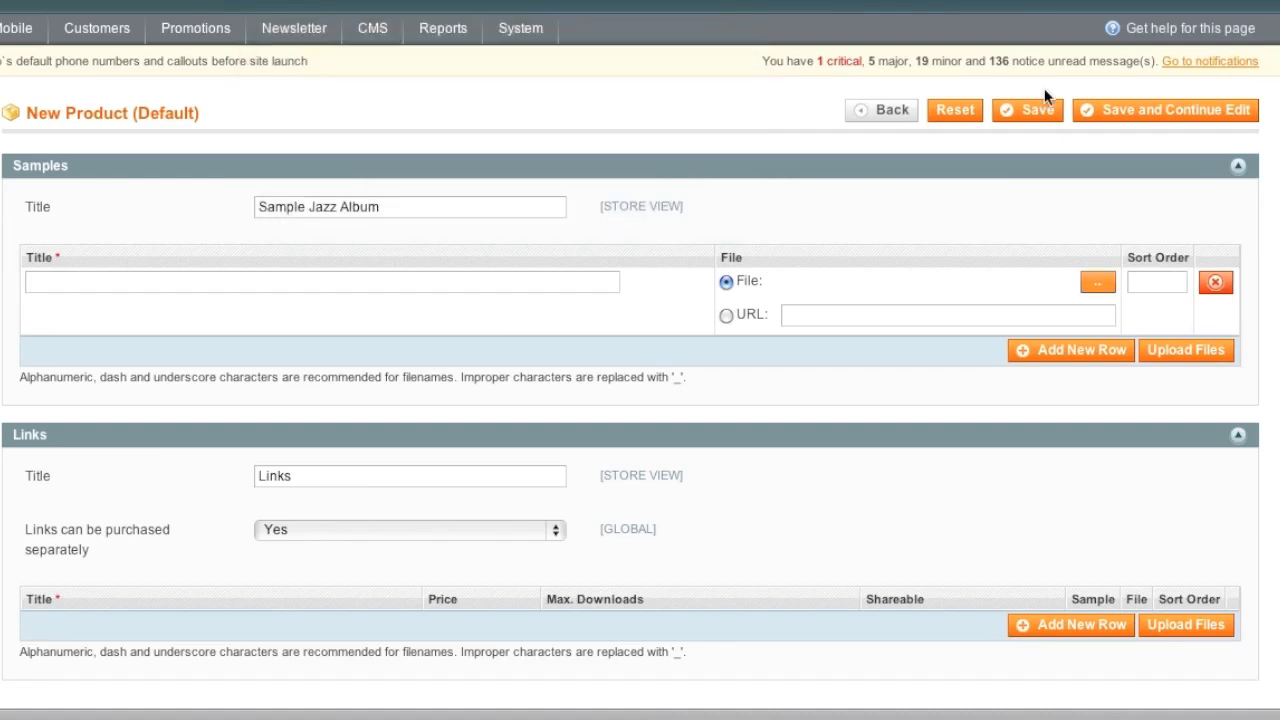
mouse_move(1028, 110)
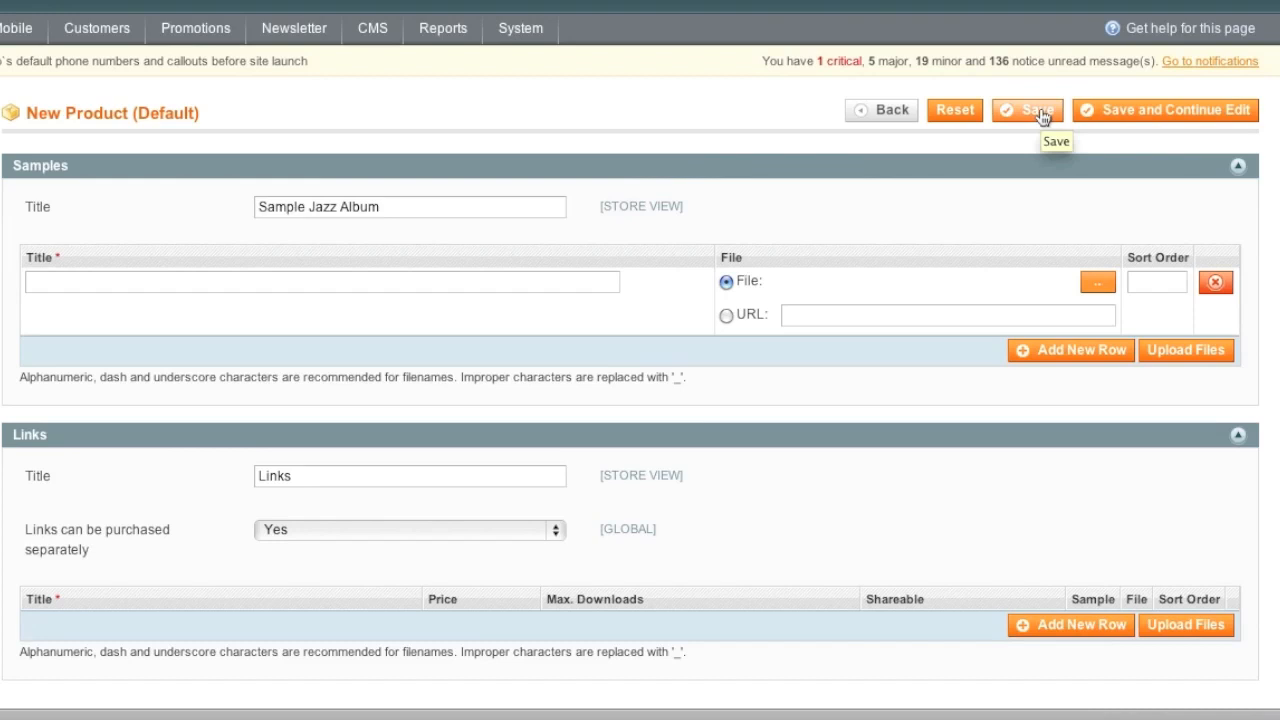
Step: Remove the empty sample row, save Jazz Music Album, and add a fresh sample row
left_click(1028, 110)
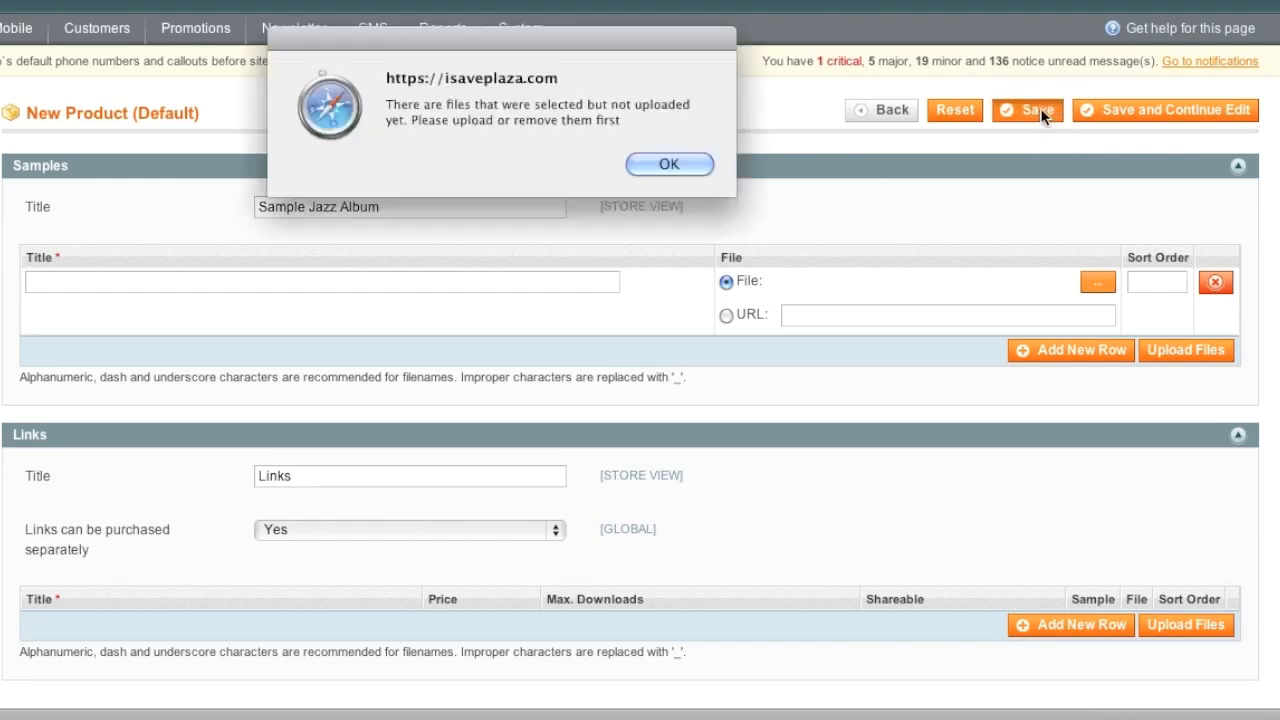
left_click(668, 164)
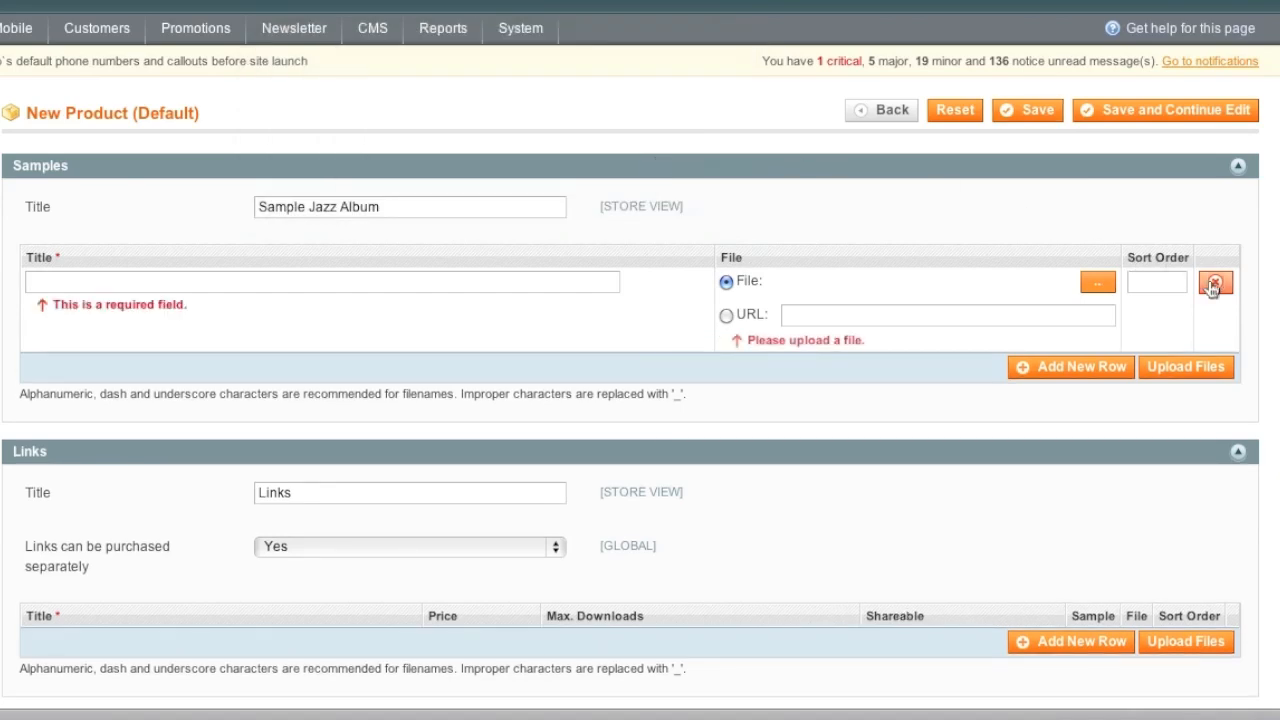
left_click(1028, 110)
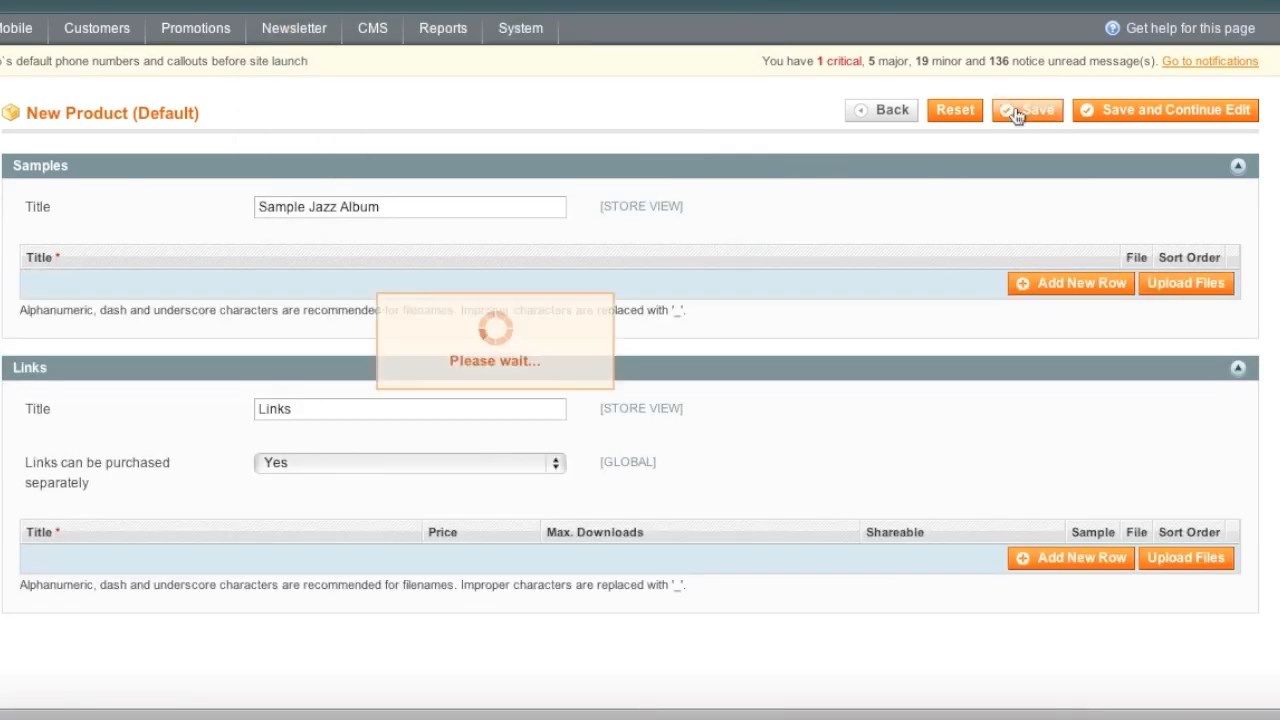
left_click(1028, 110)
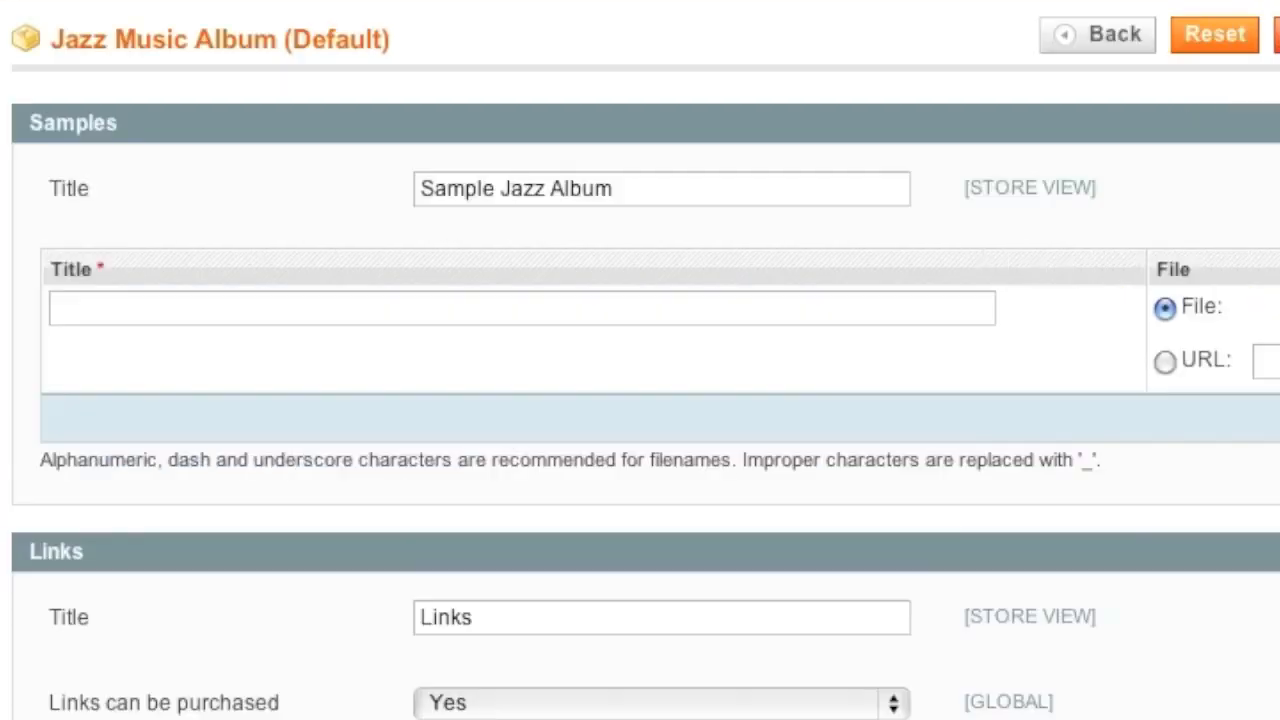
Step: Title the sample row 'Sample Track' and attach sample_jazz_music.mp4 as its file
left_click(520, 308)
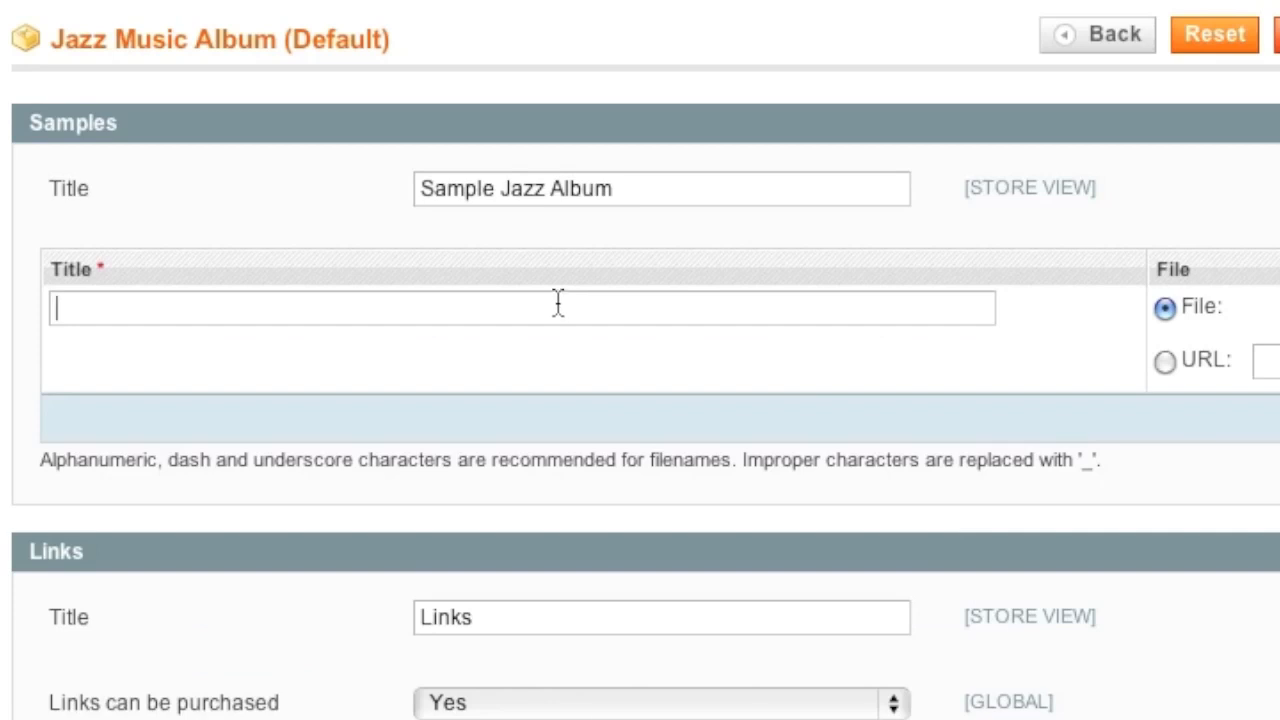
type("Sample T")
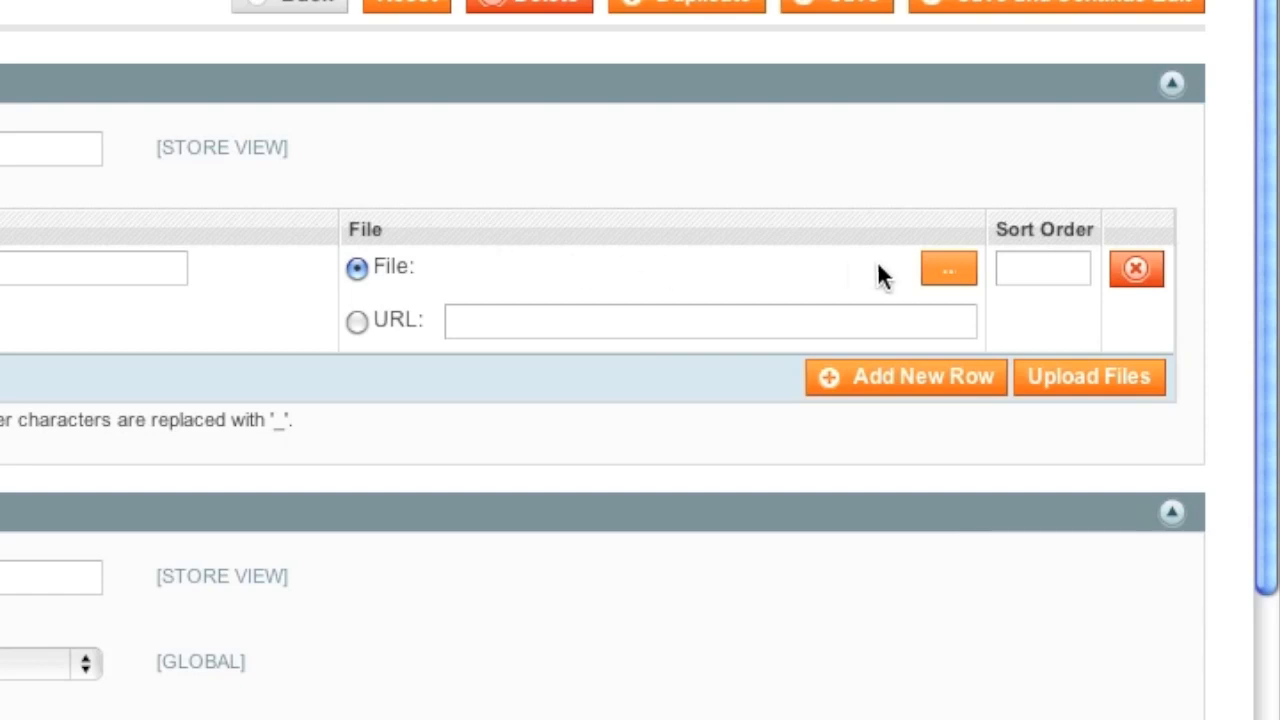
mouse_move(348, 344)
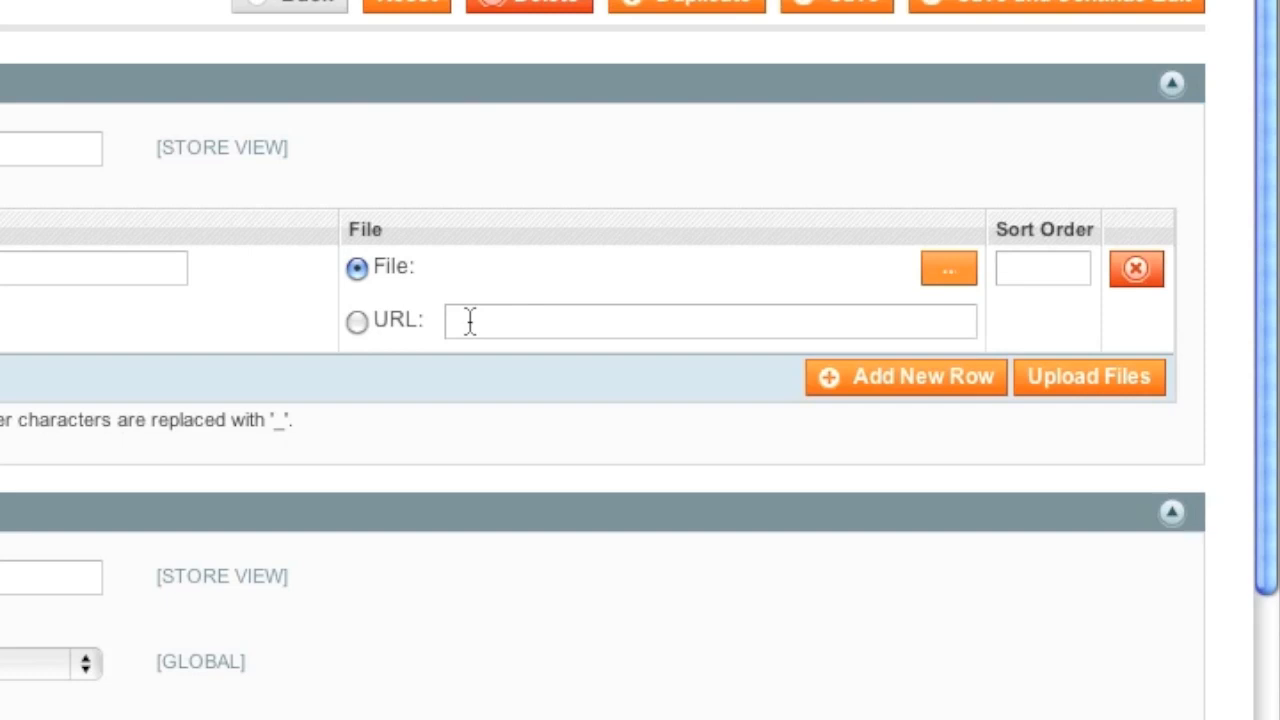
mouse_move(830, 284)
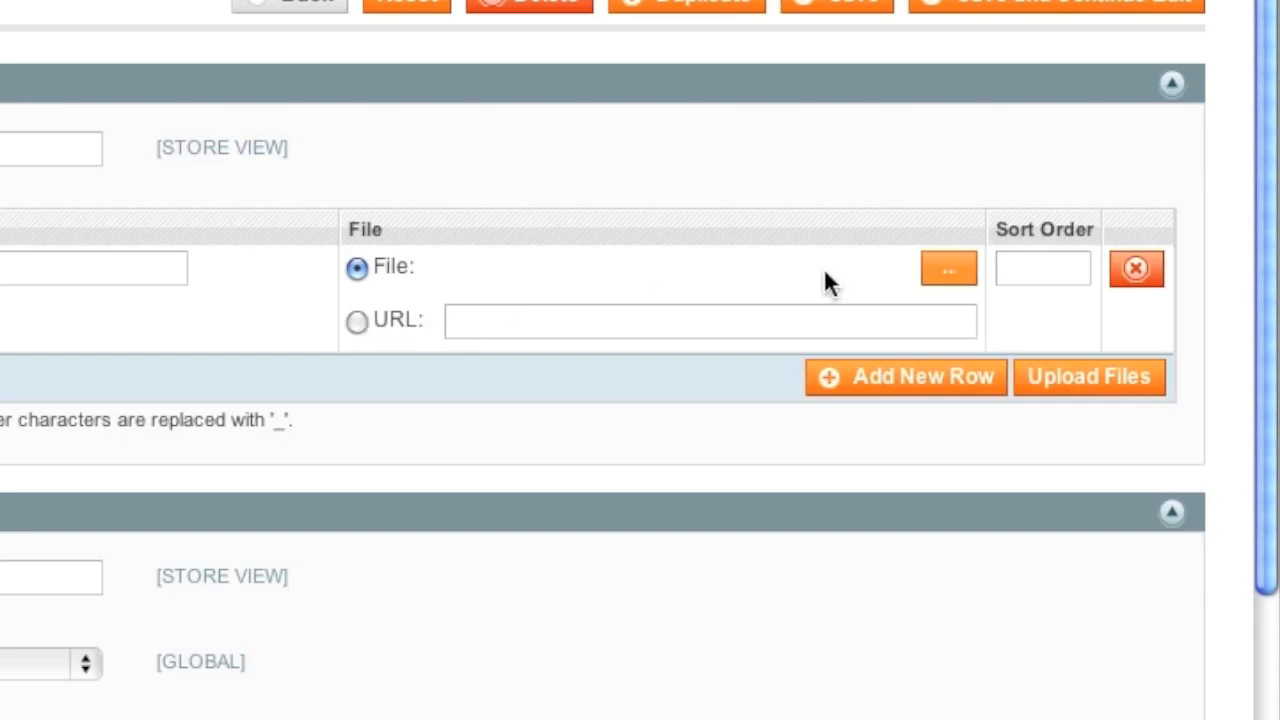
left_click(948, 268)
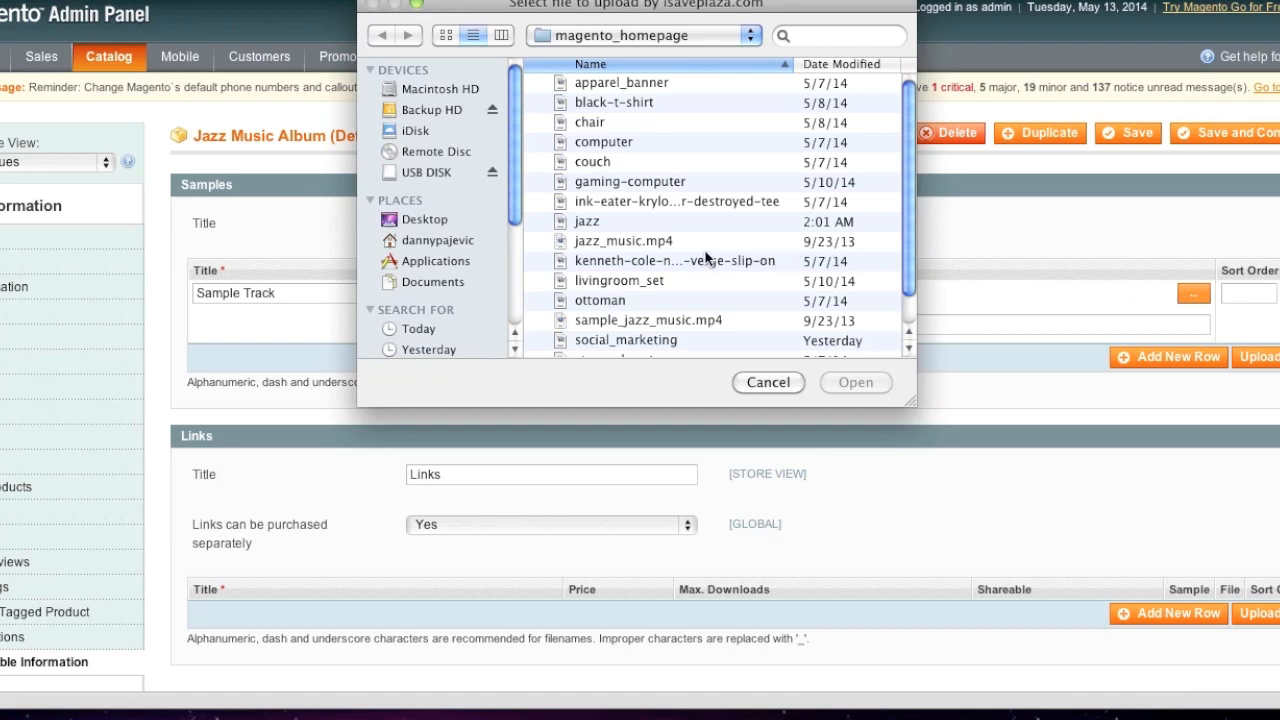
left_click(648, 288)
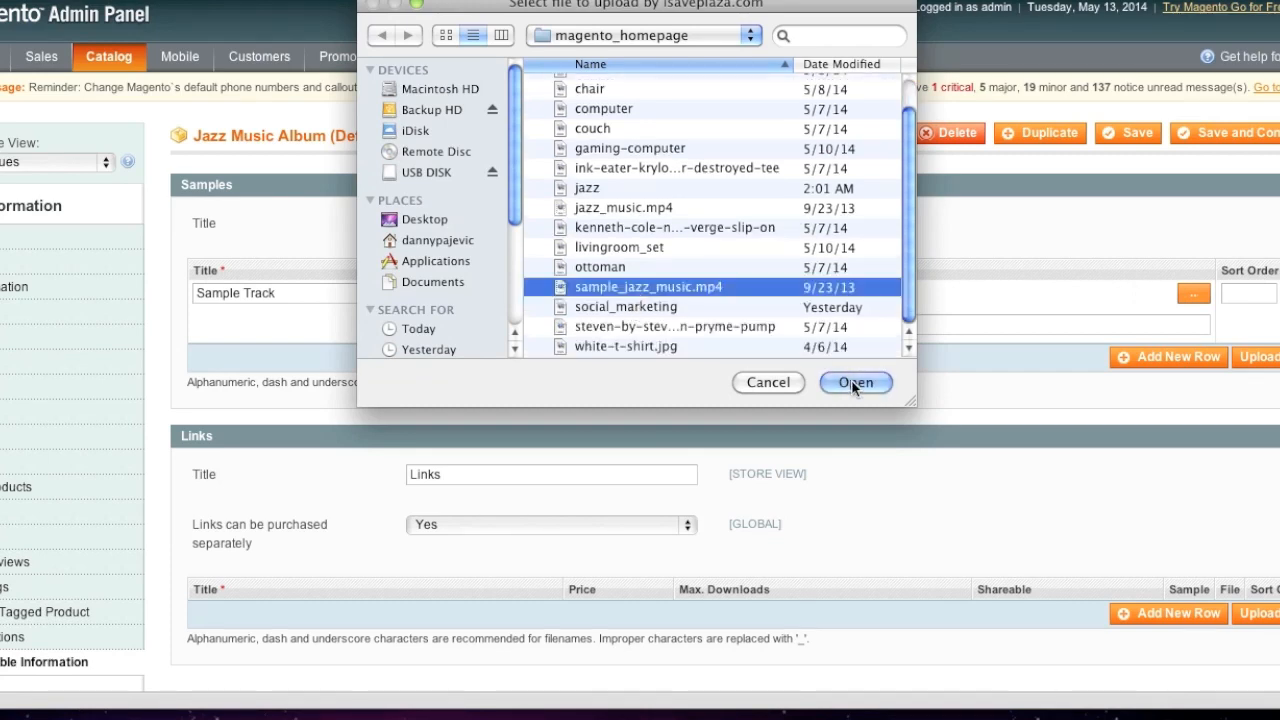
left_click(856, 382)
type("Full A")
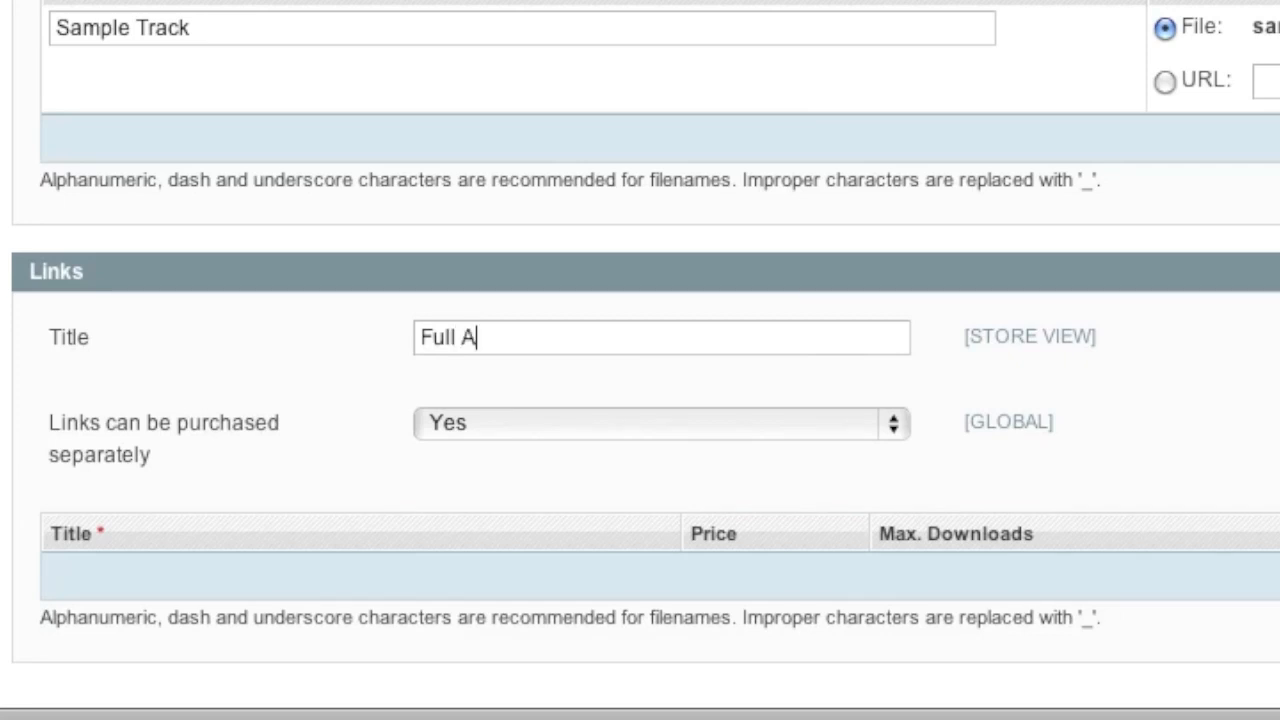
Step: Set Links title to Full Album and add a Jazz 2014 link with unlimited downloads
type("lbum")
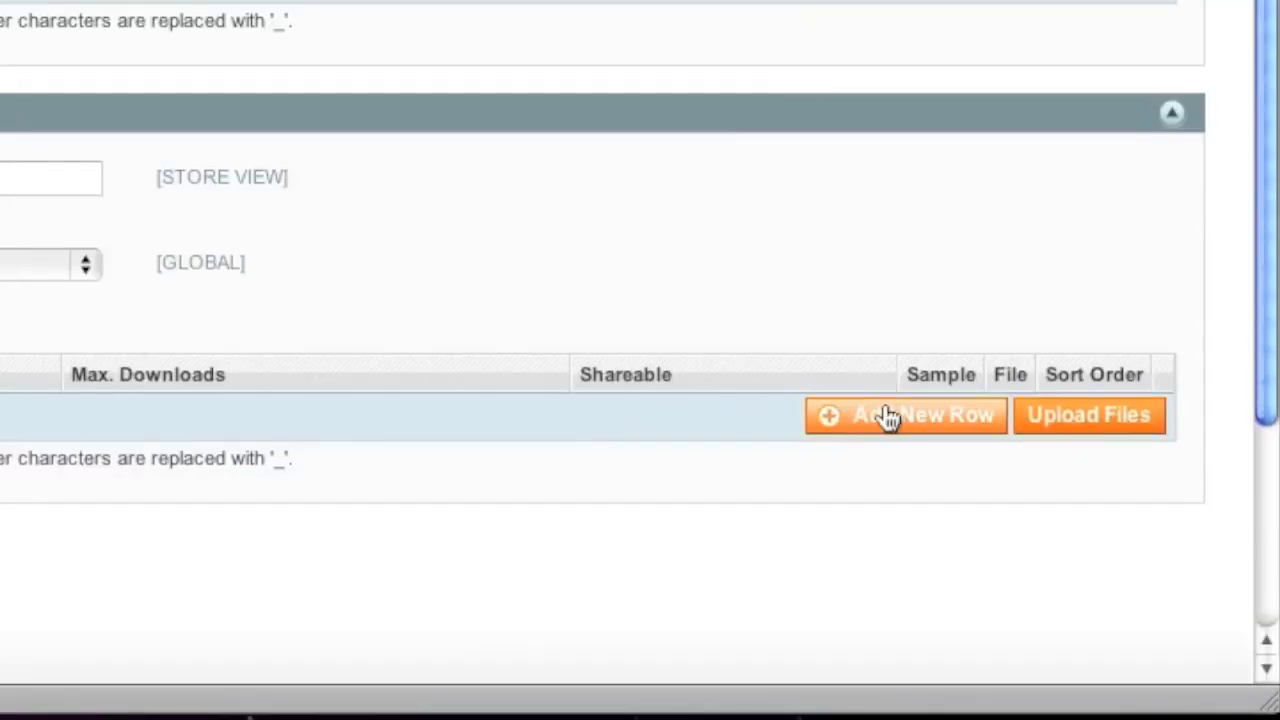
left_click(904, 414)
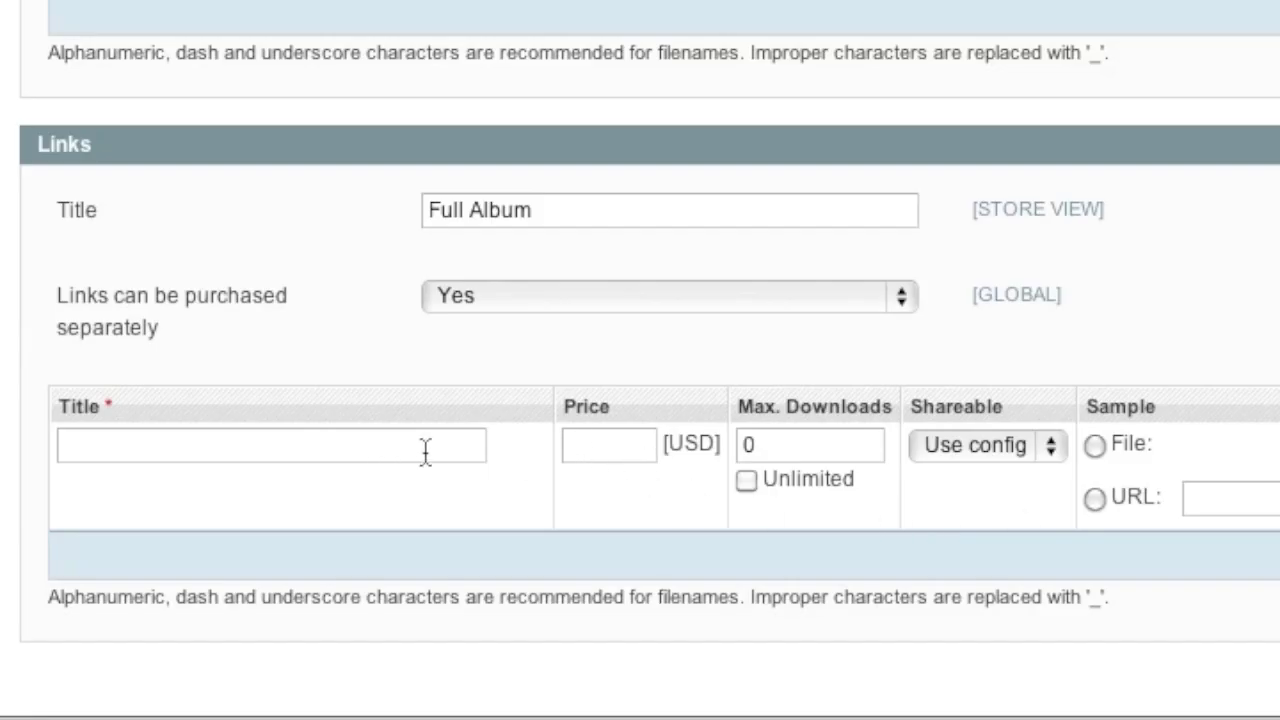
mouse_move(922, 518)
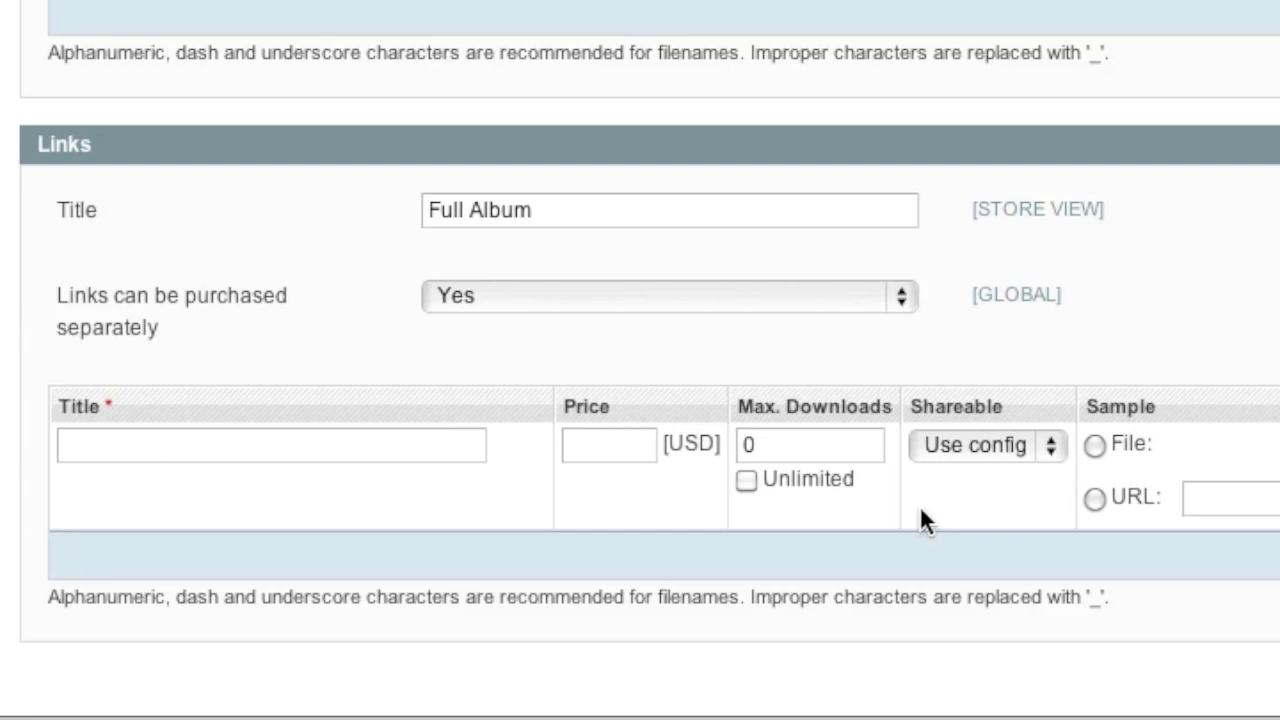
mouse_move(620, 570)
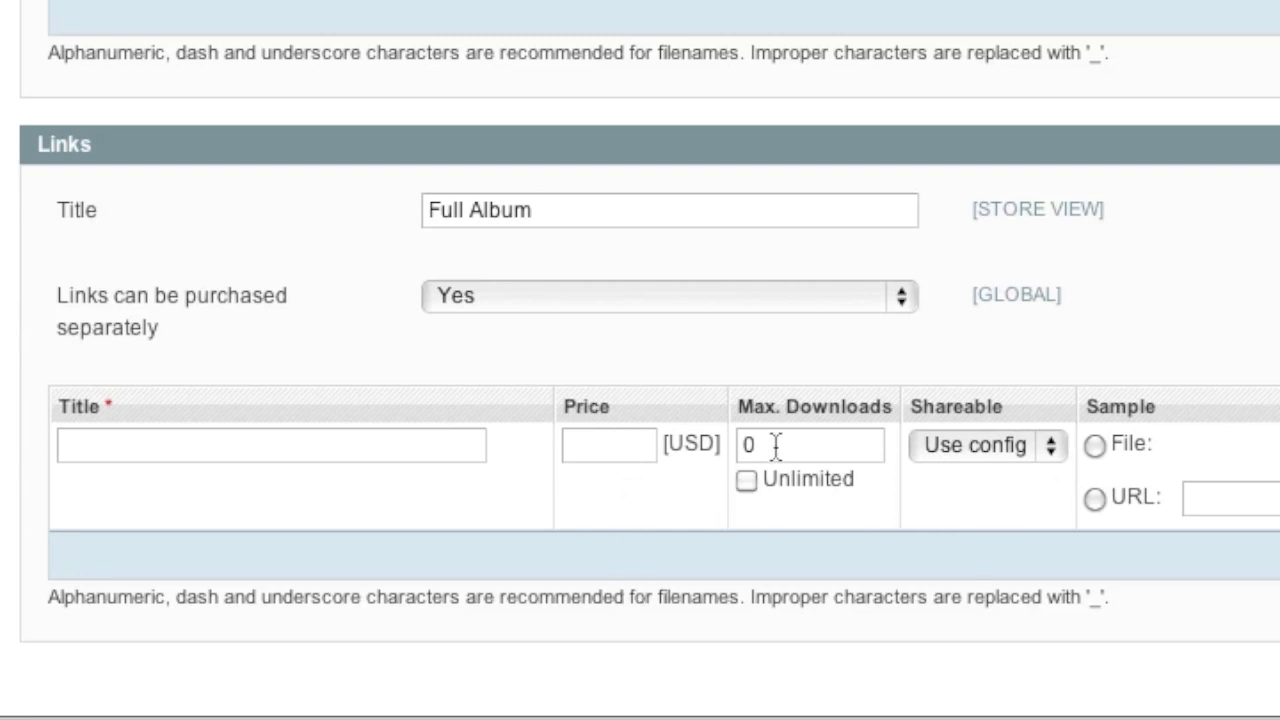
mouse_move(800, 428)
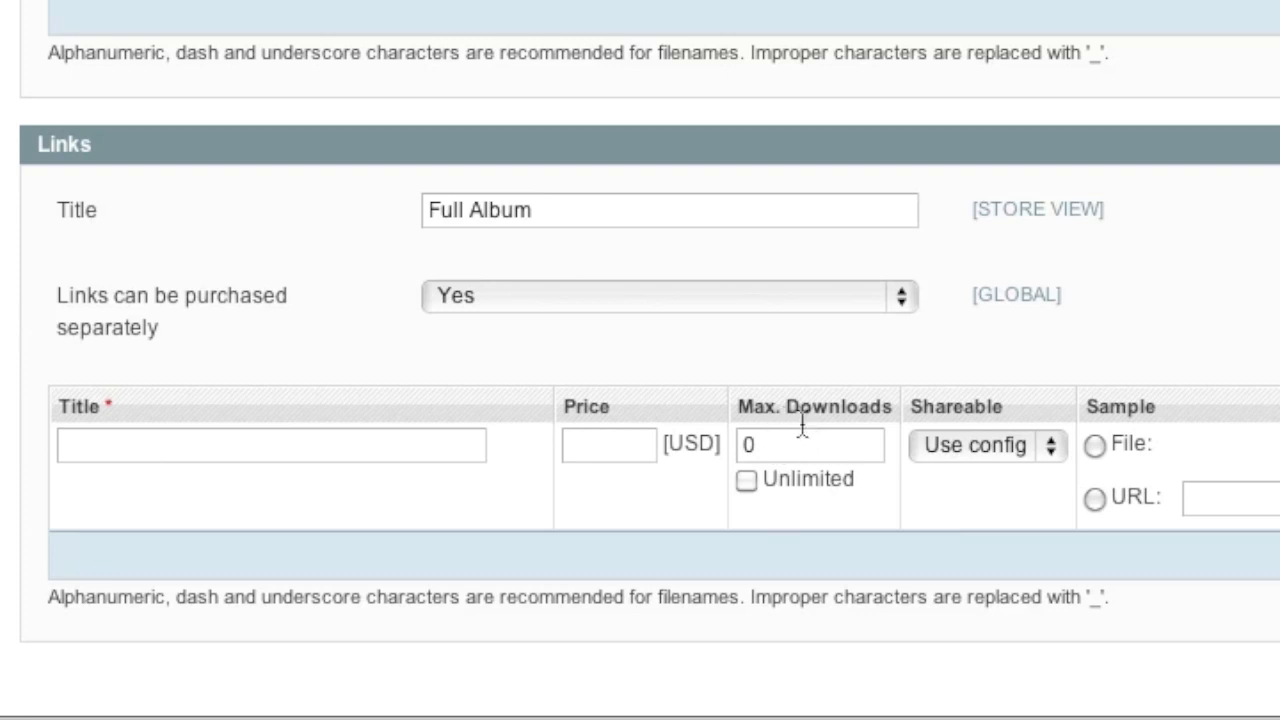
left_click(746, 480)
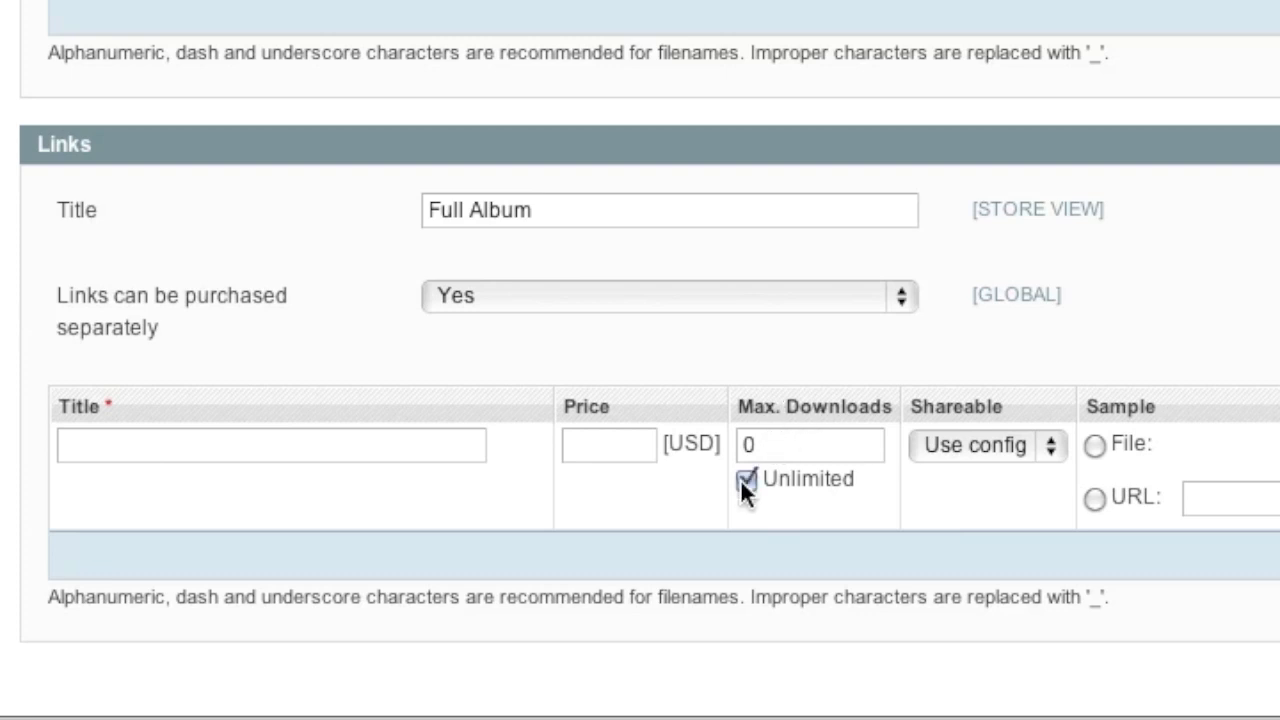
mouse_move(784, 450)
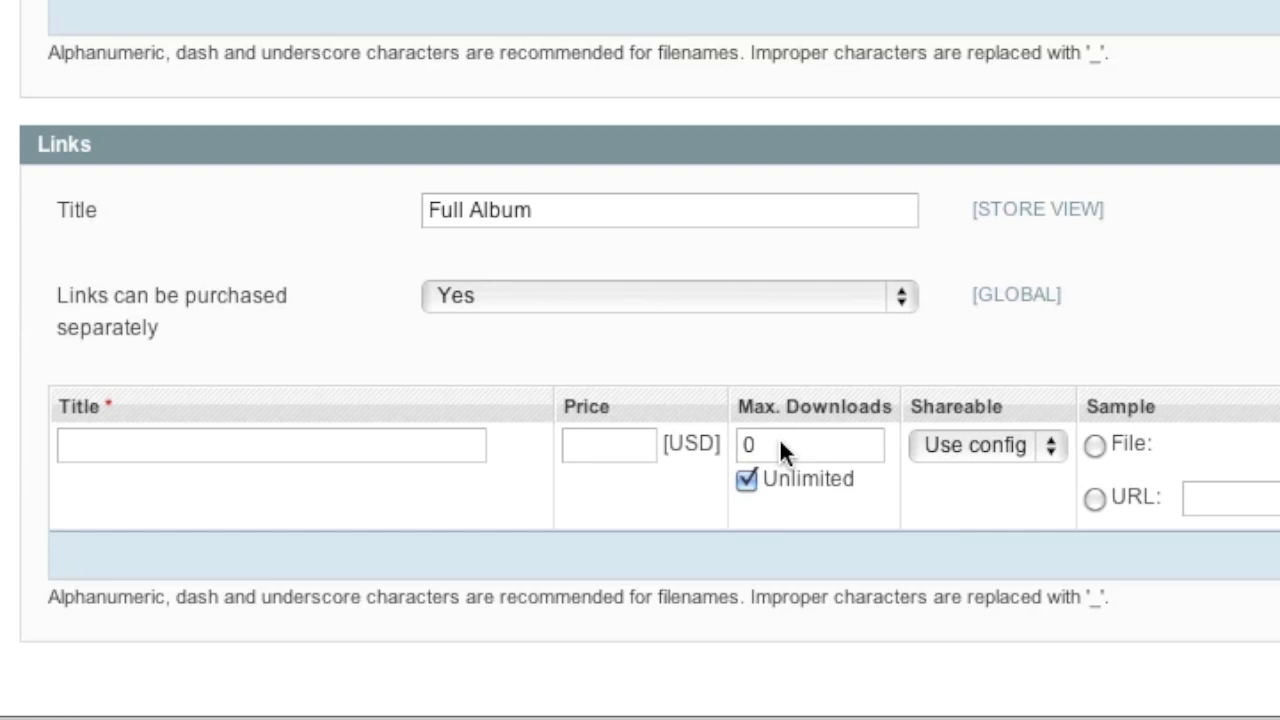
type("Ja")
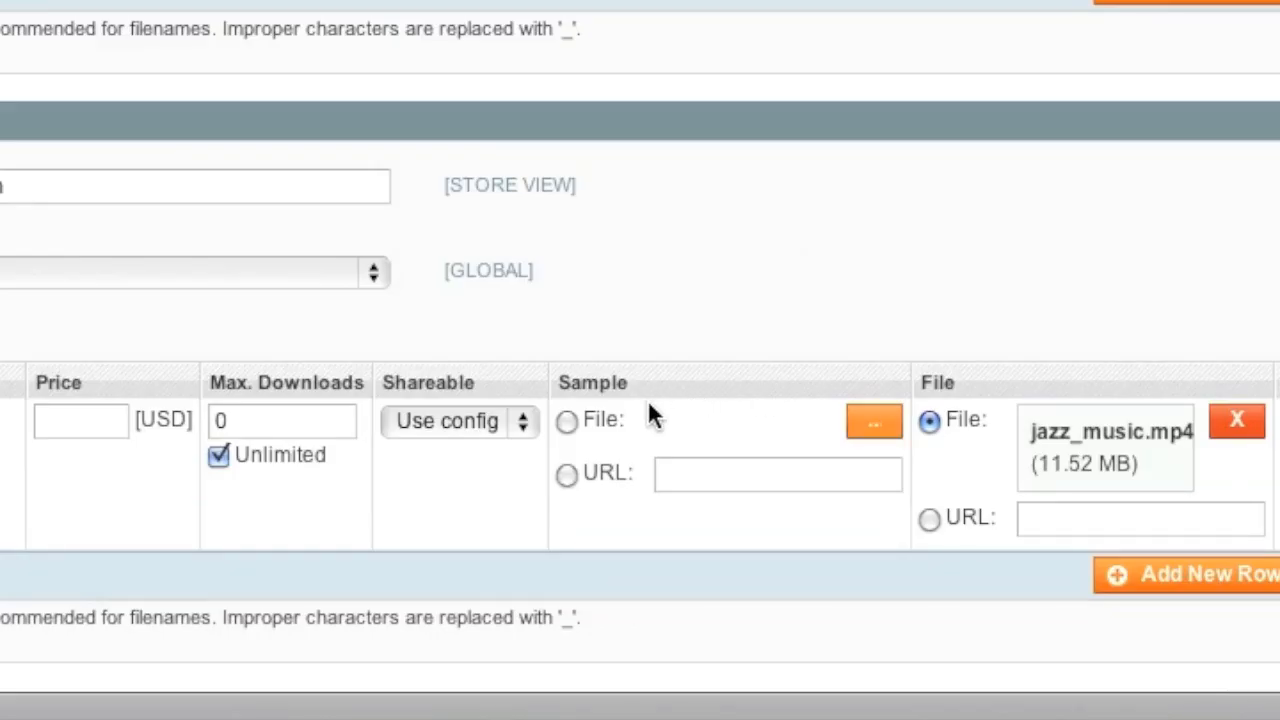
mouse_move(612, 432)
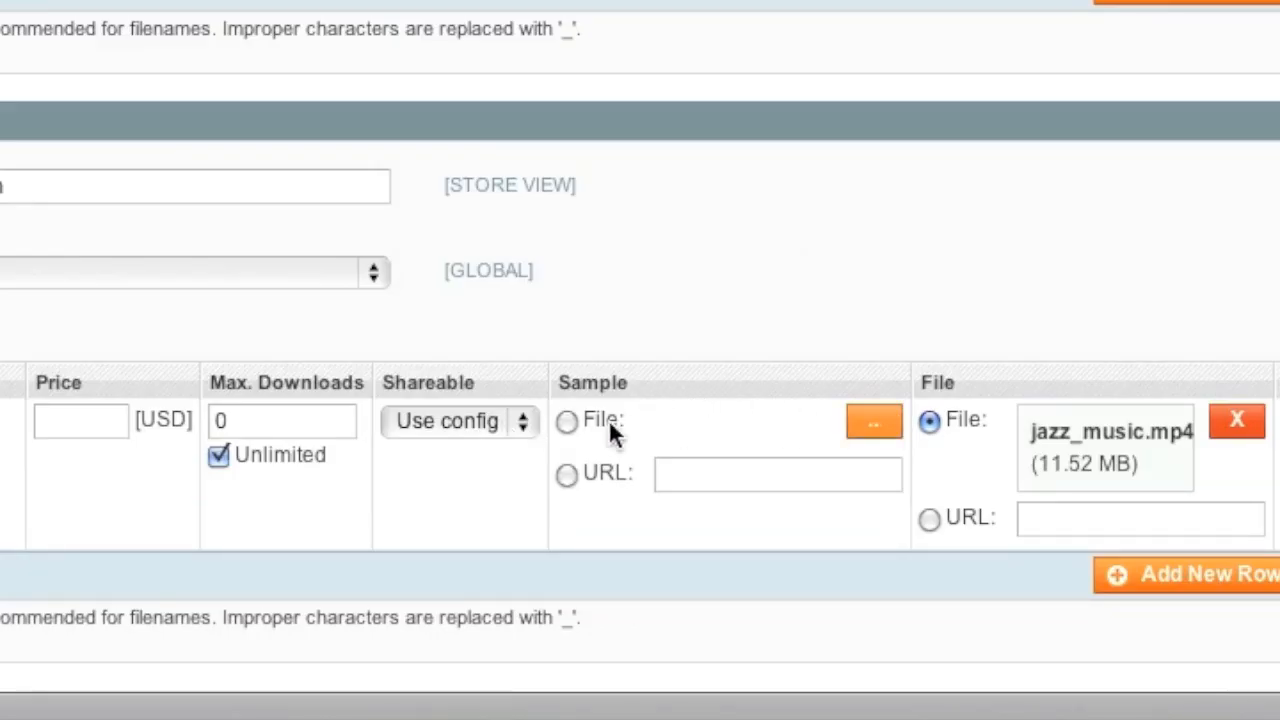
mouse_move(670, 456)
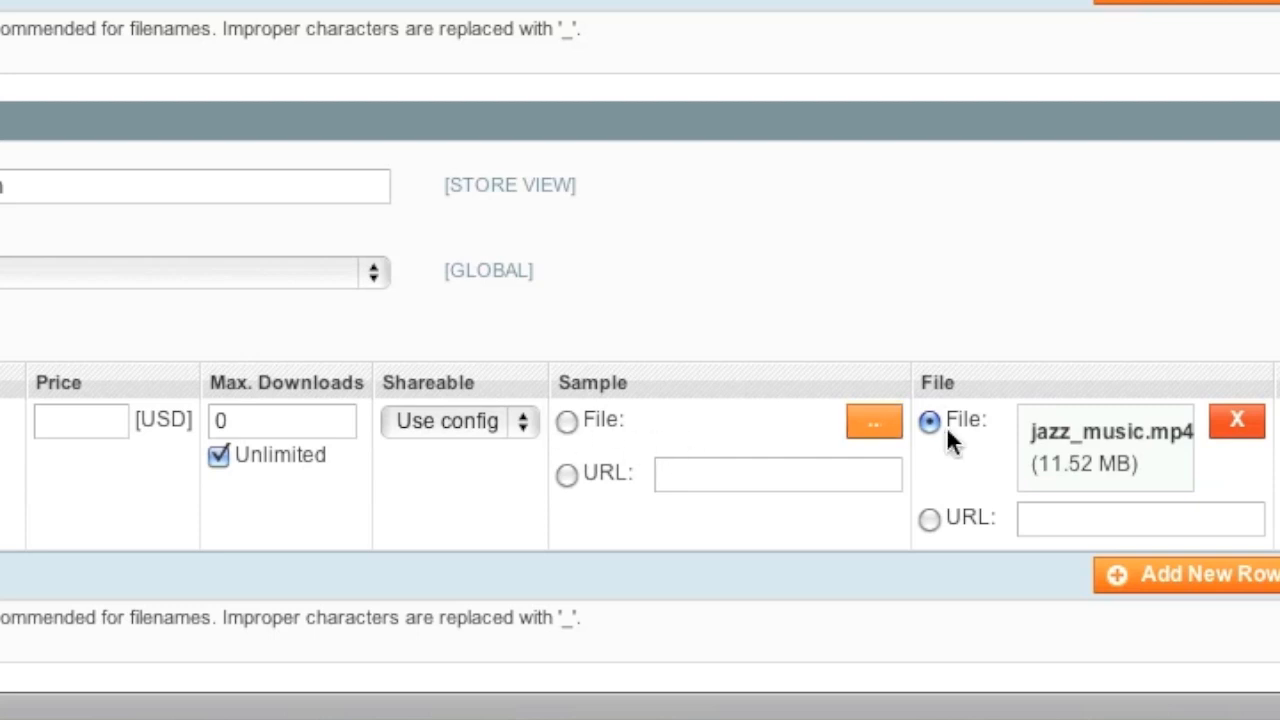
mouse_move(1056, 424)
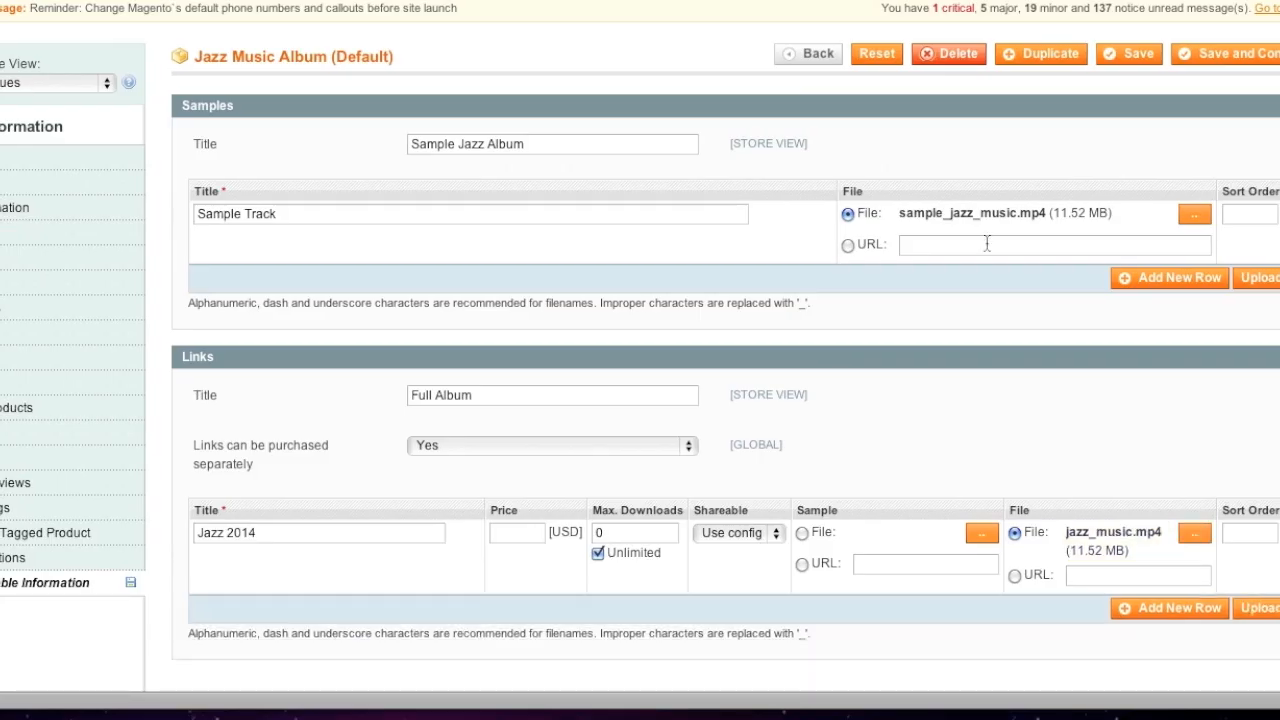
Step: Save the product with jazz_music.mp4 linked and view its page in the store
left_click(1128, 52)
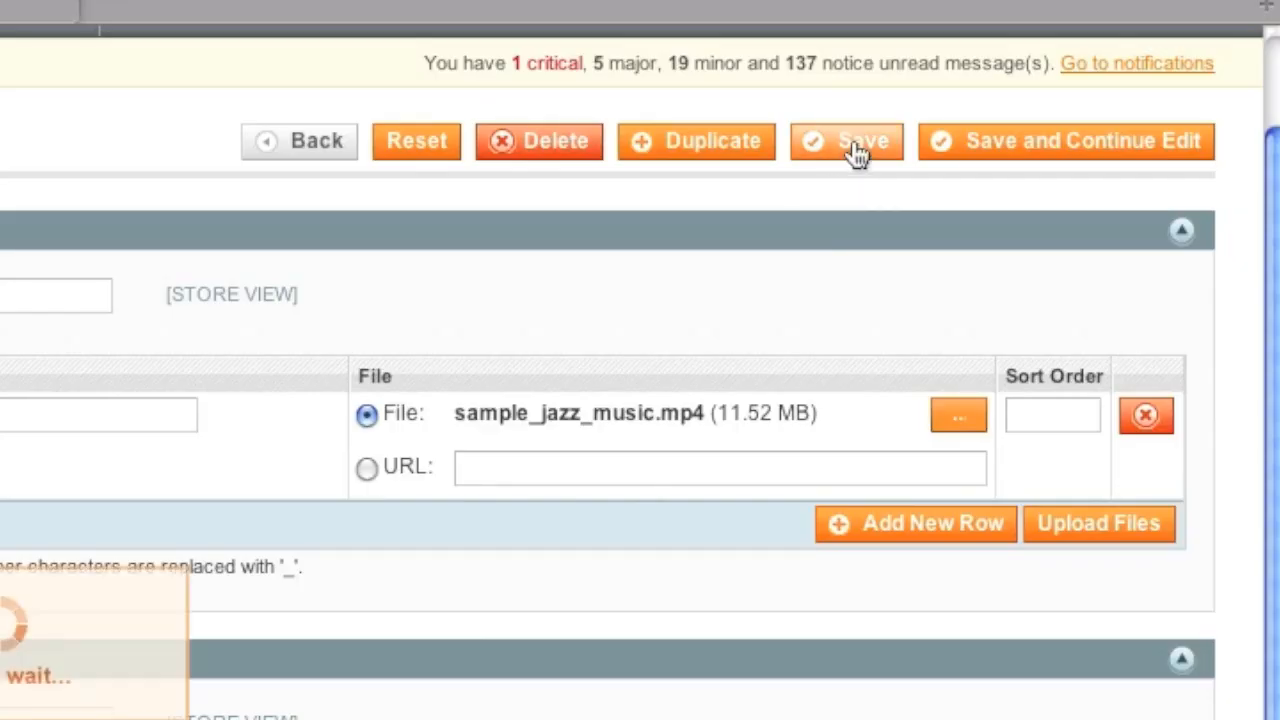
left_click(846, 140)
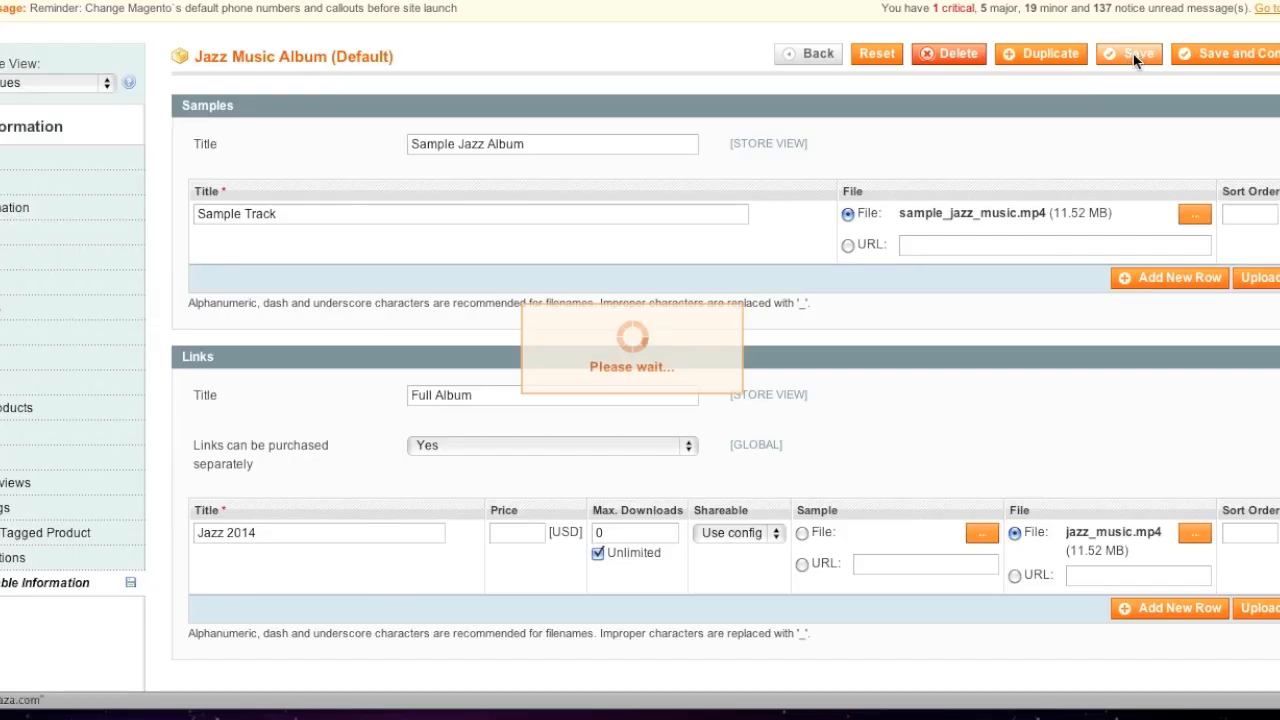
left_click(1128, 52)
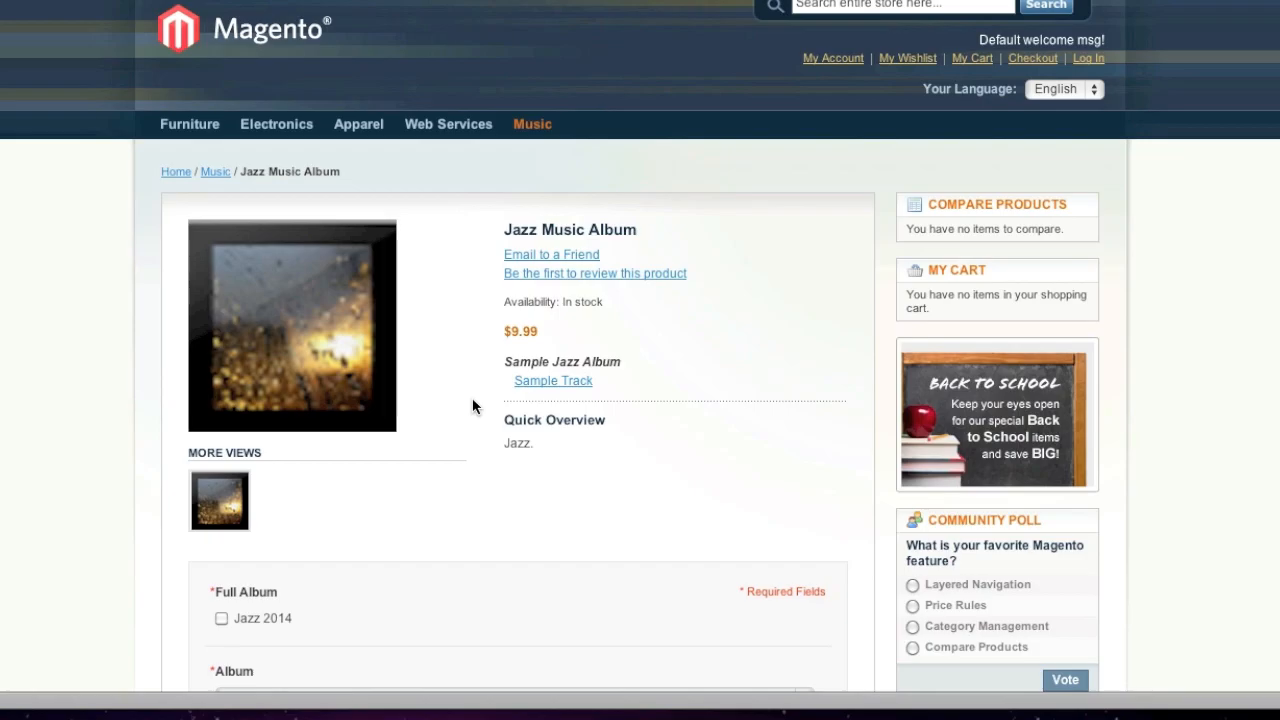
Step: Tick the Jazz 2014 link and show the Album choices, including Downloadable album + CD
scroll("down", 3)
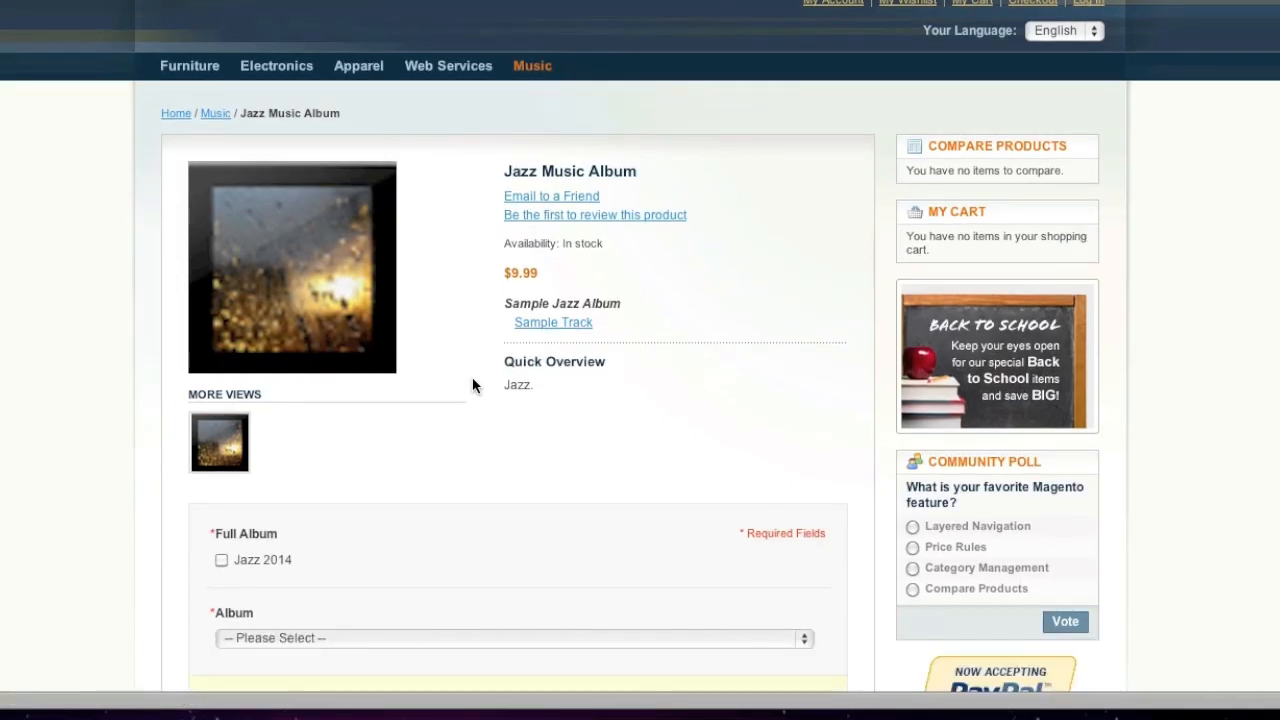
left_click(220, 560)
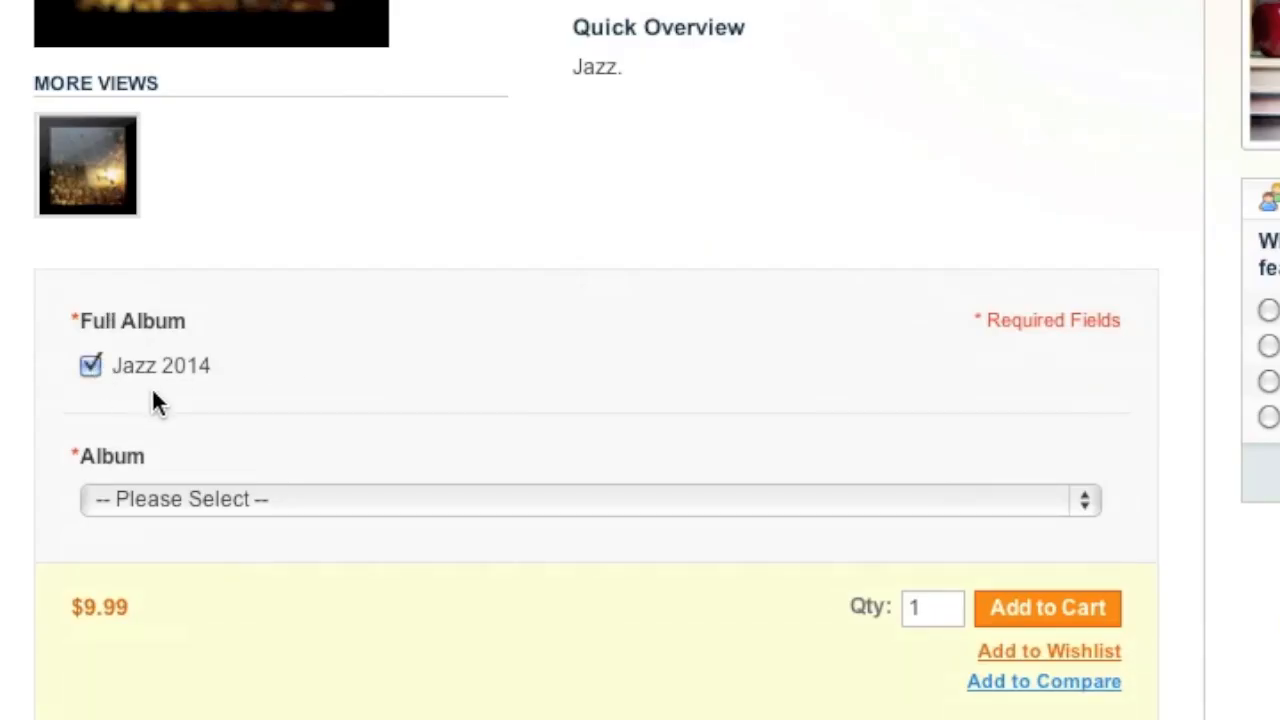
left_click(588, 500)
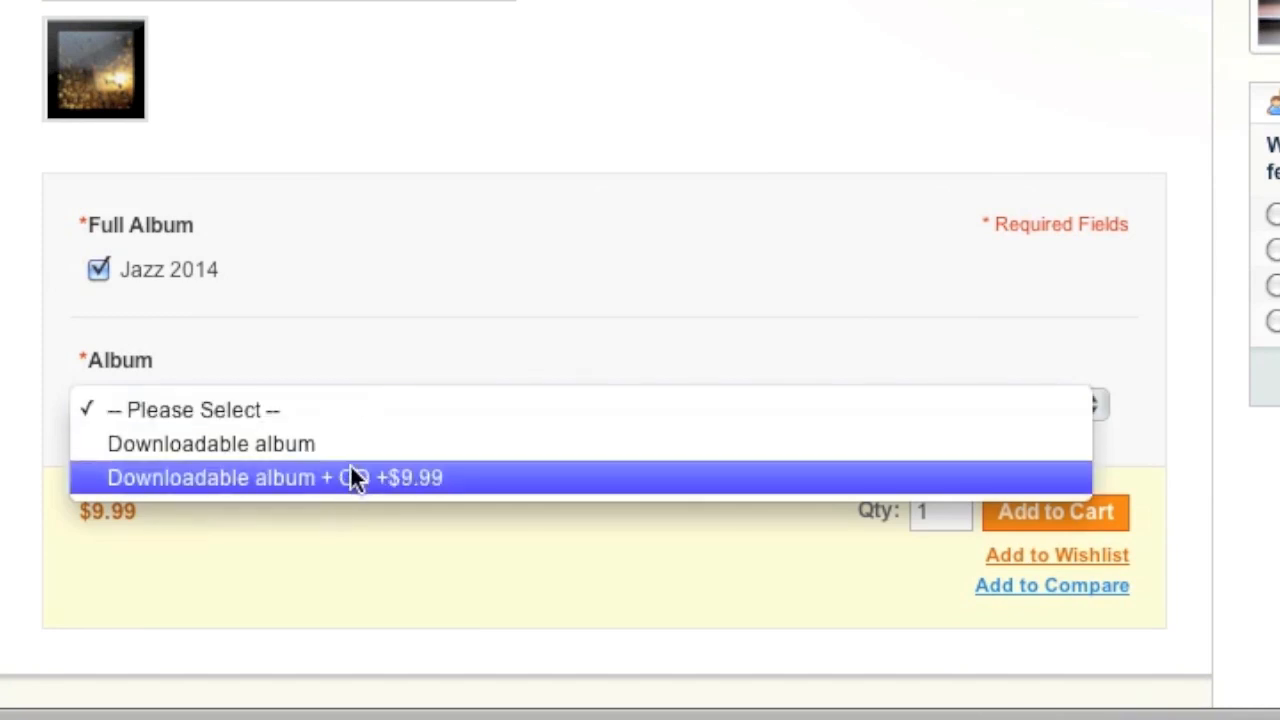